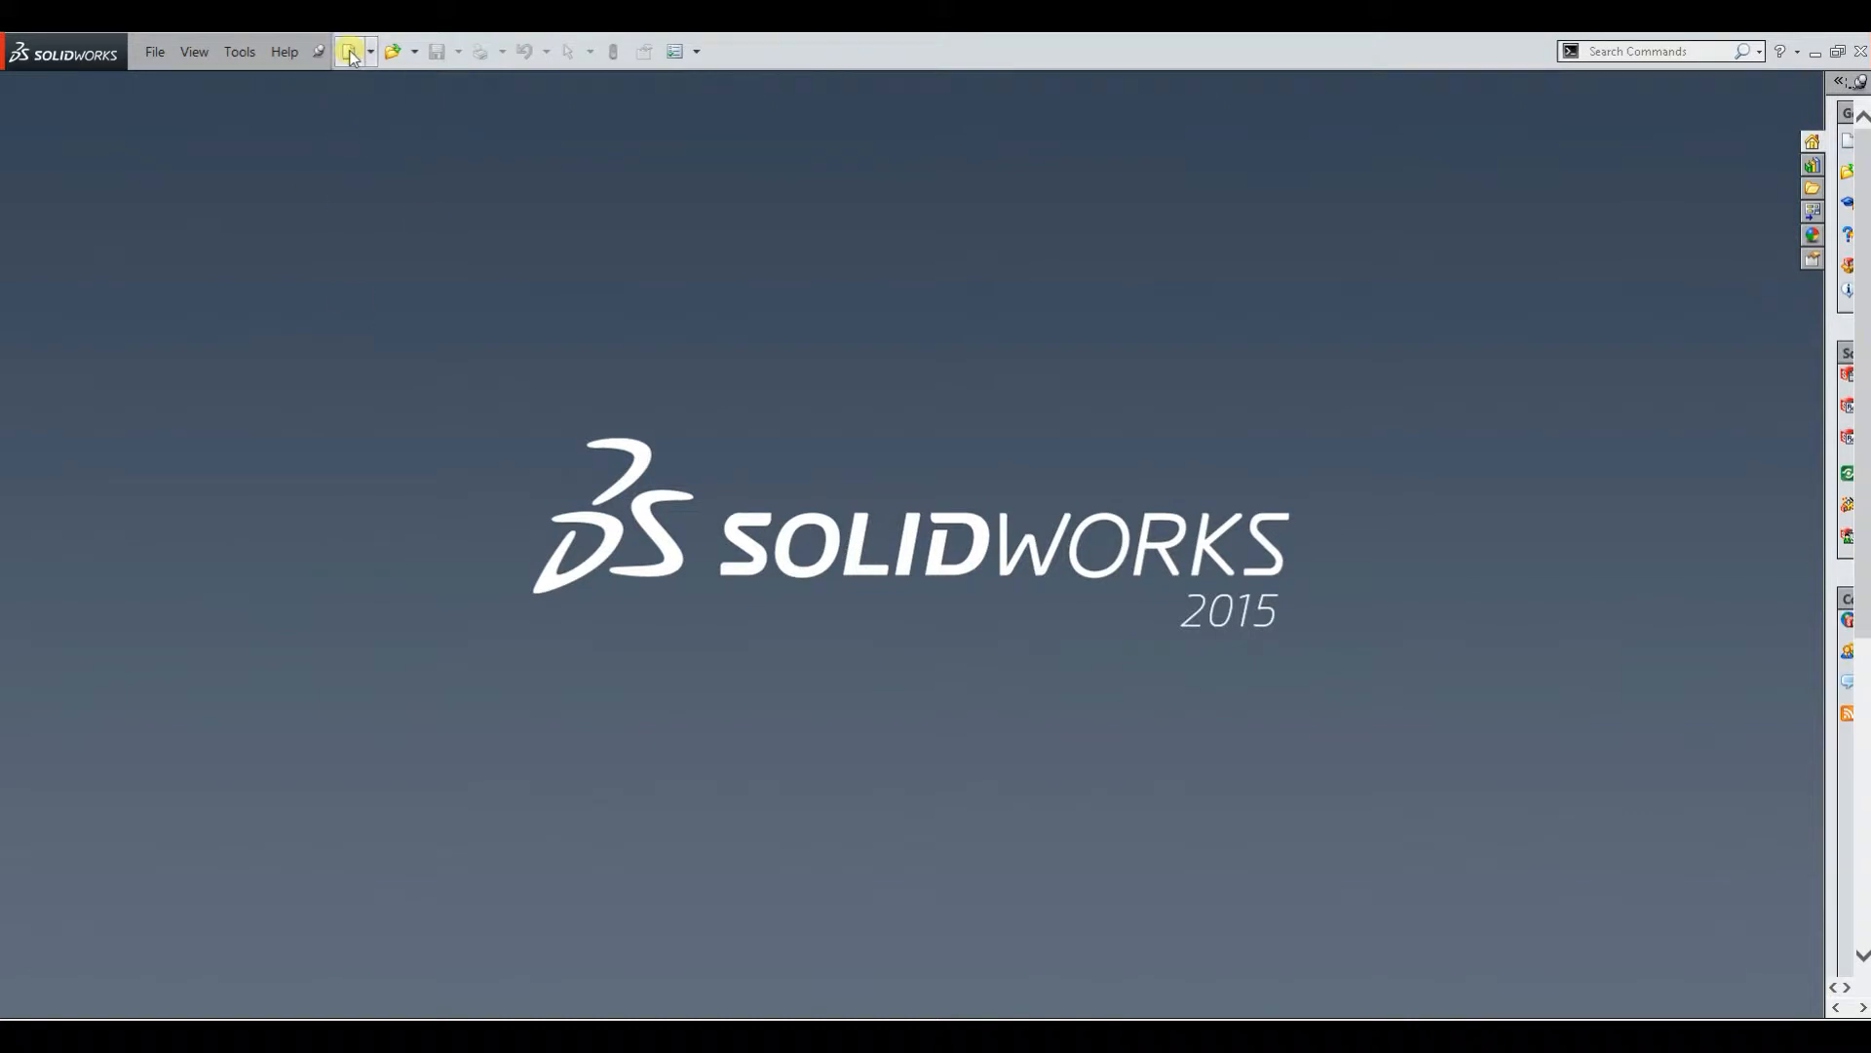
Step: Create a new blank Part document from the New SOLIDWORKS Document dialog
left_click(347, 51)
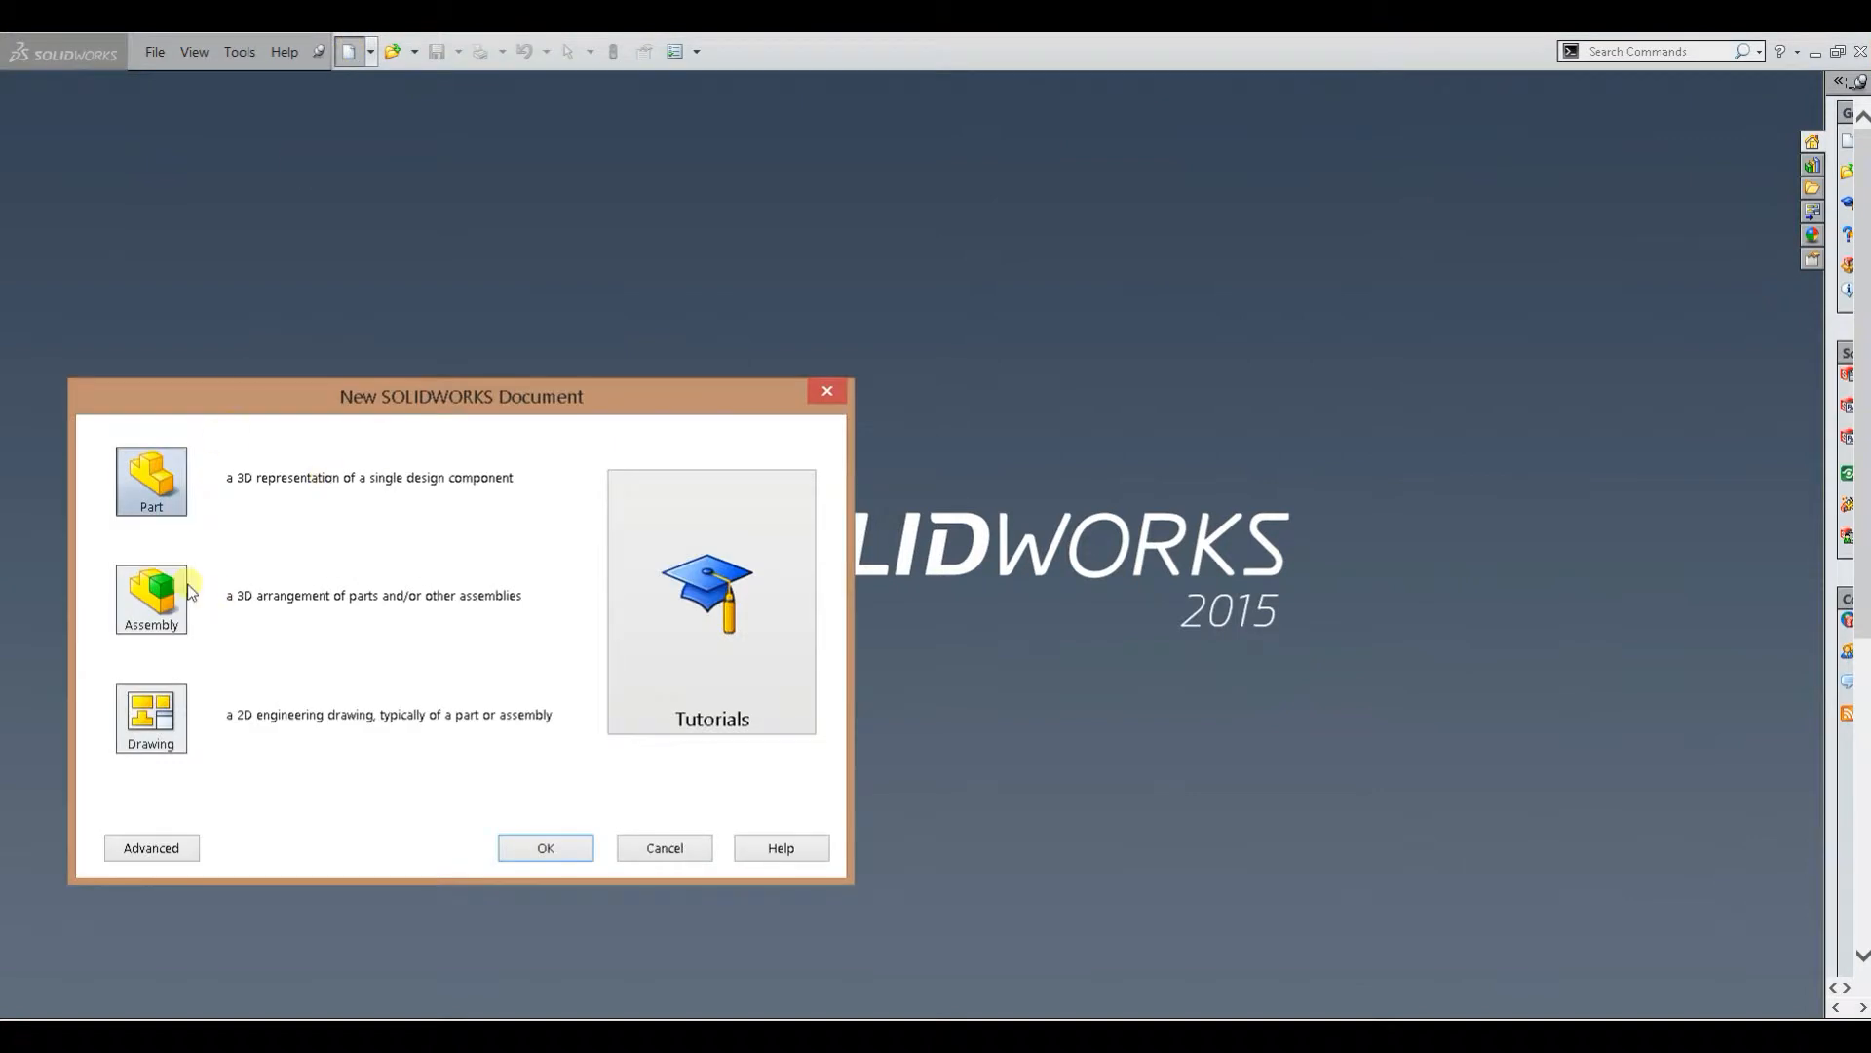
mouse_move(651, 797)
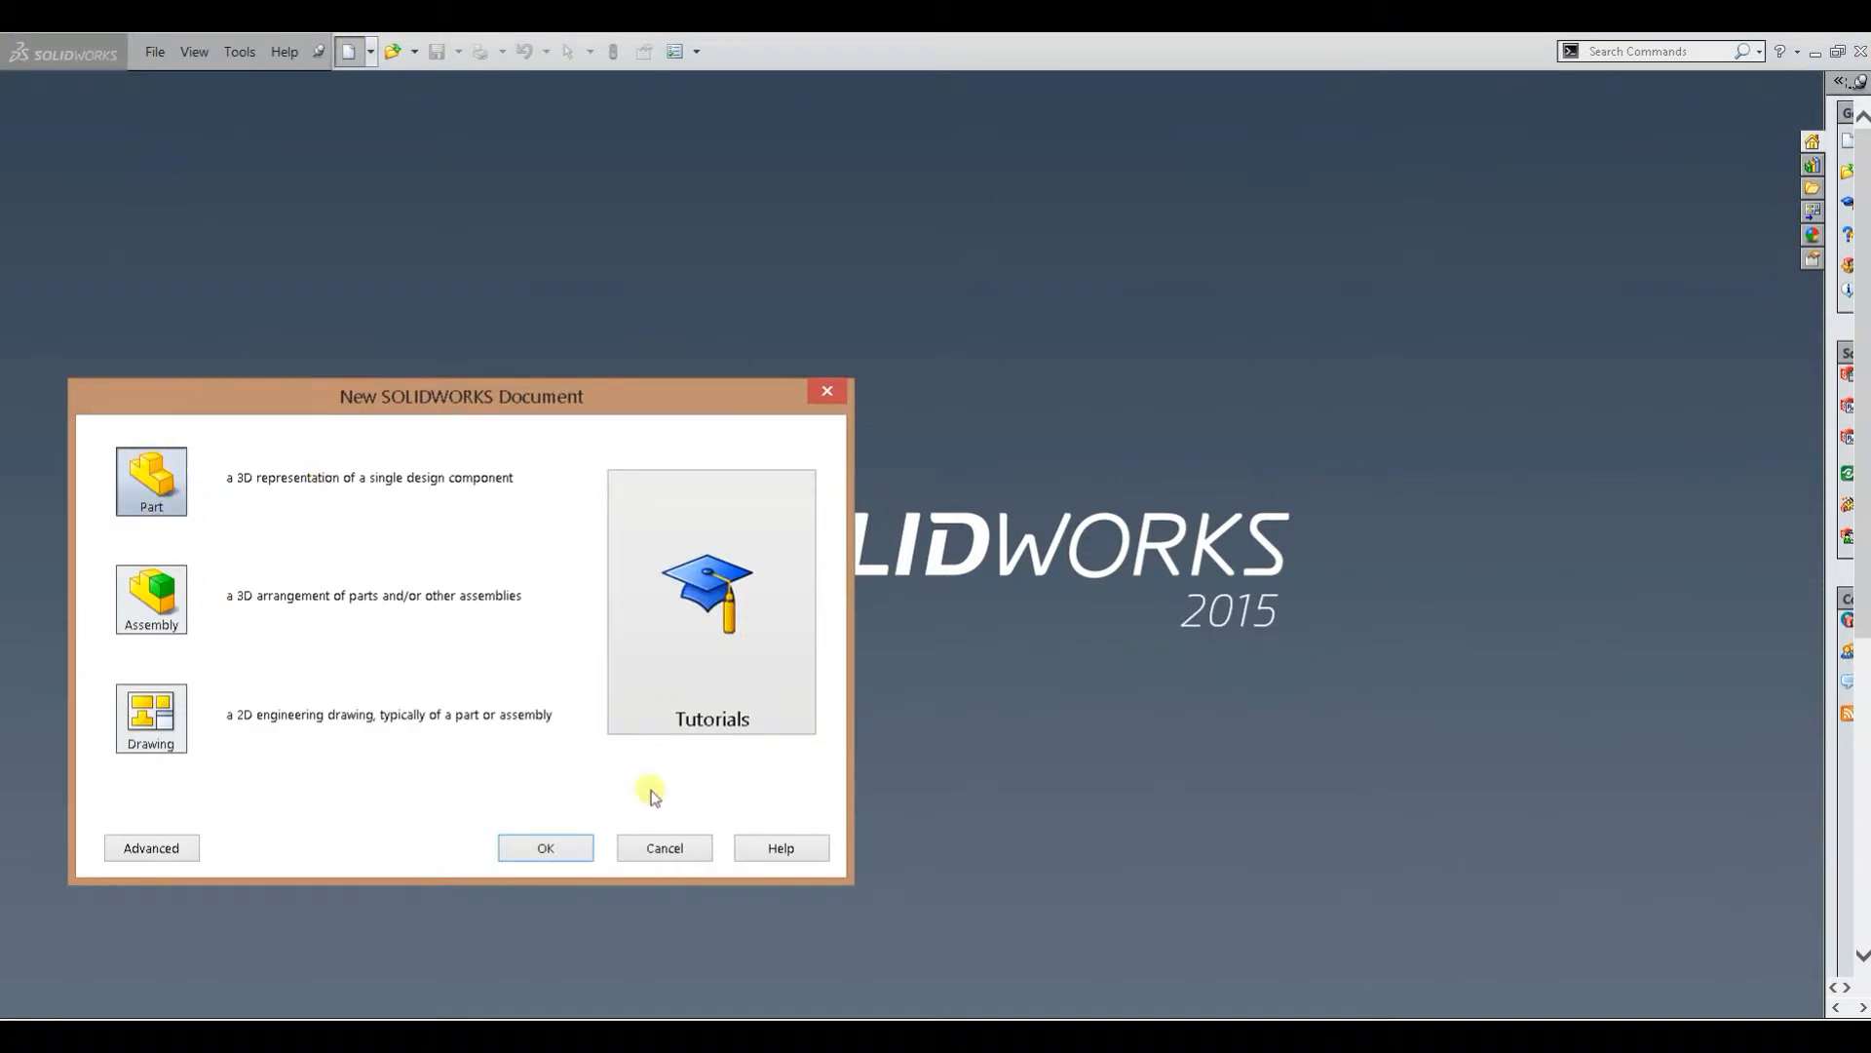
left_click(543, 848)
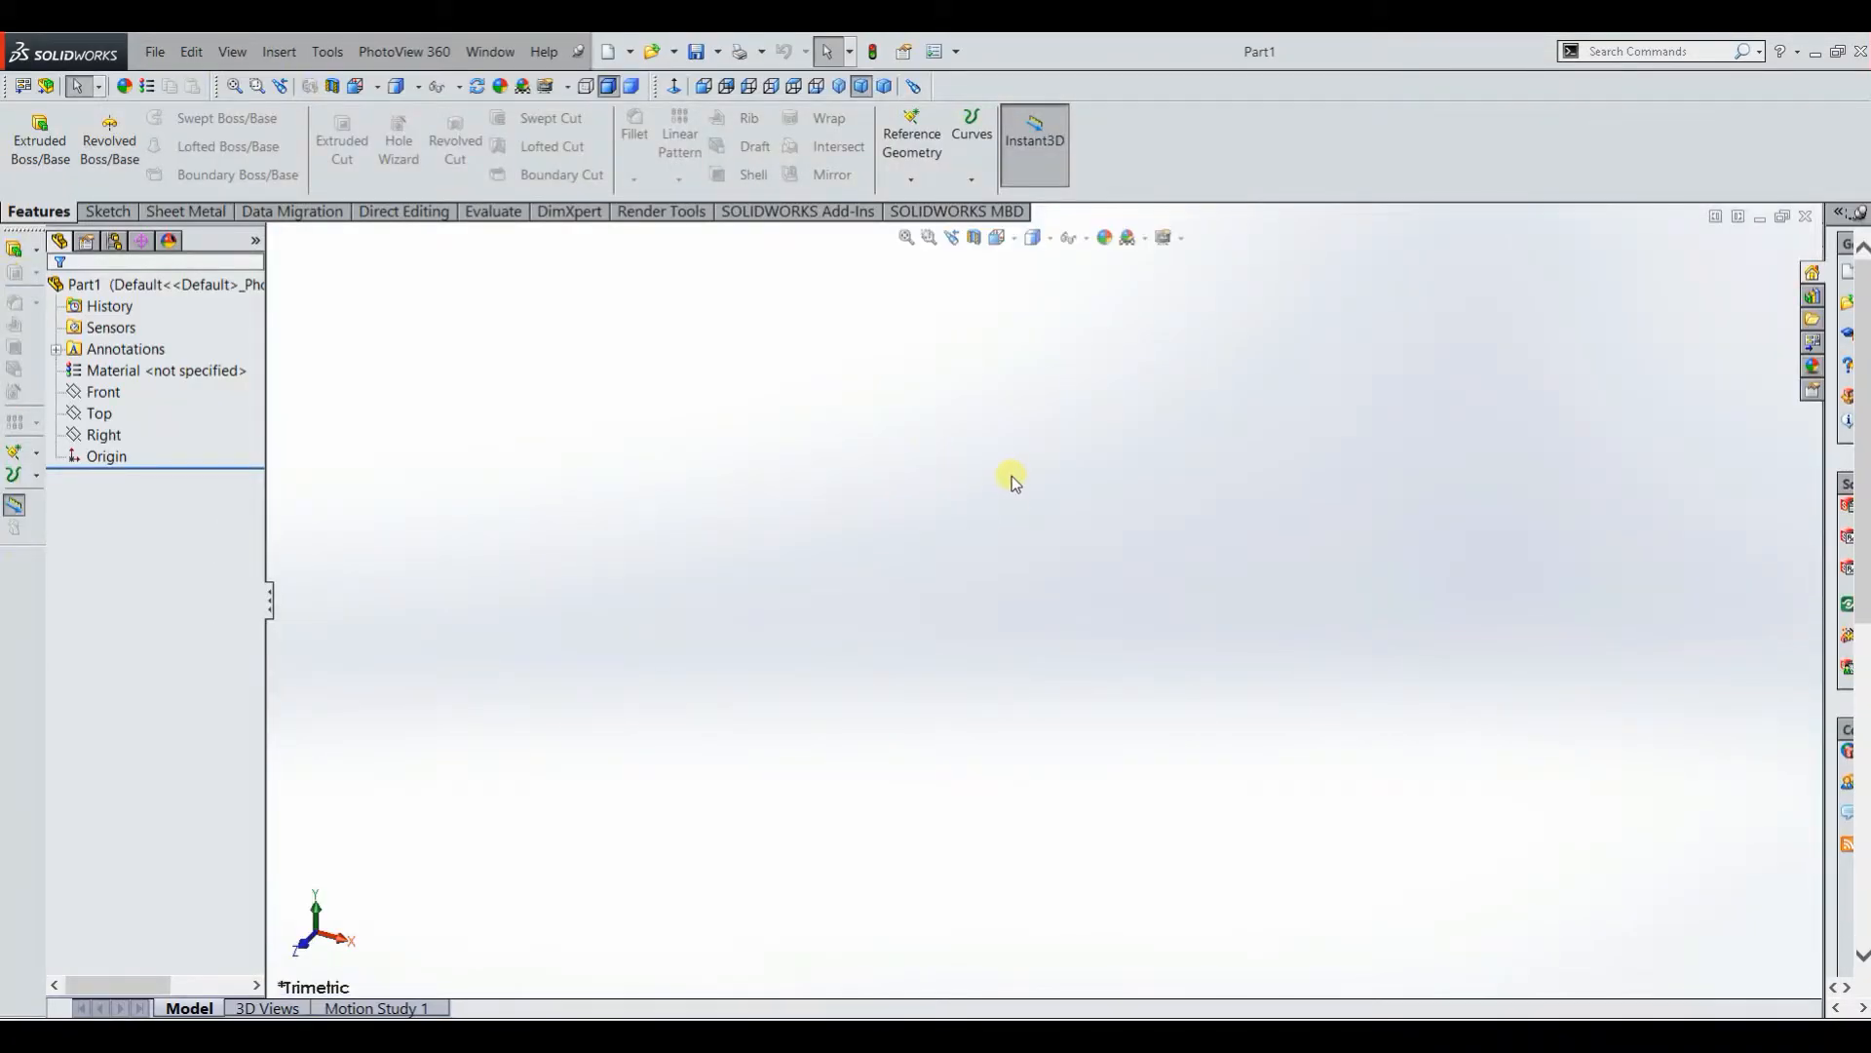
mouse_move(979, 506)
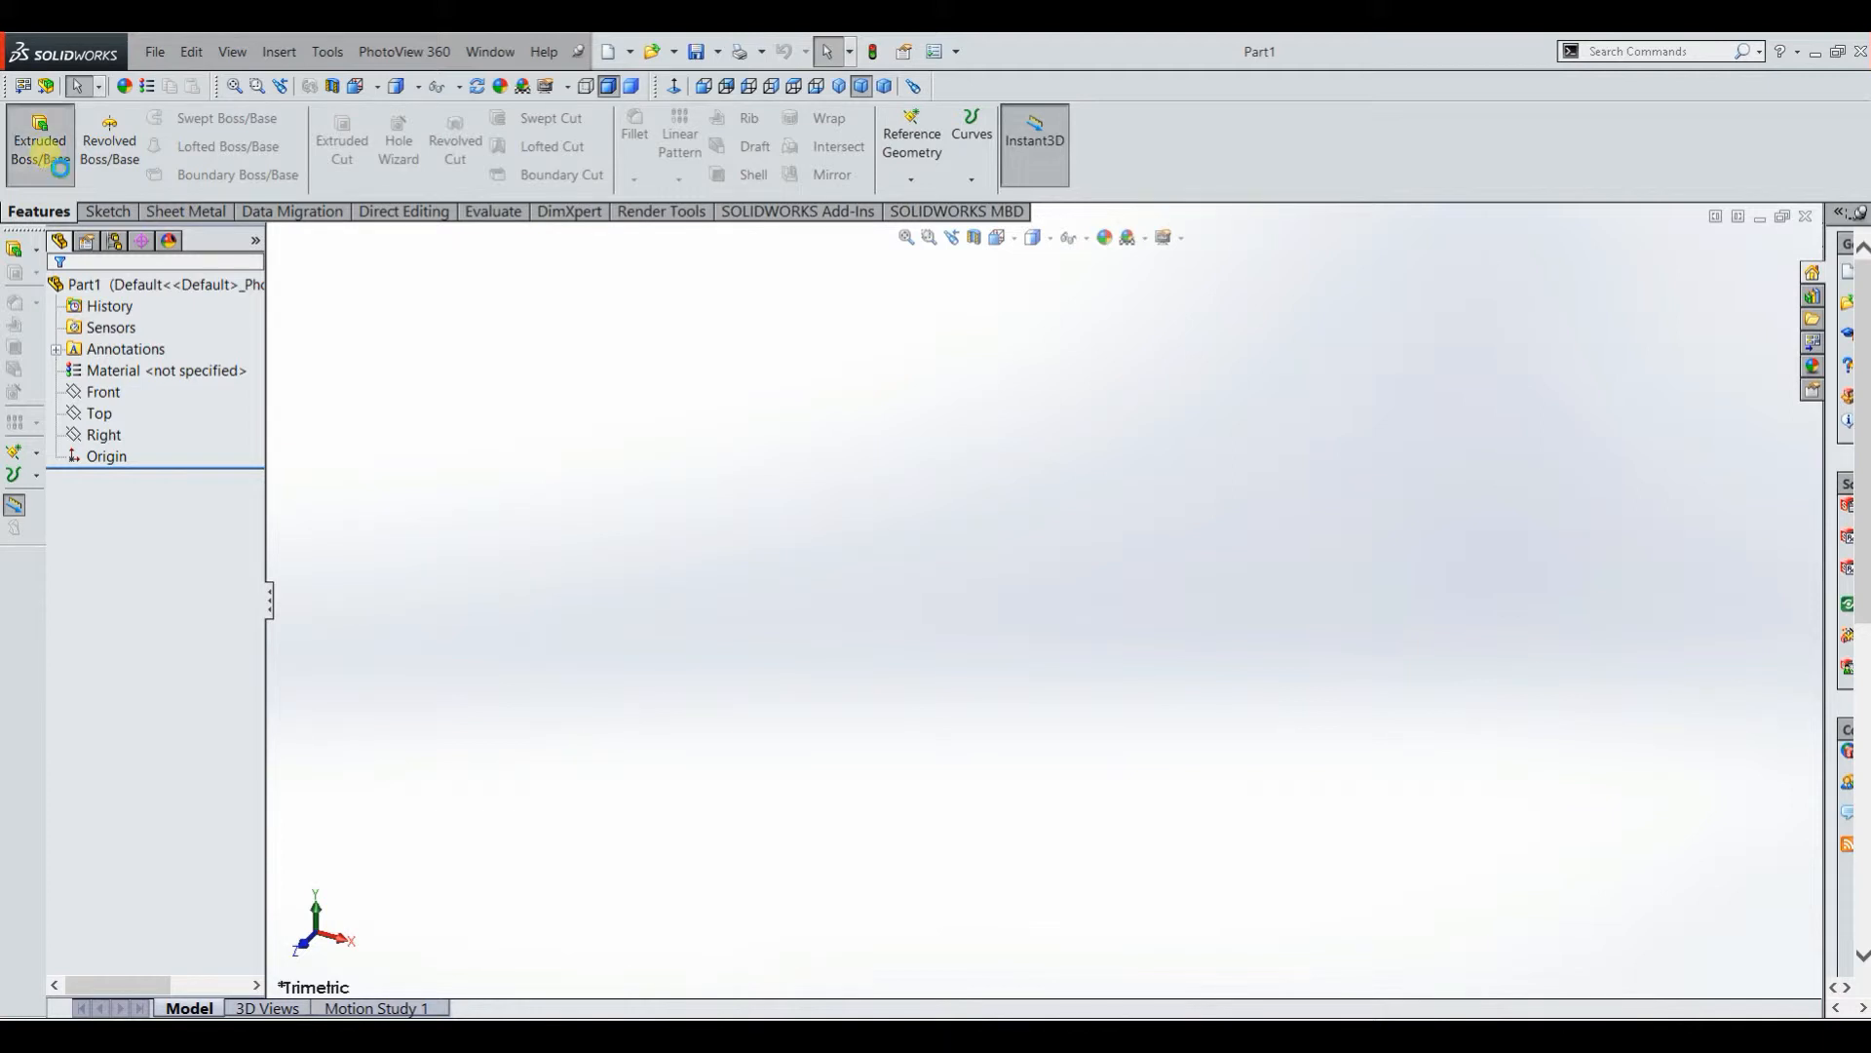
Step: Start an Extruded Boss/Base with its sketch on the Top plane
left_click(39, 140)
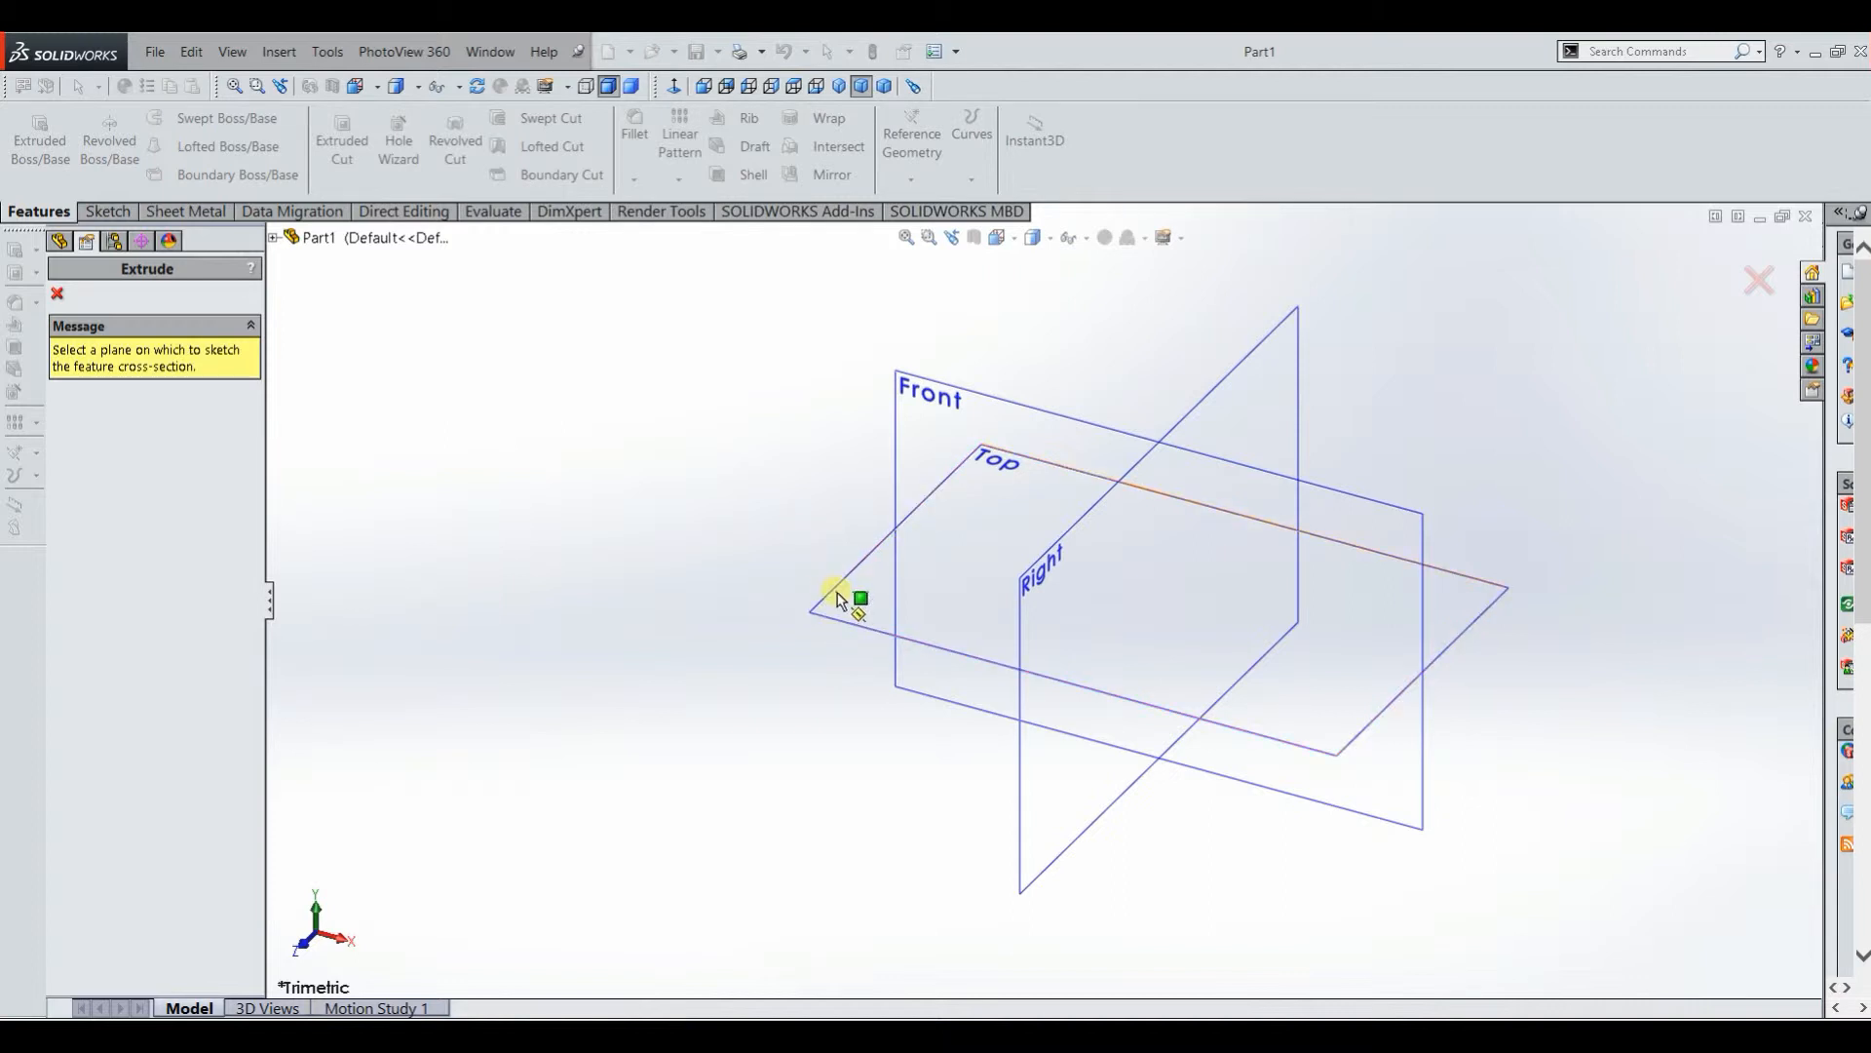
mouse_move(837, 596)
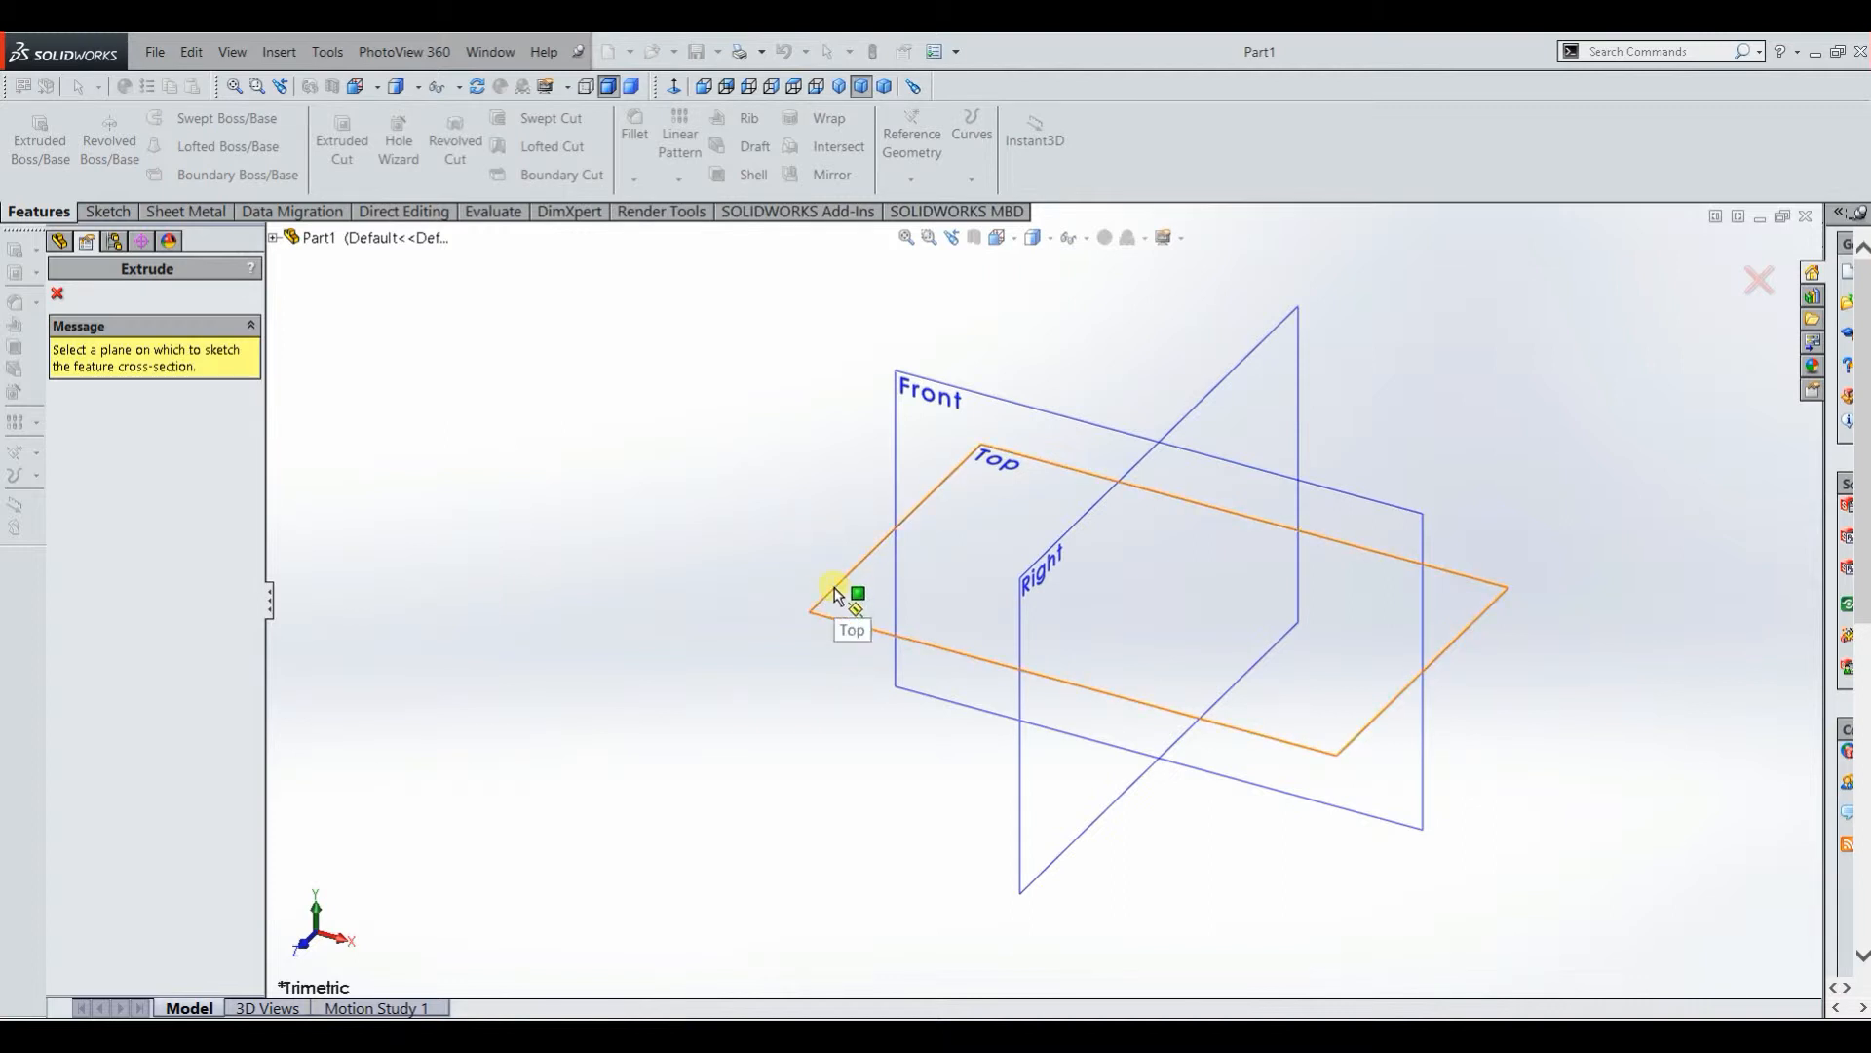
left_click(836, 595)
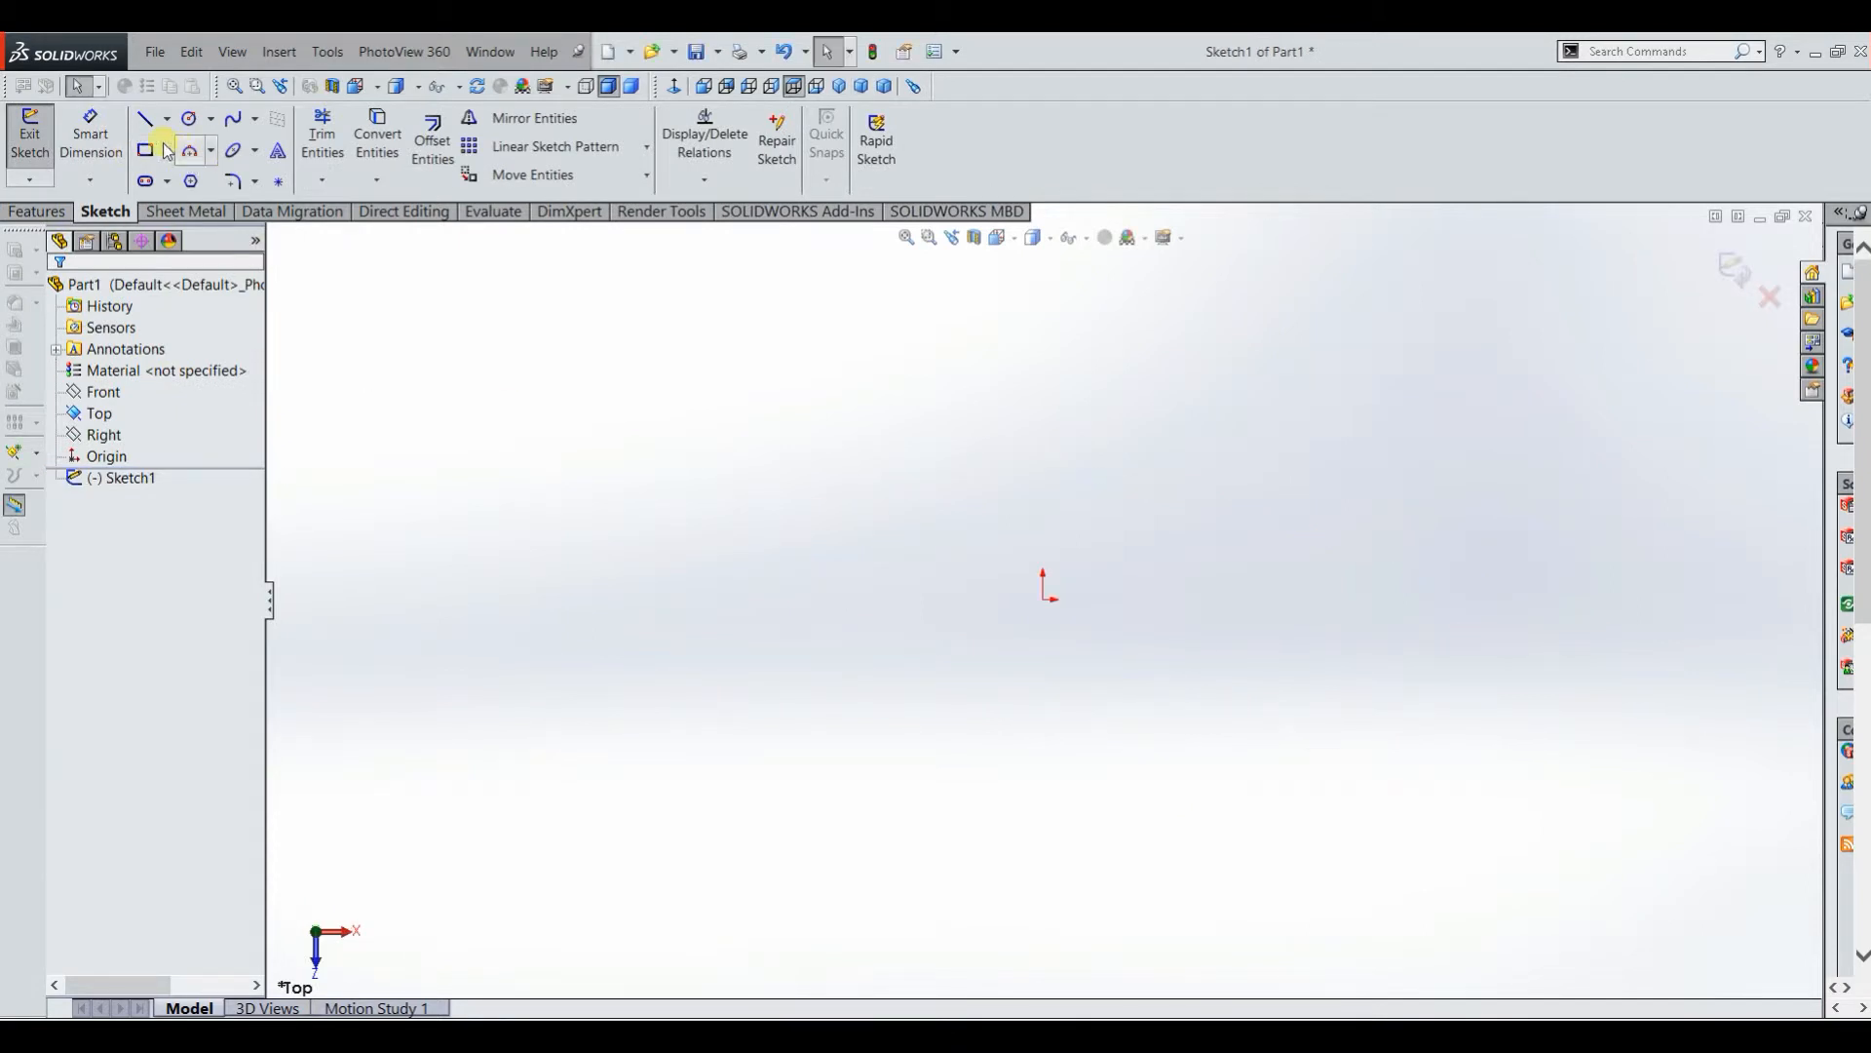
Step: Draw a Center Rectangle centred on the sketch origin
left_click(167, 150)
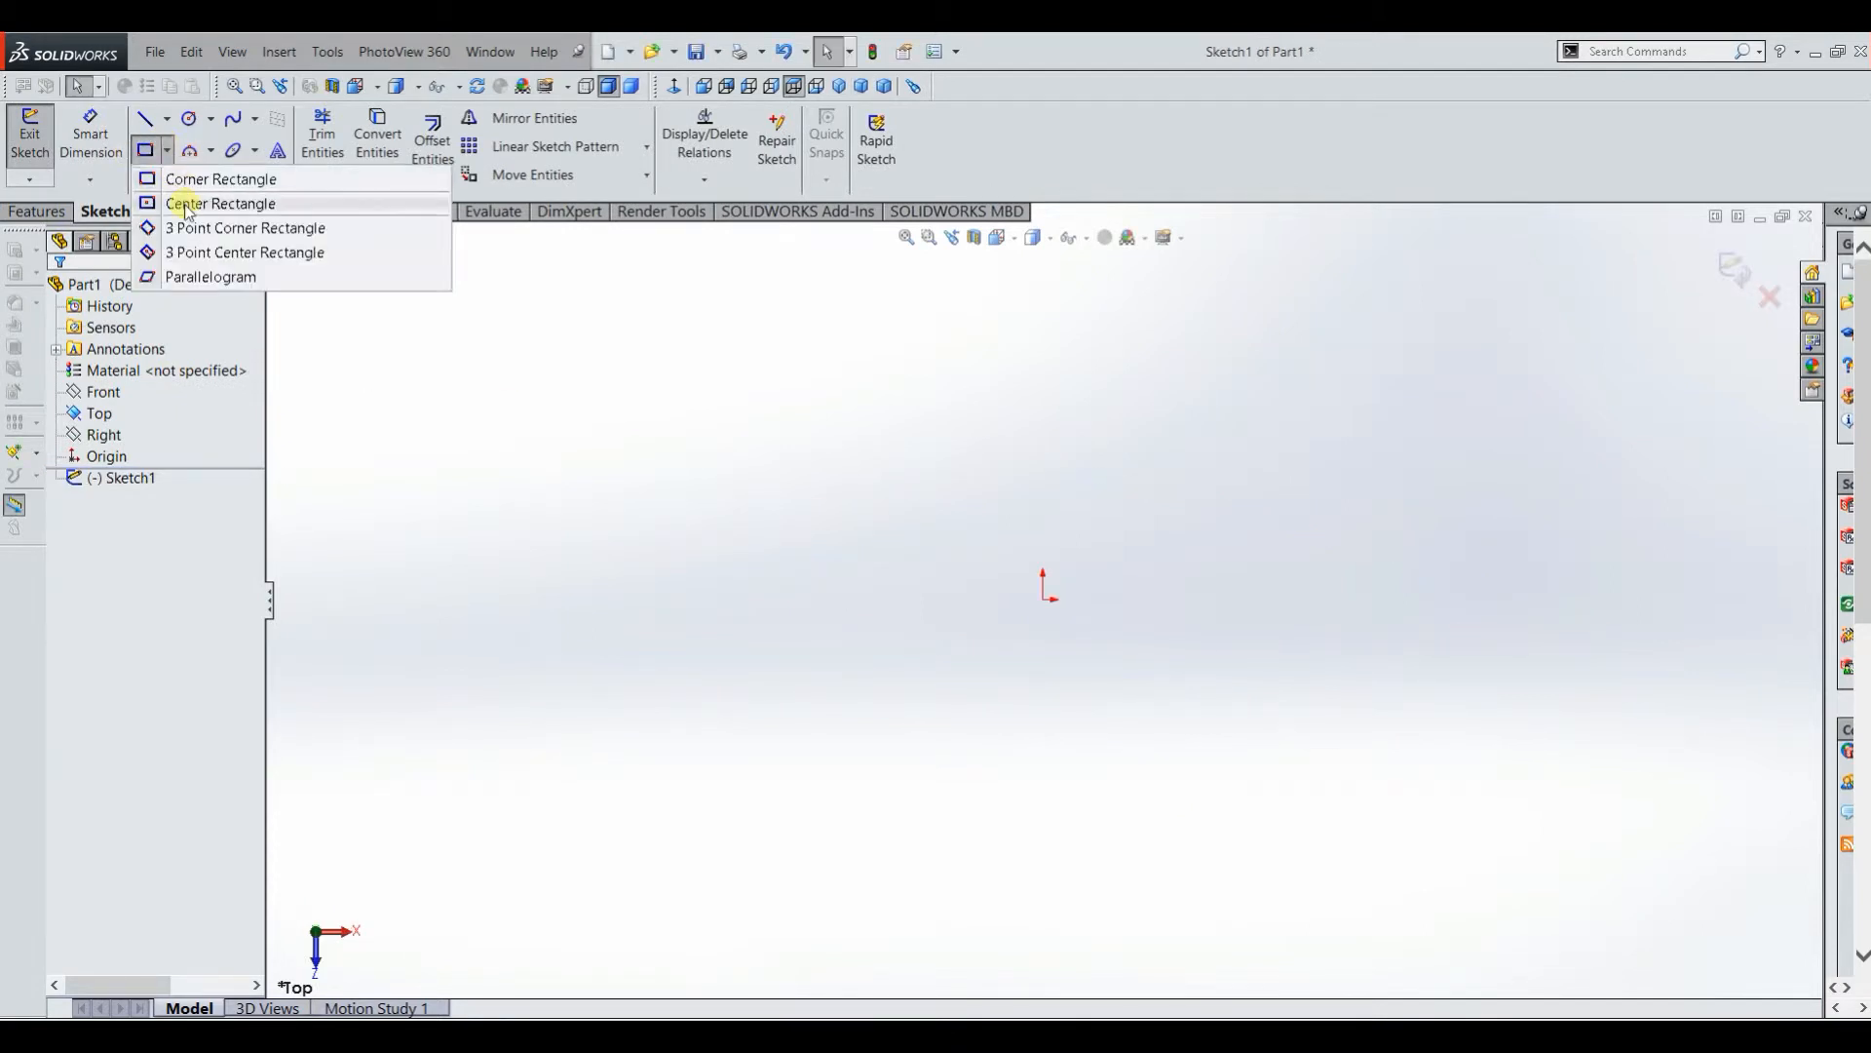
left_click(218, 202)
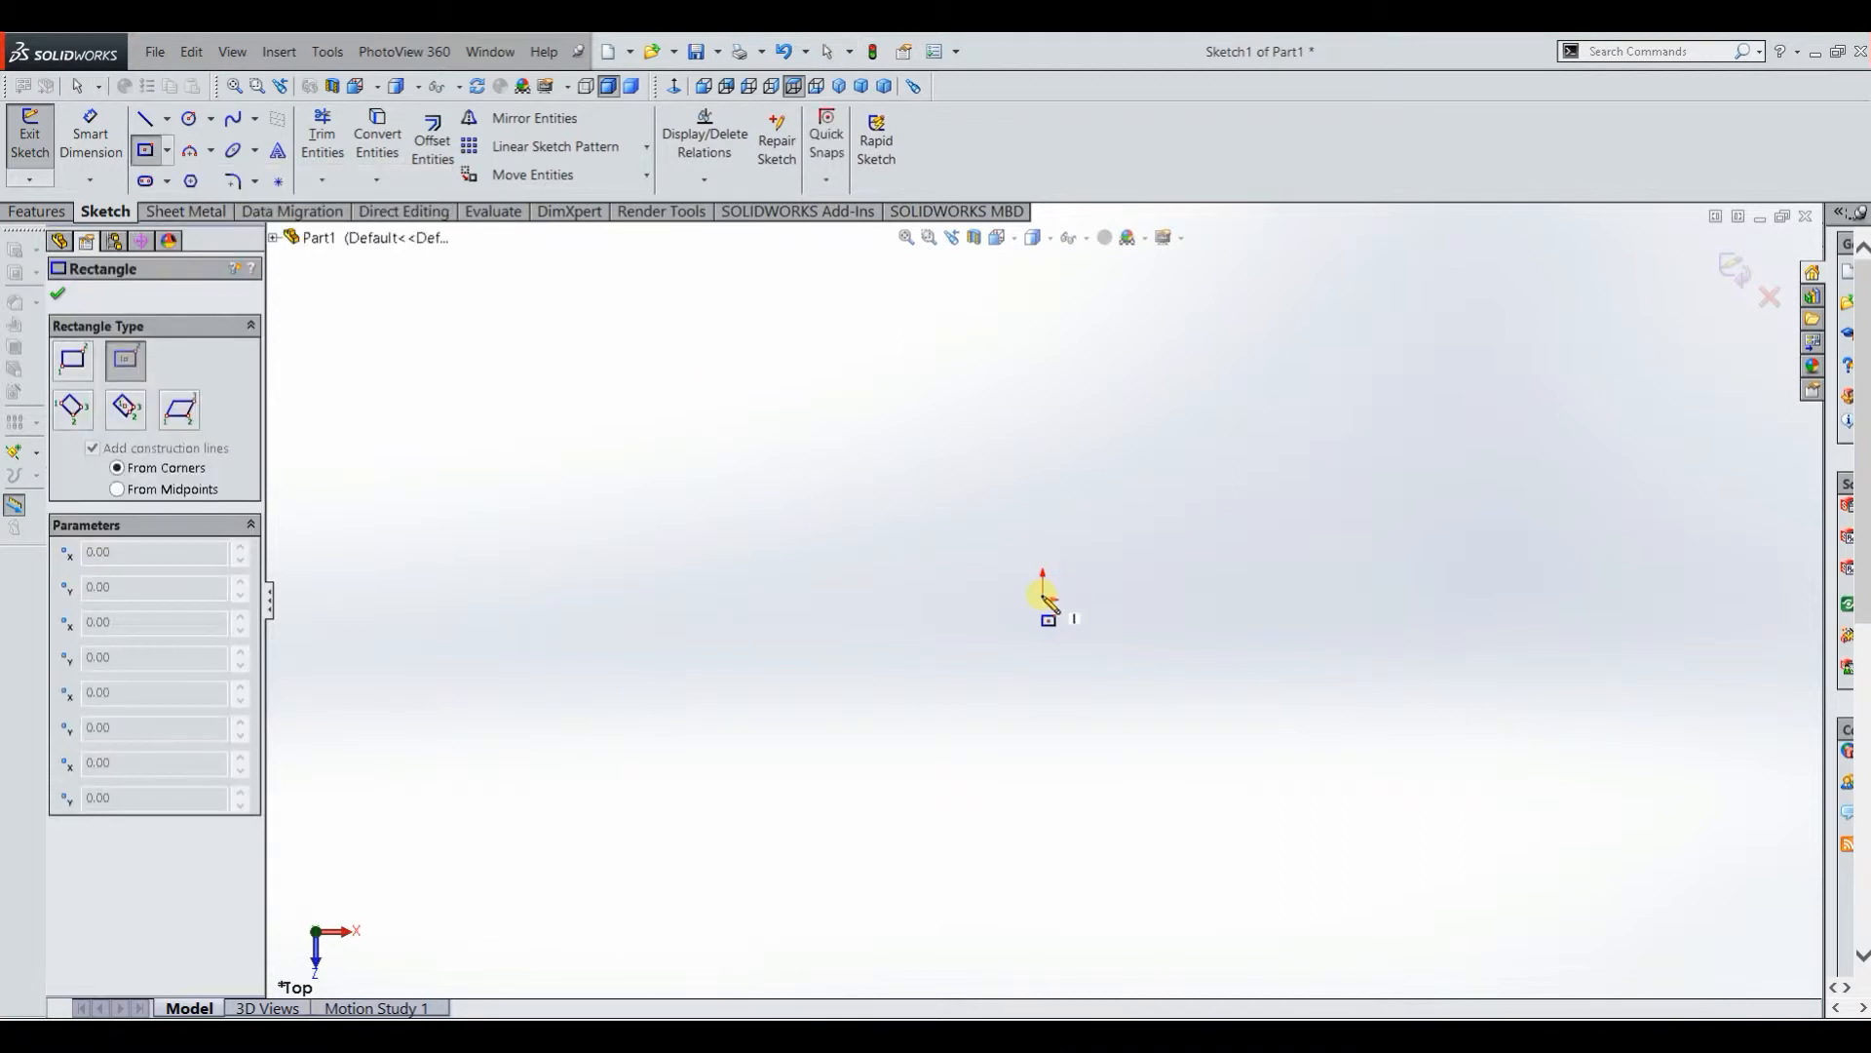
left_click_drag(1045, 597, 871, 472)
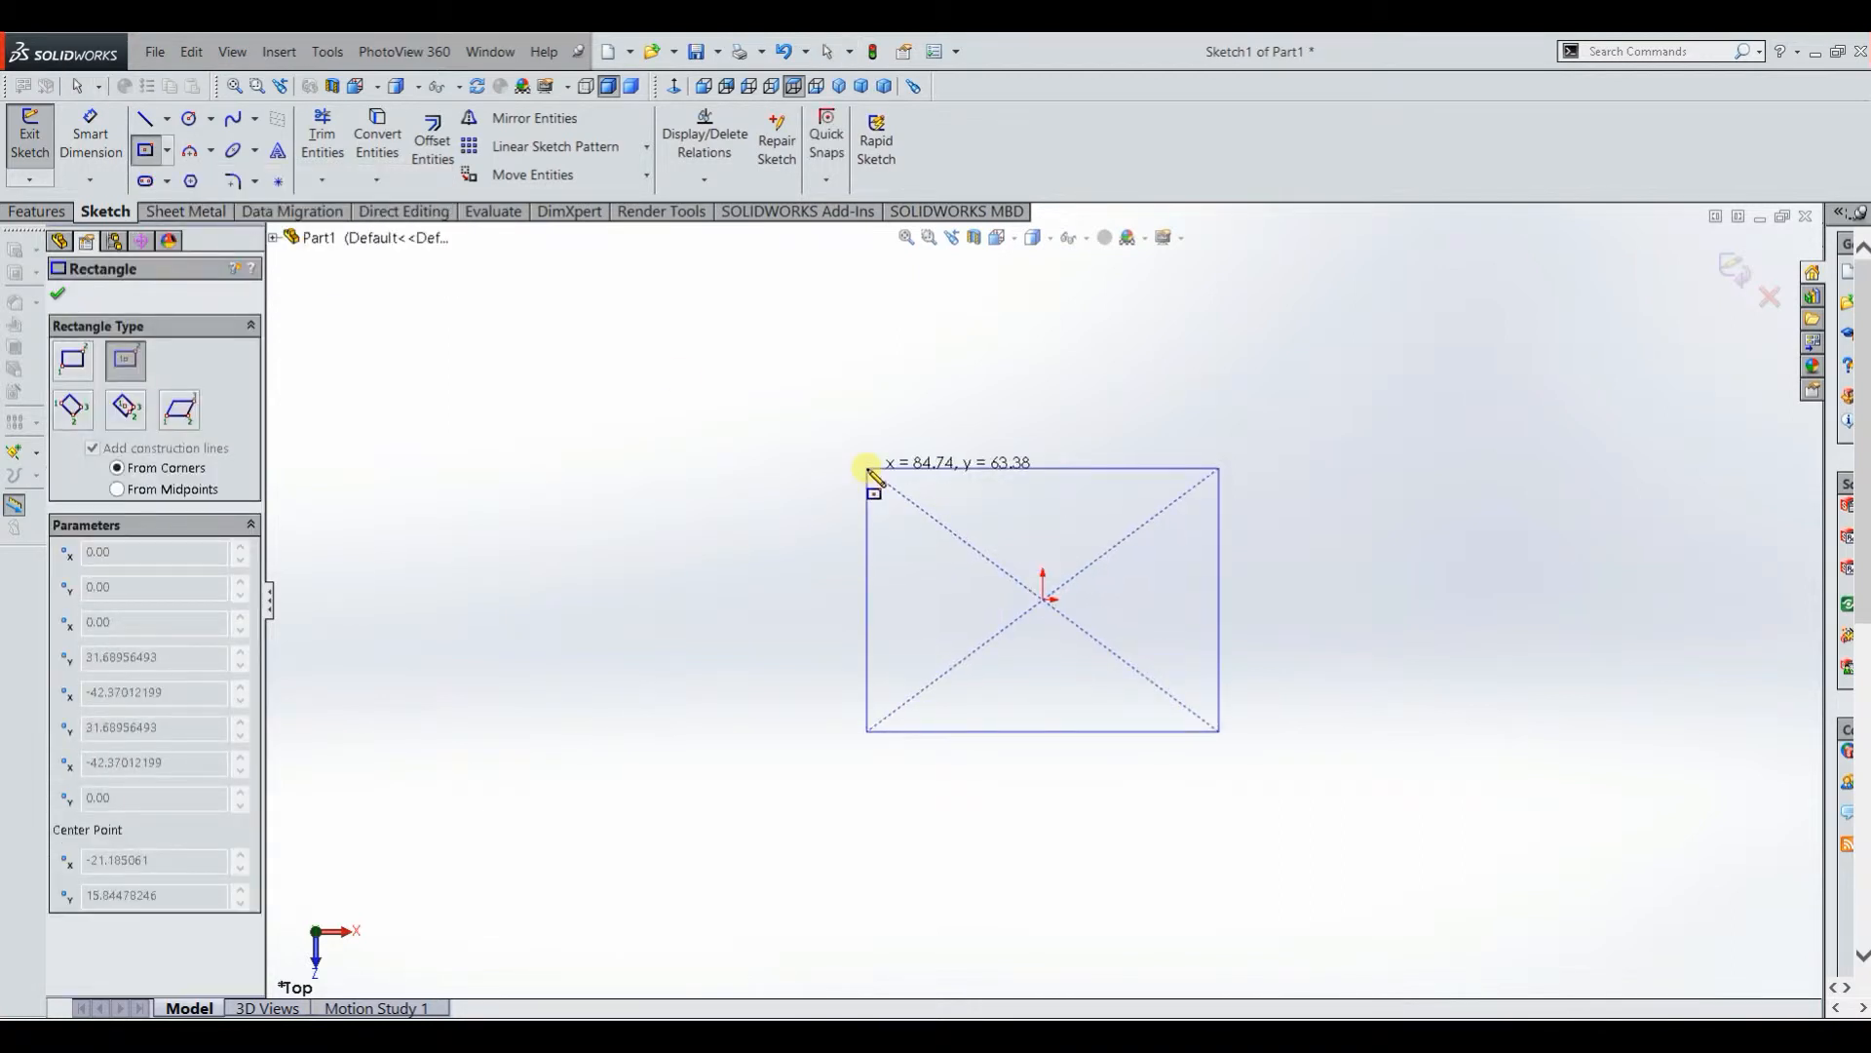
left_click(869, 468)
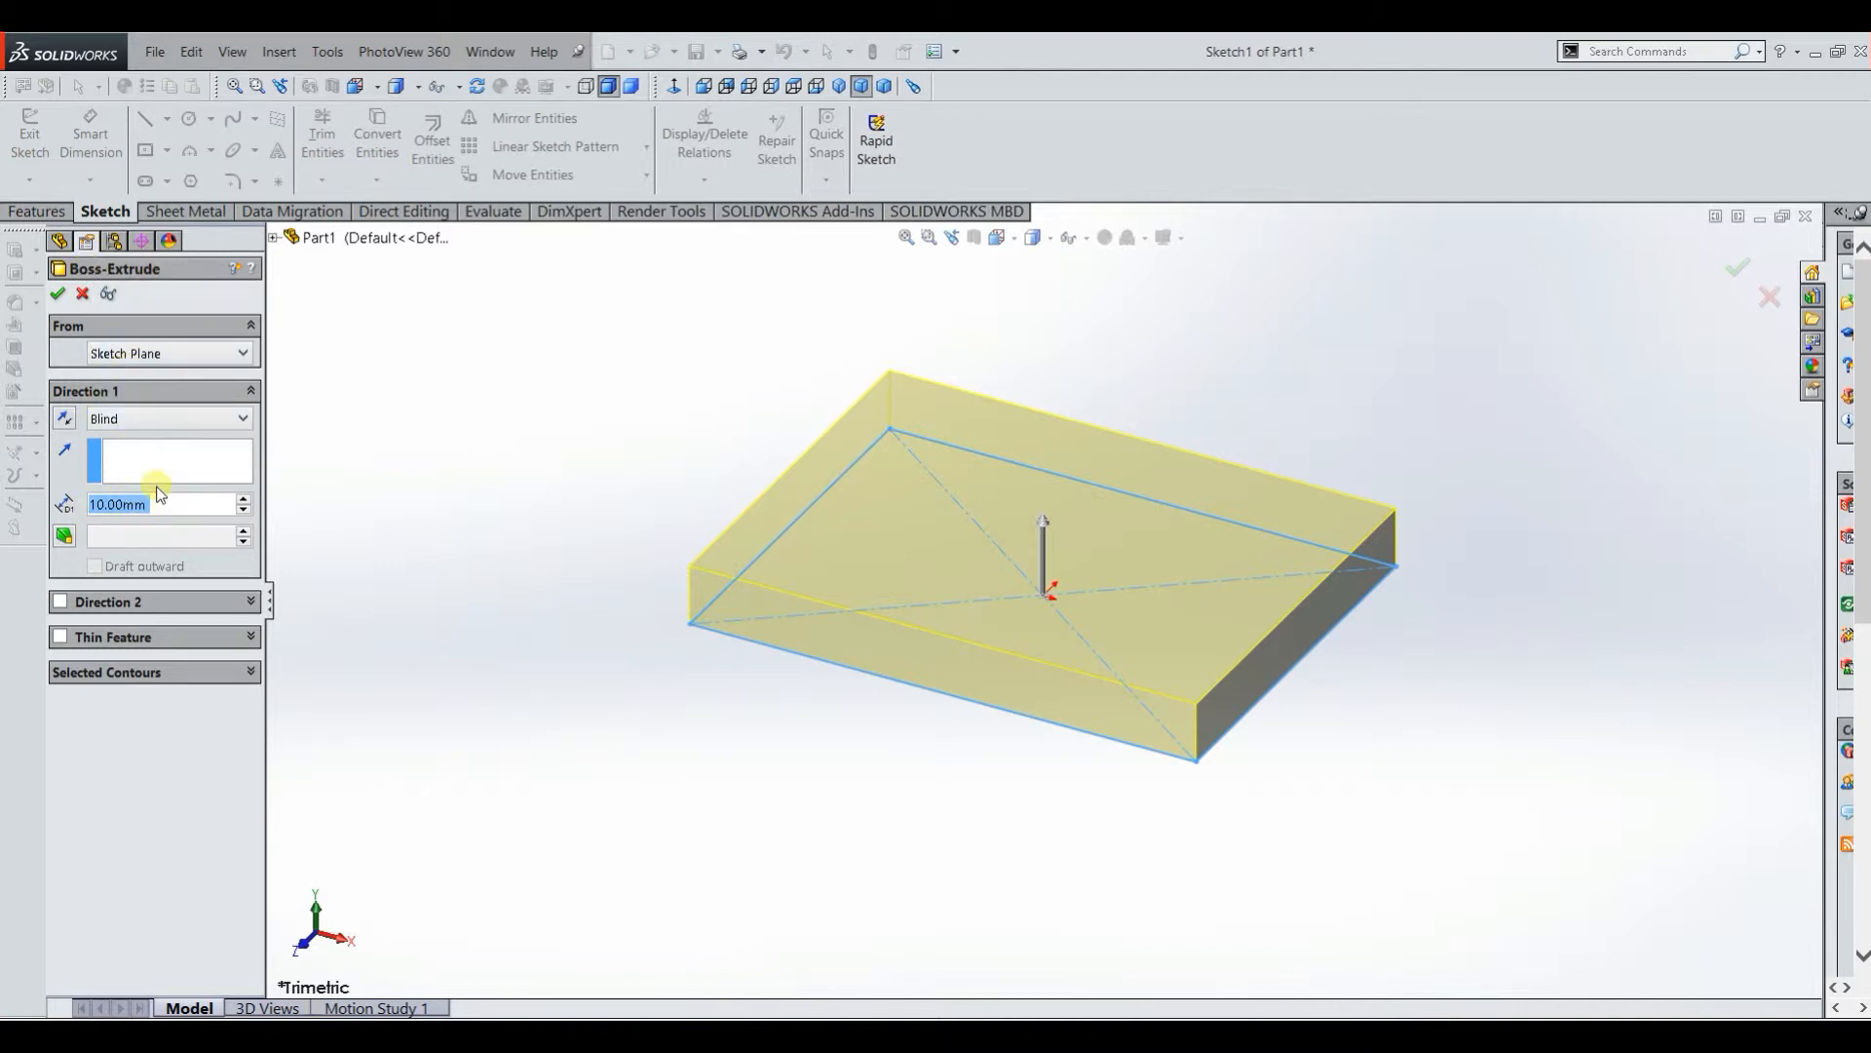
mouse_move(162, 423)
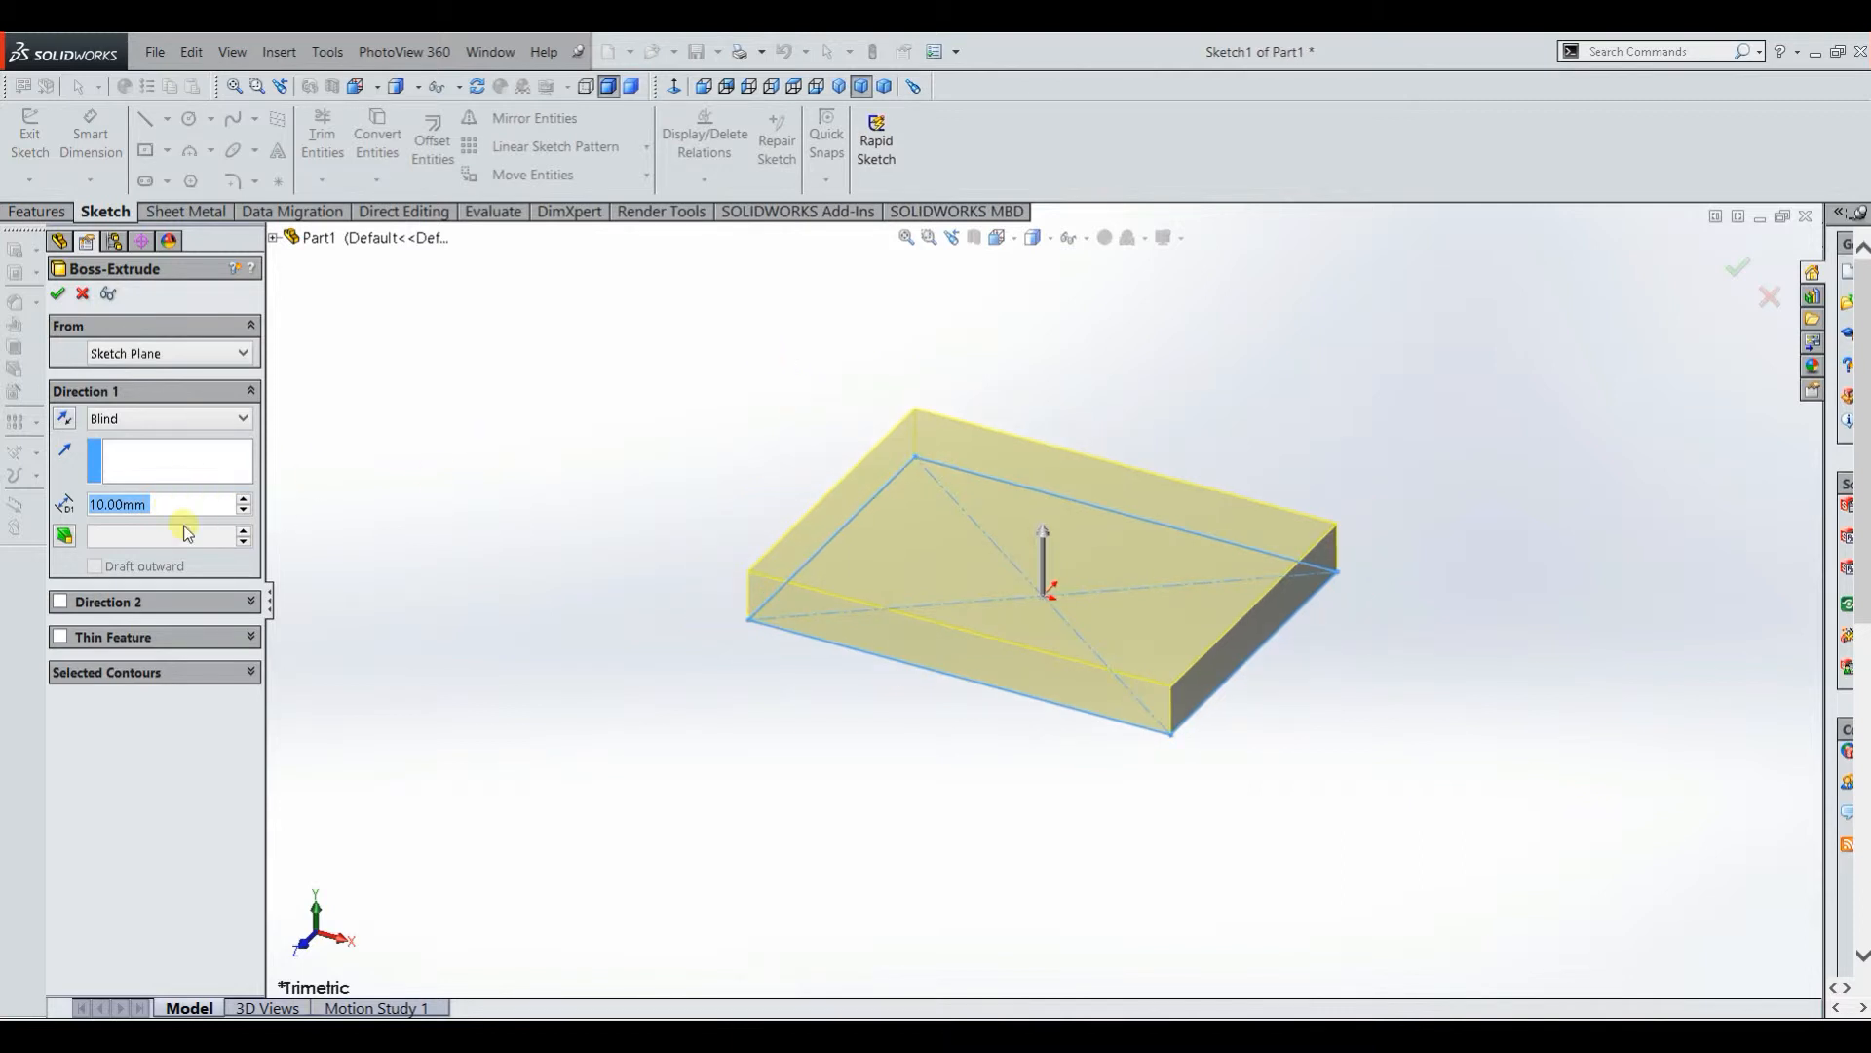
mouse_move(210, 478)
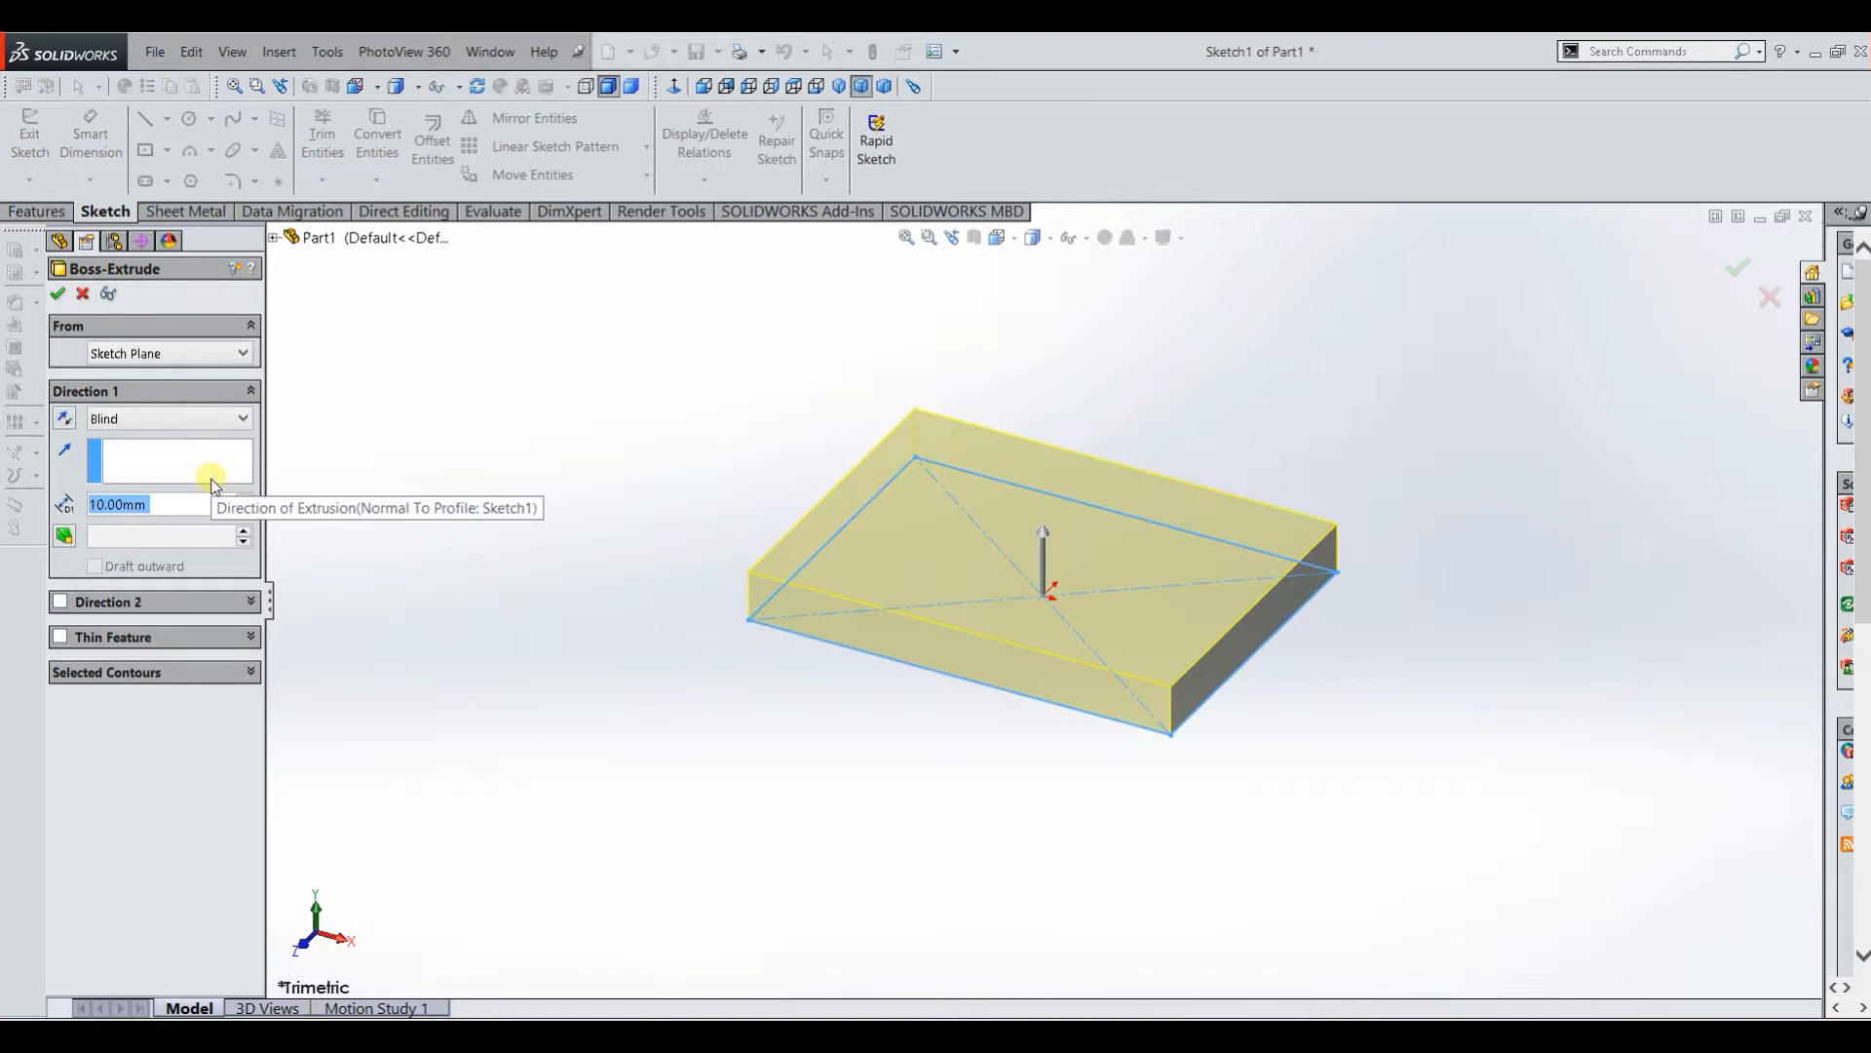
Step: Enter the Direction 1 extrusion depth for the block (62 mm tall preview)
type("100.00mm")
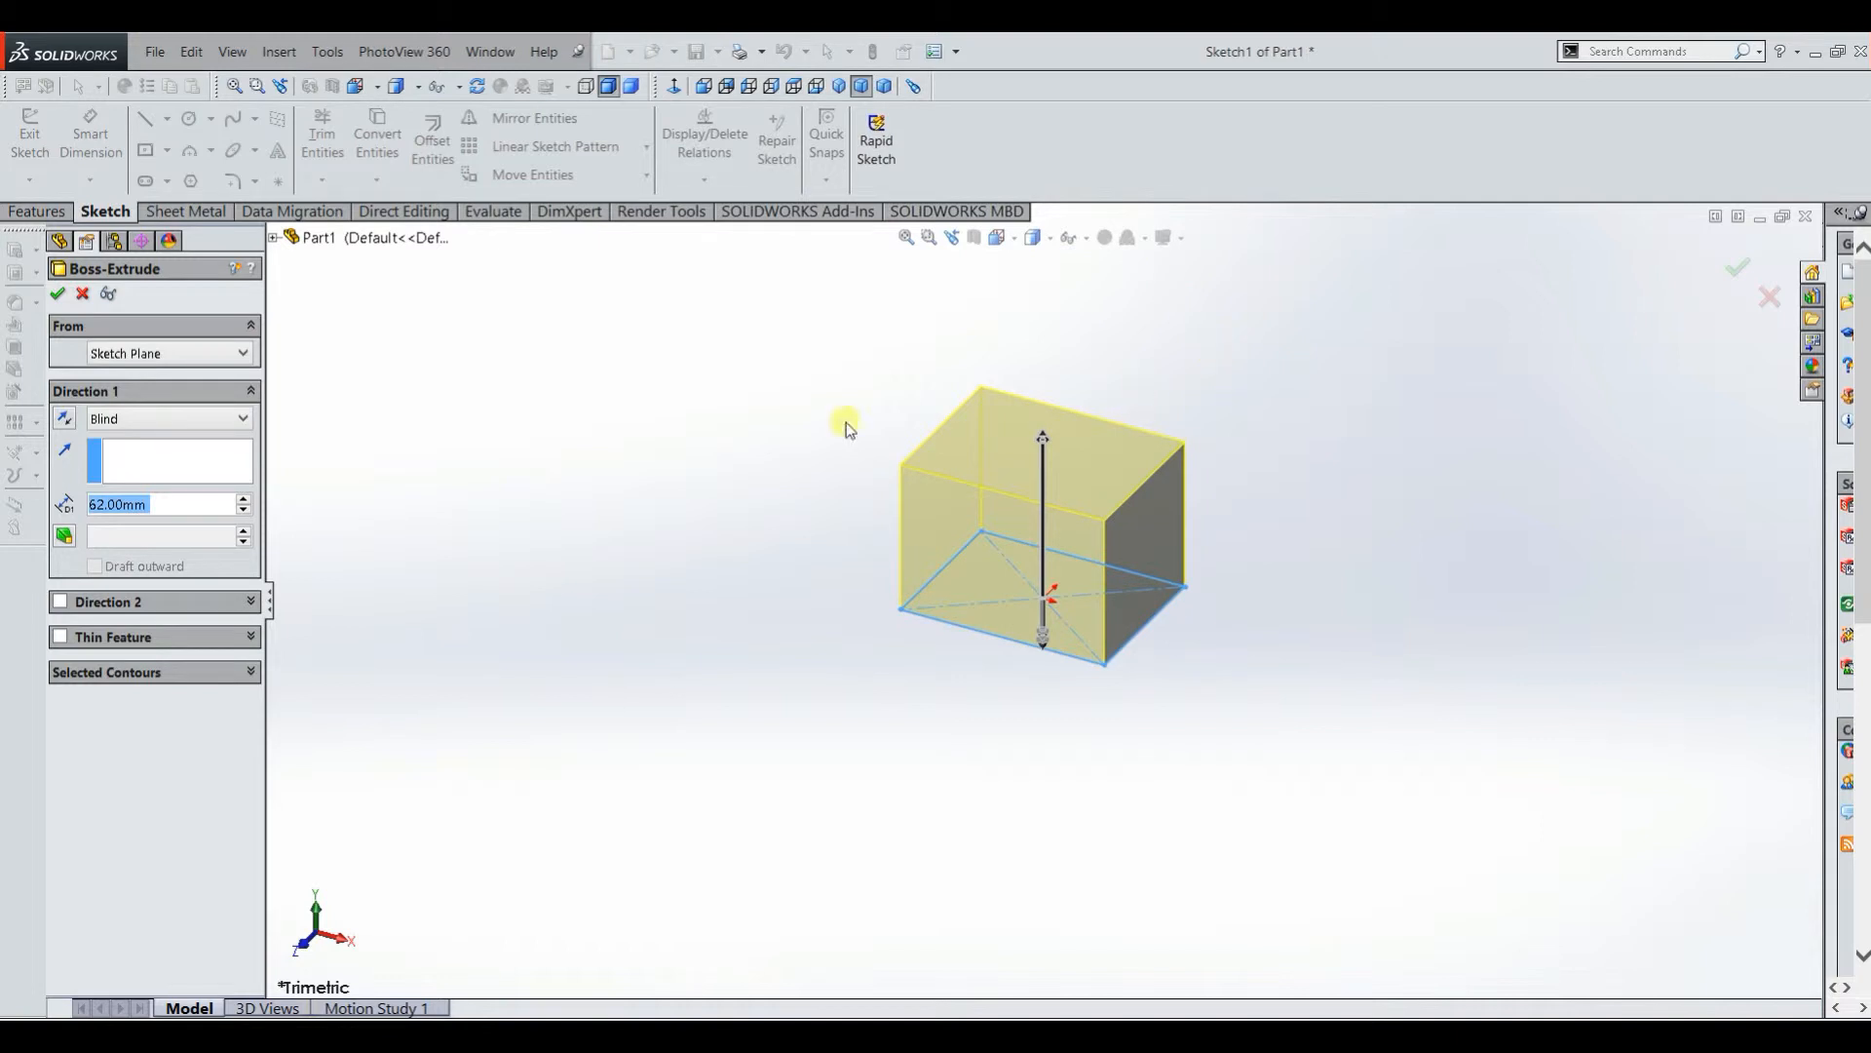
Step: Keep the Blind end condition and confirm Boss-Extrude1 as a solid block
left_click(242, 417)
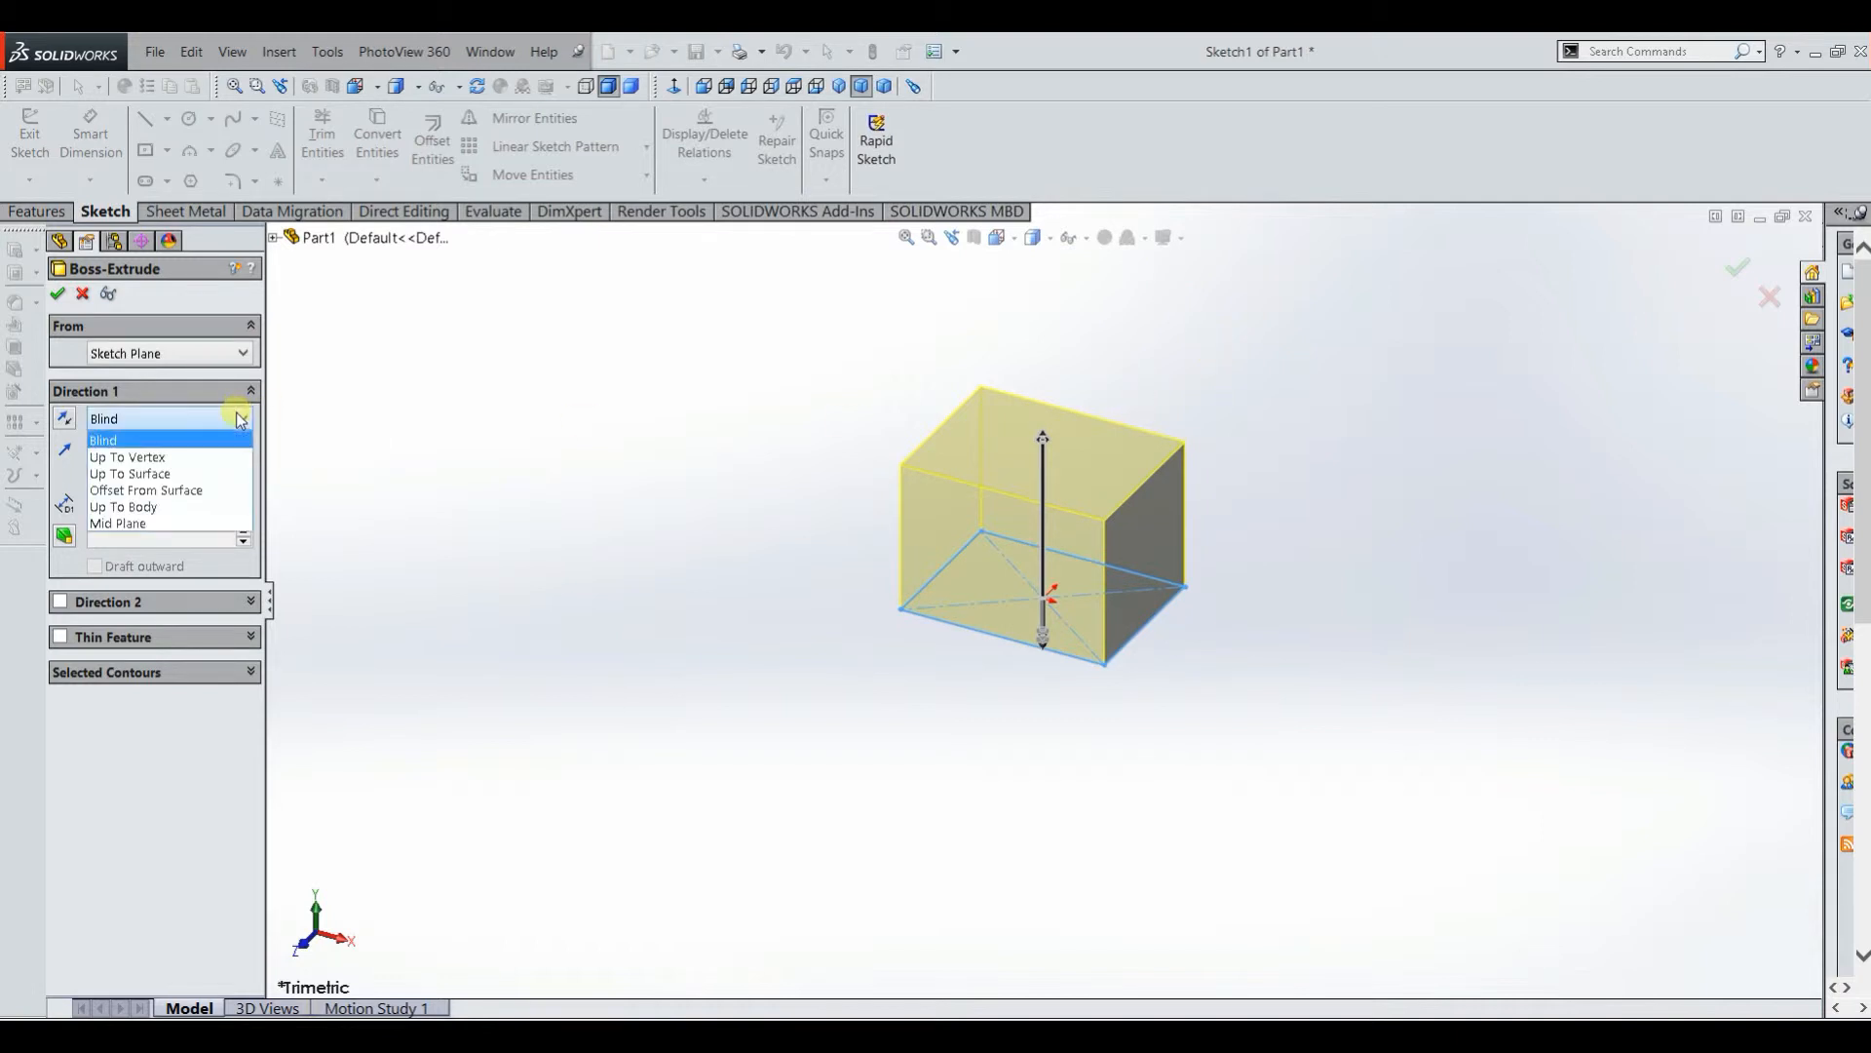
mouse_move(129, 456)
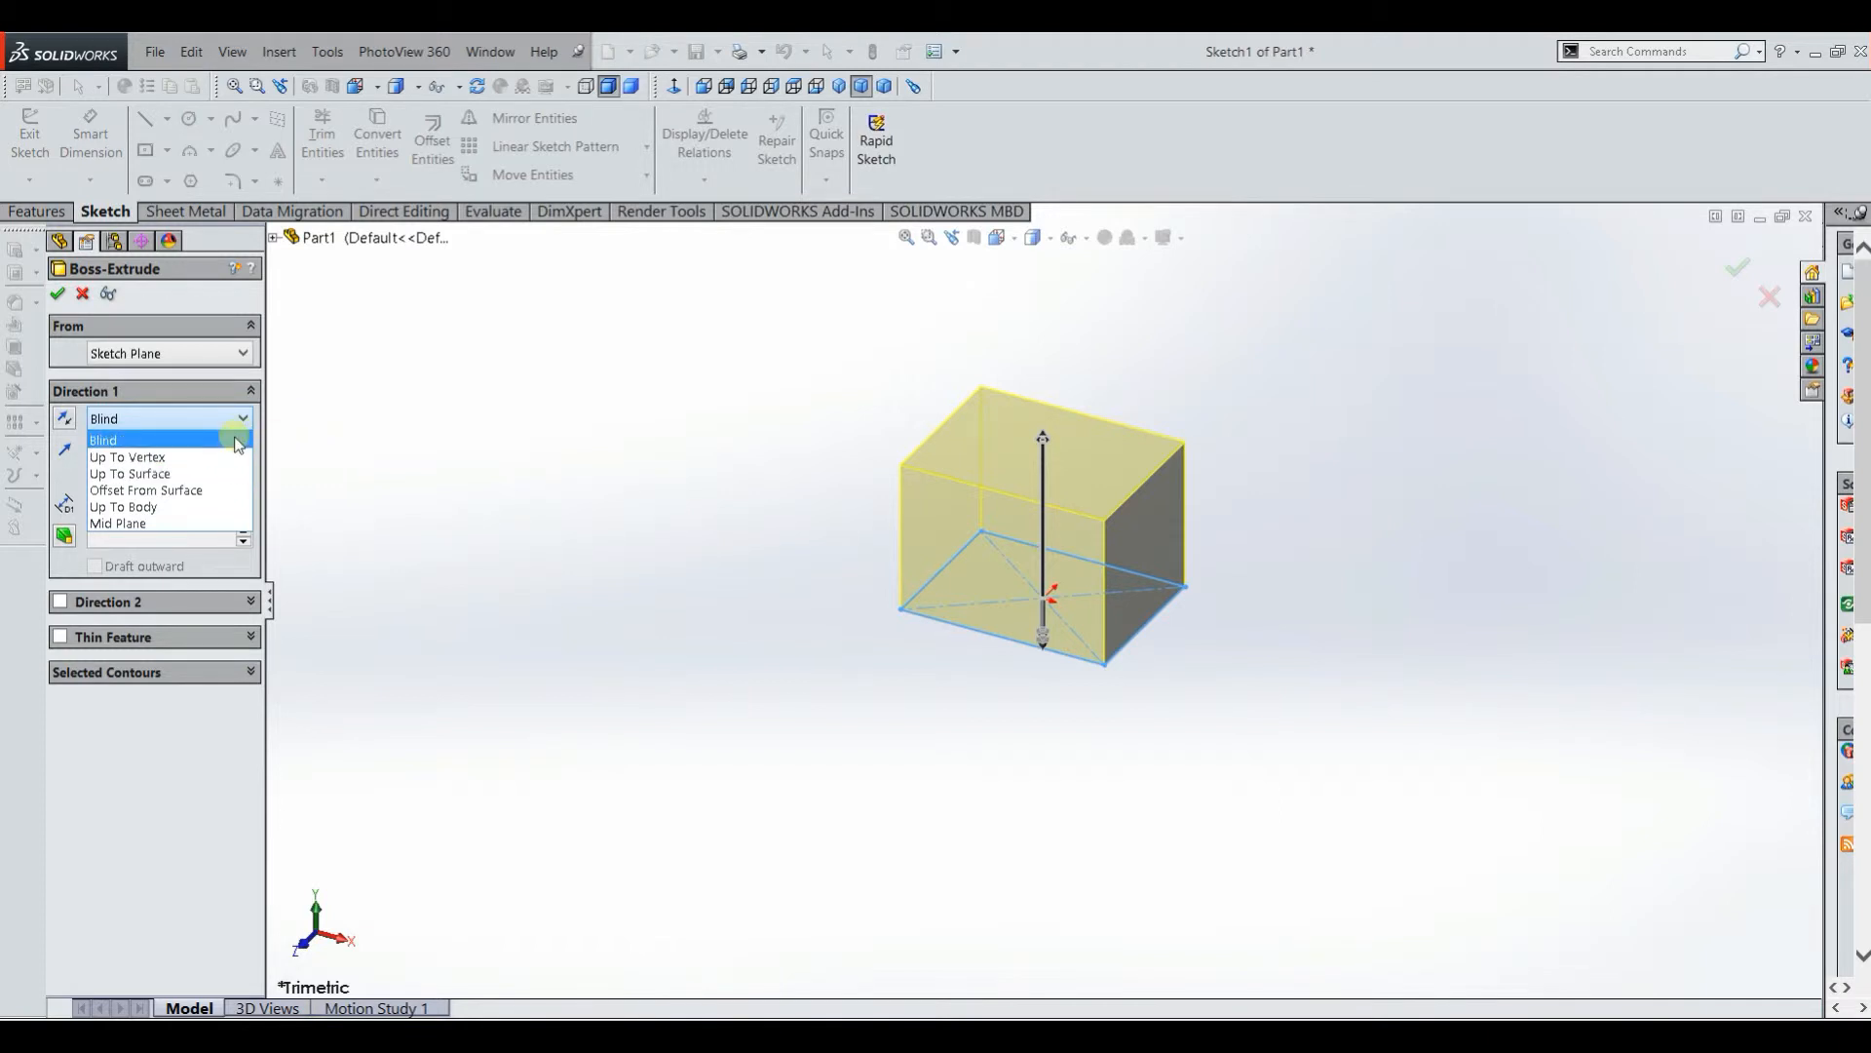
left_click(107, 438)
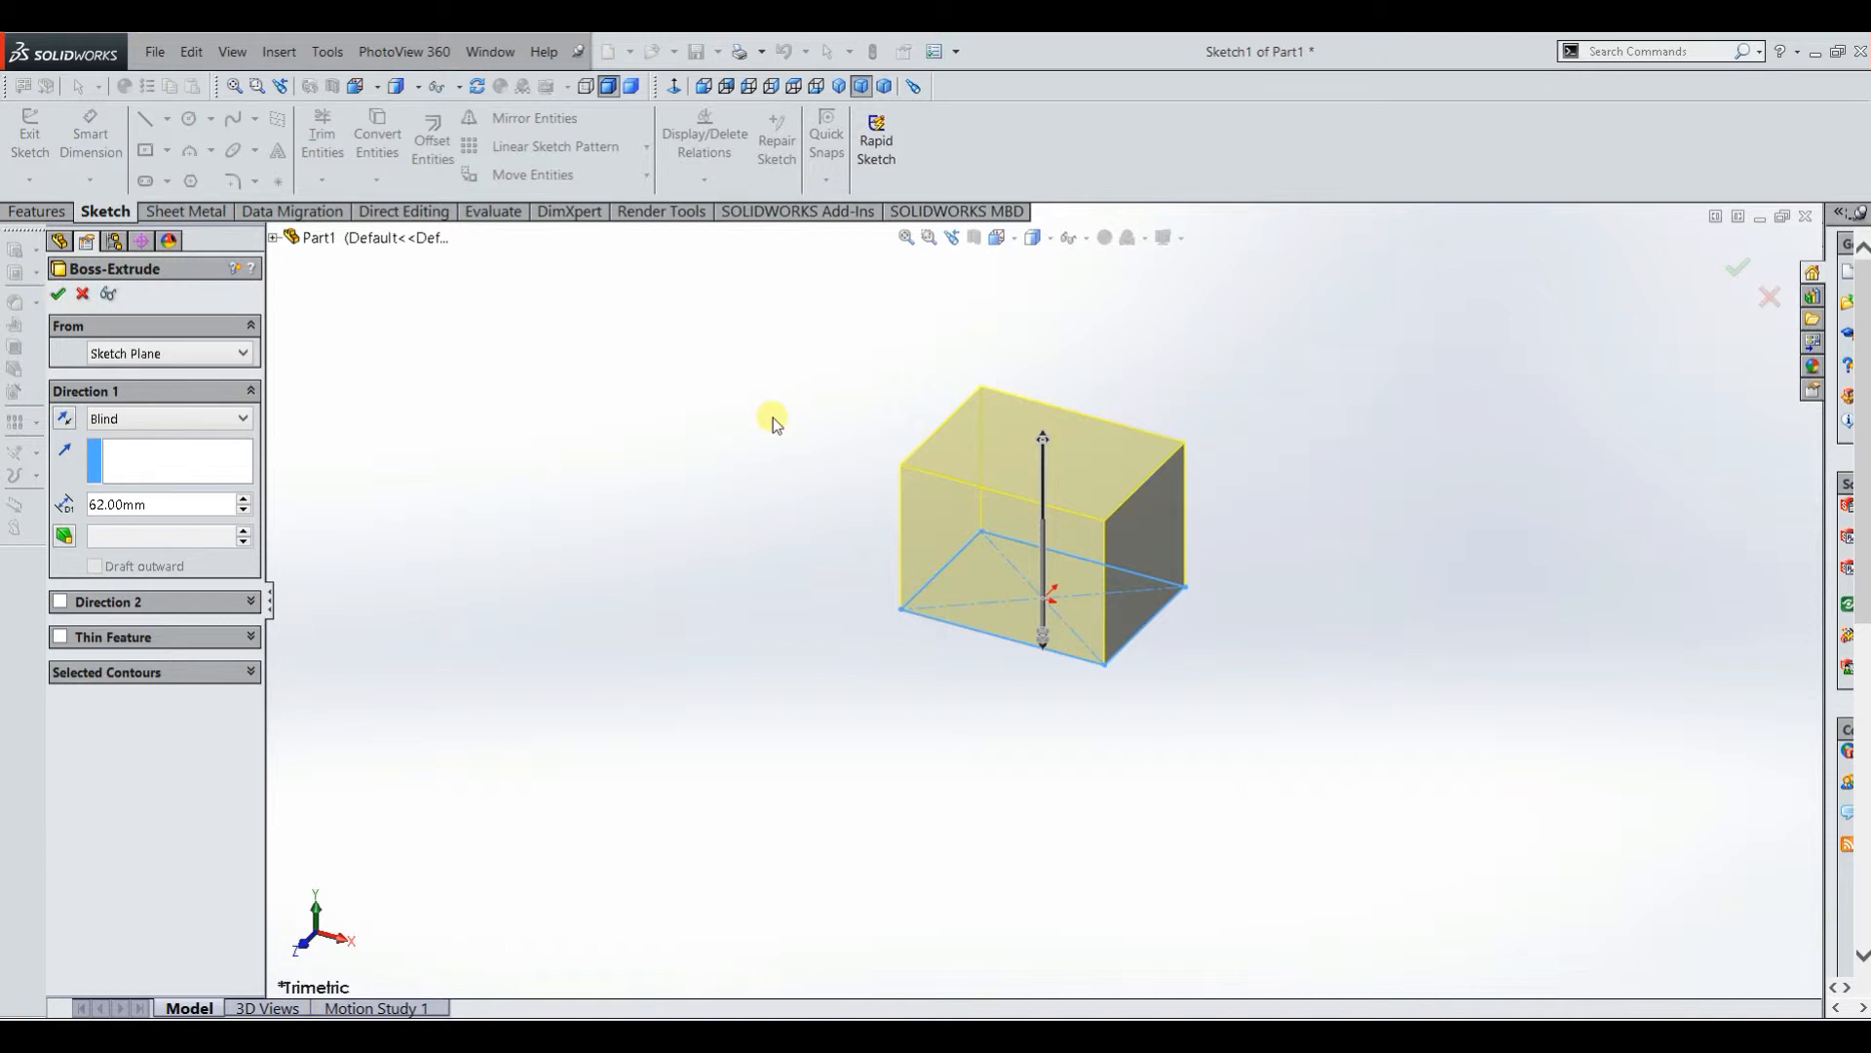
left_click(58, 294)
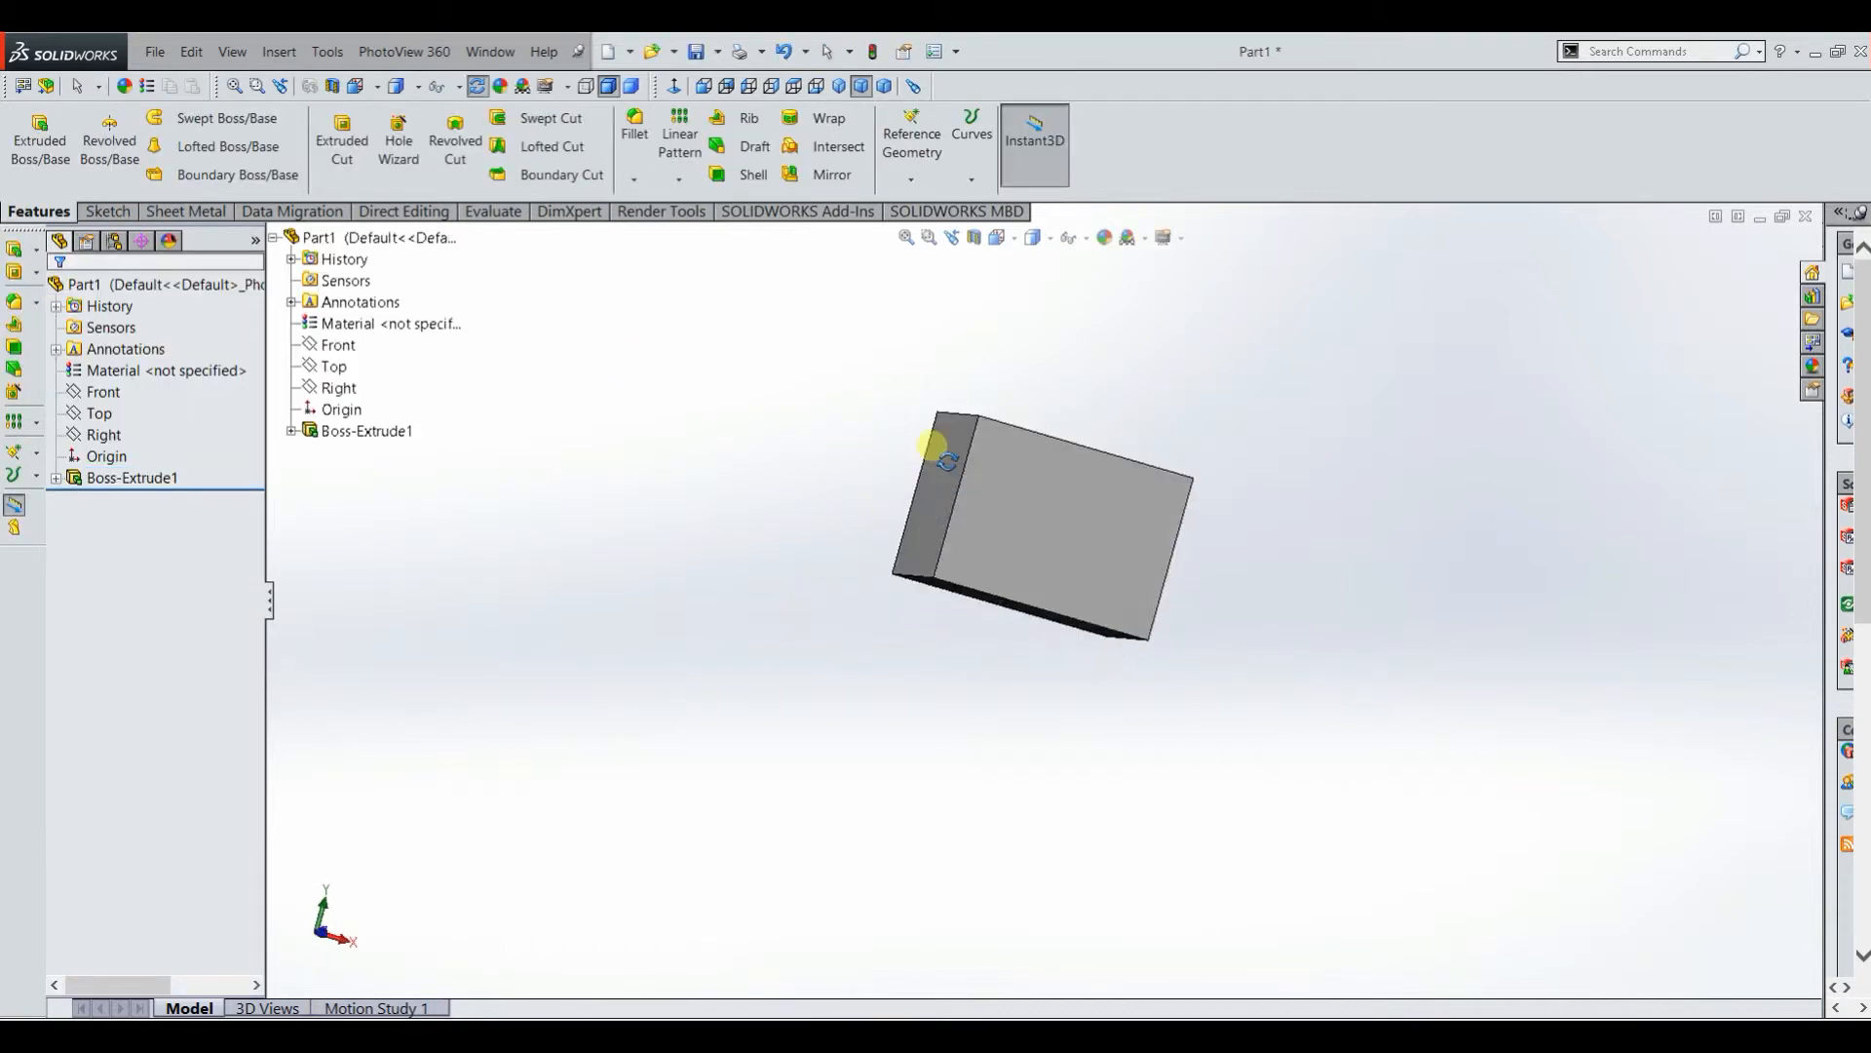
Step: Start an Extruded Cut sketched on a side face of the block
left_click_drag(932, 445, 889, 630)
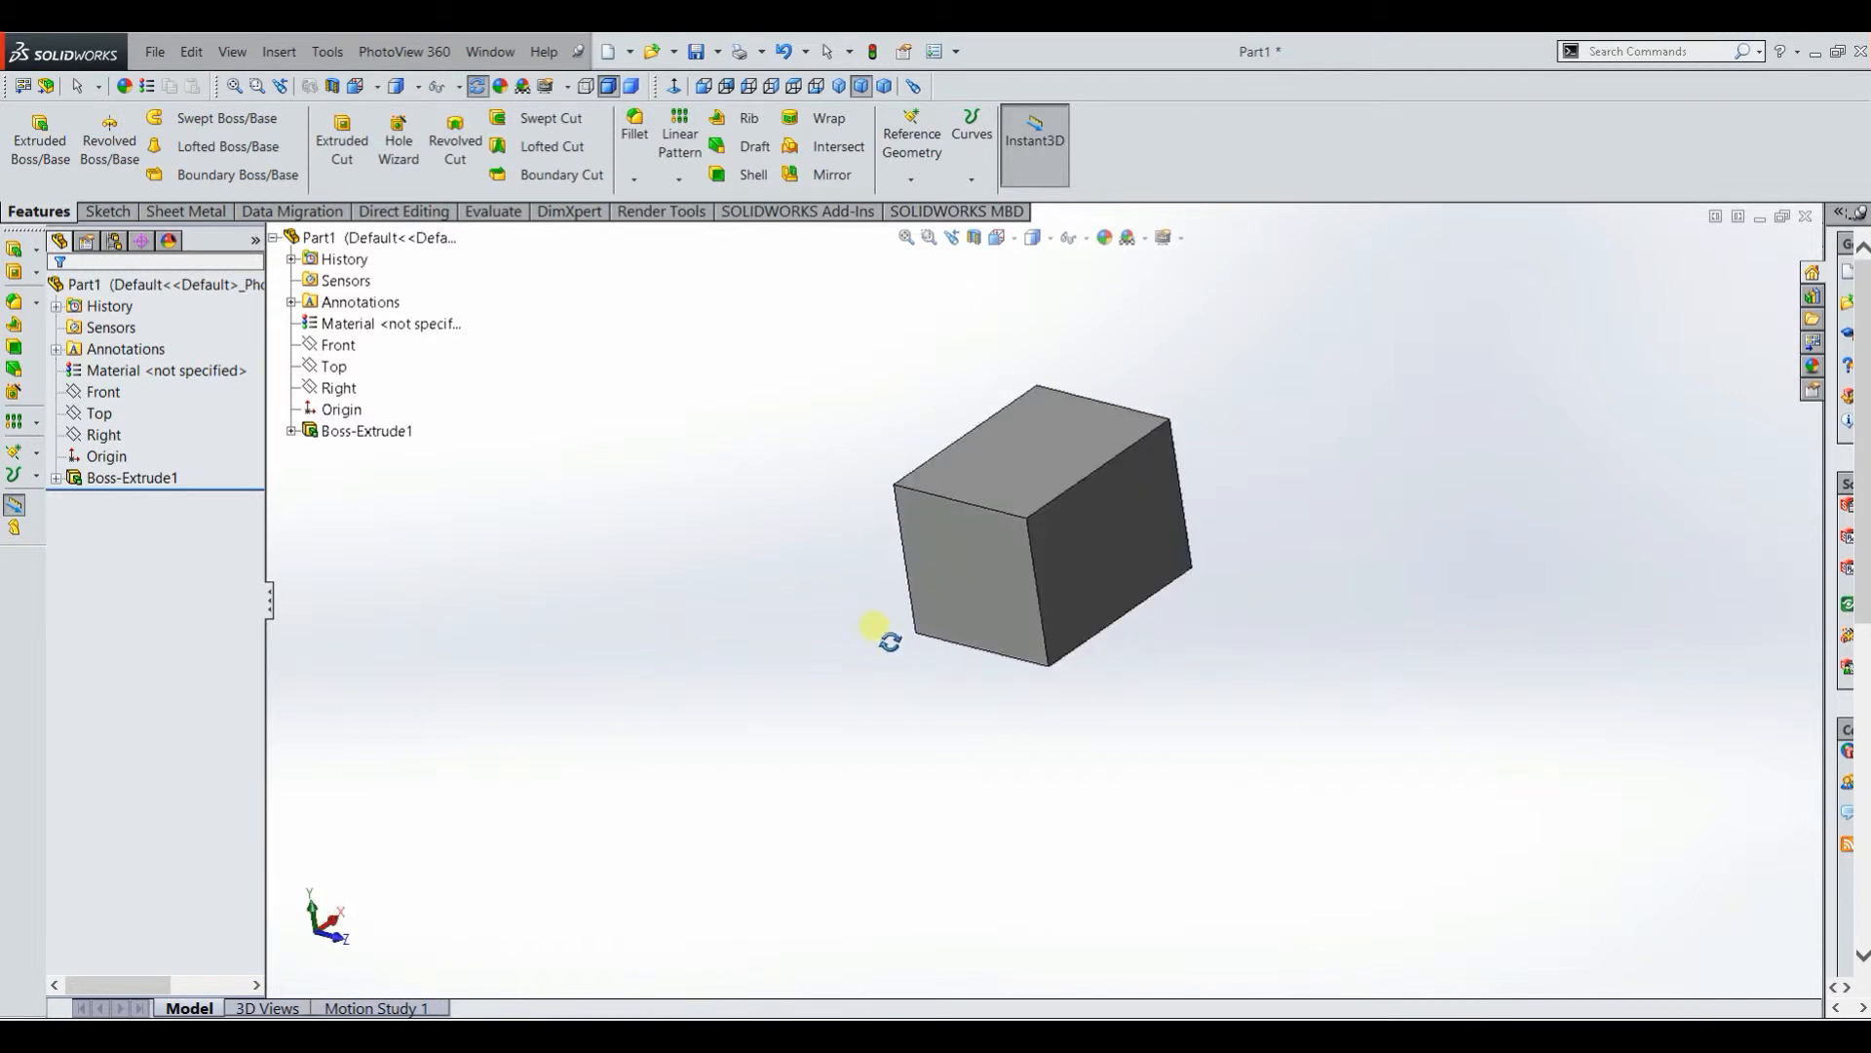
left_click_drag(871, 630, 1060, 690)
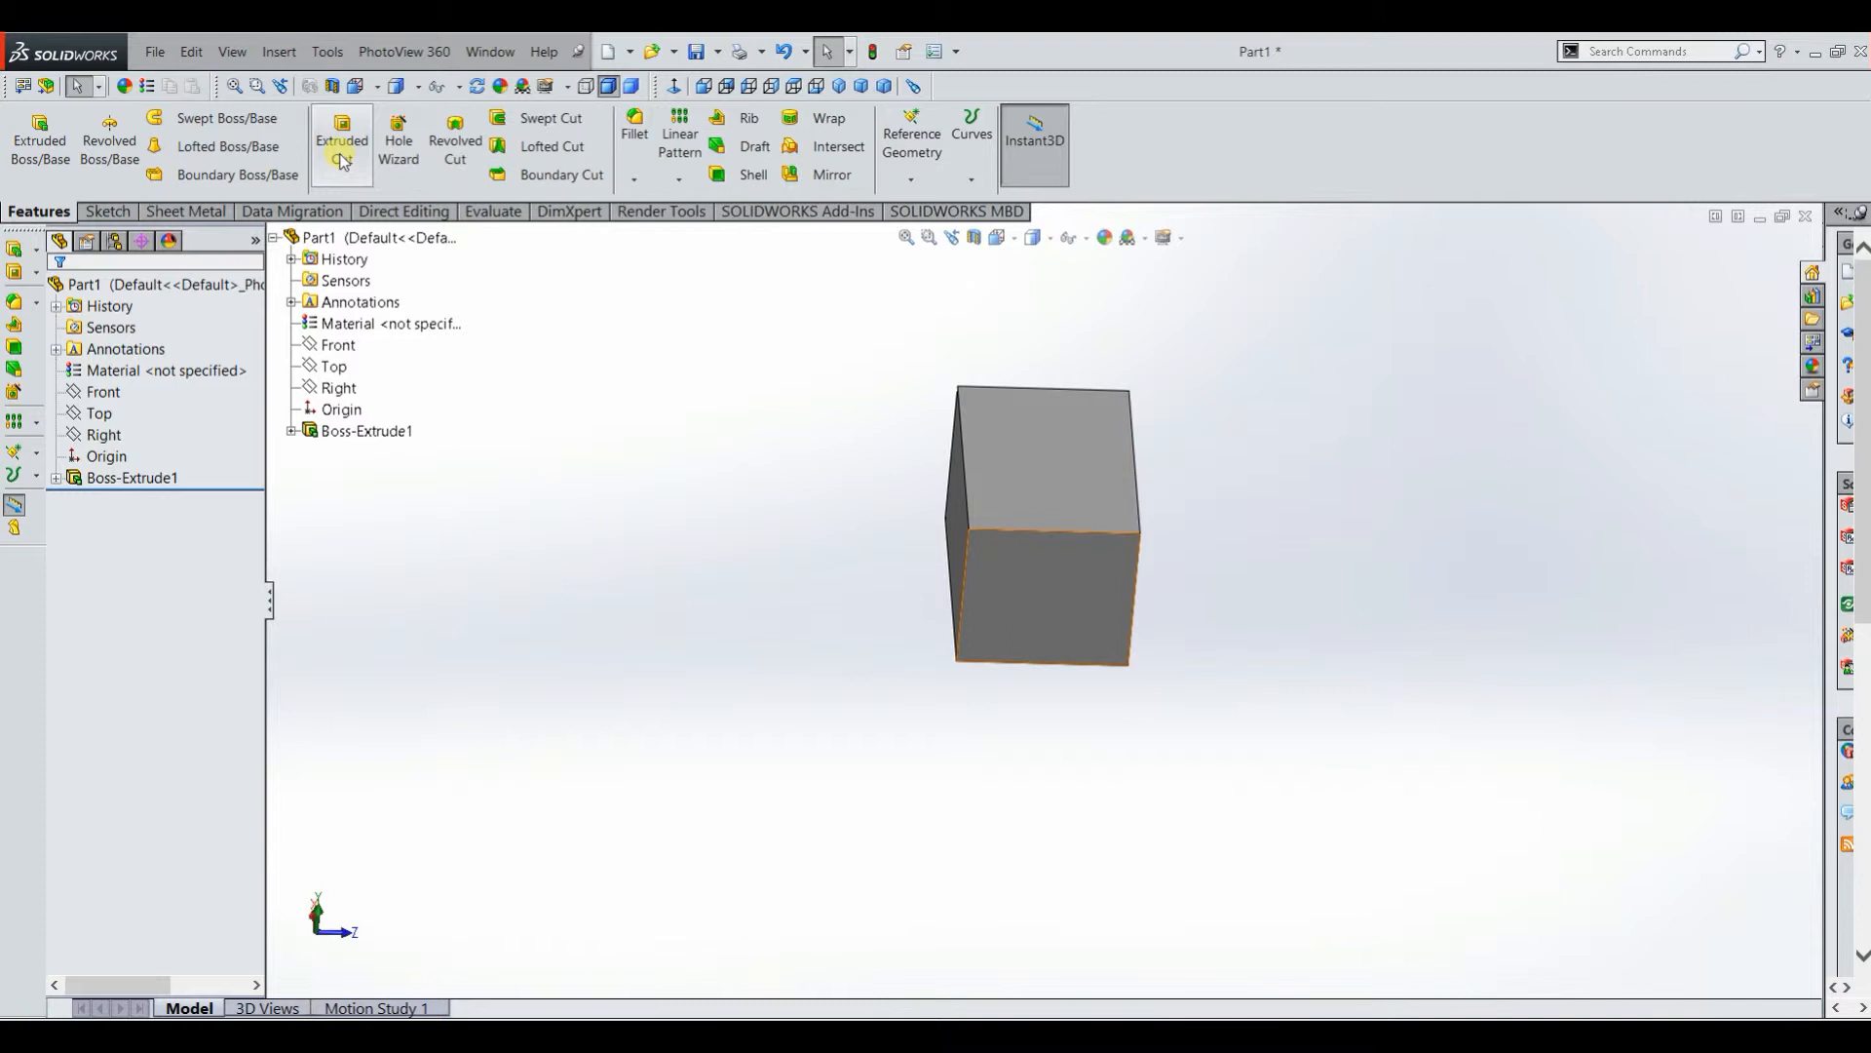
left_click(341, 140)
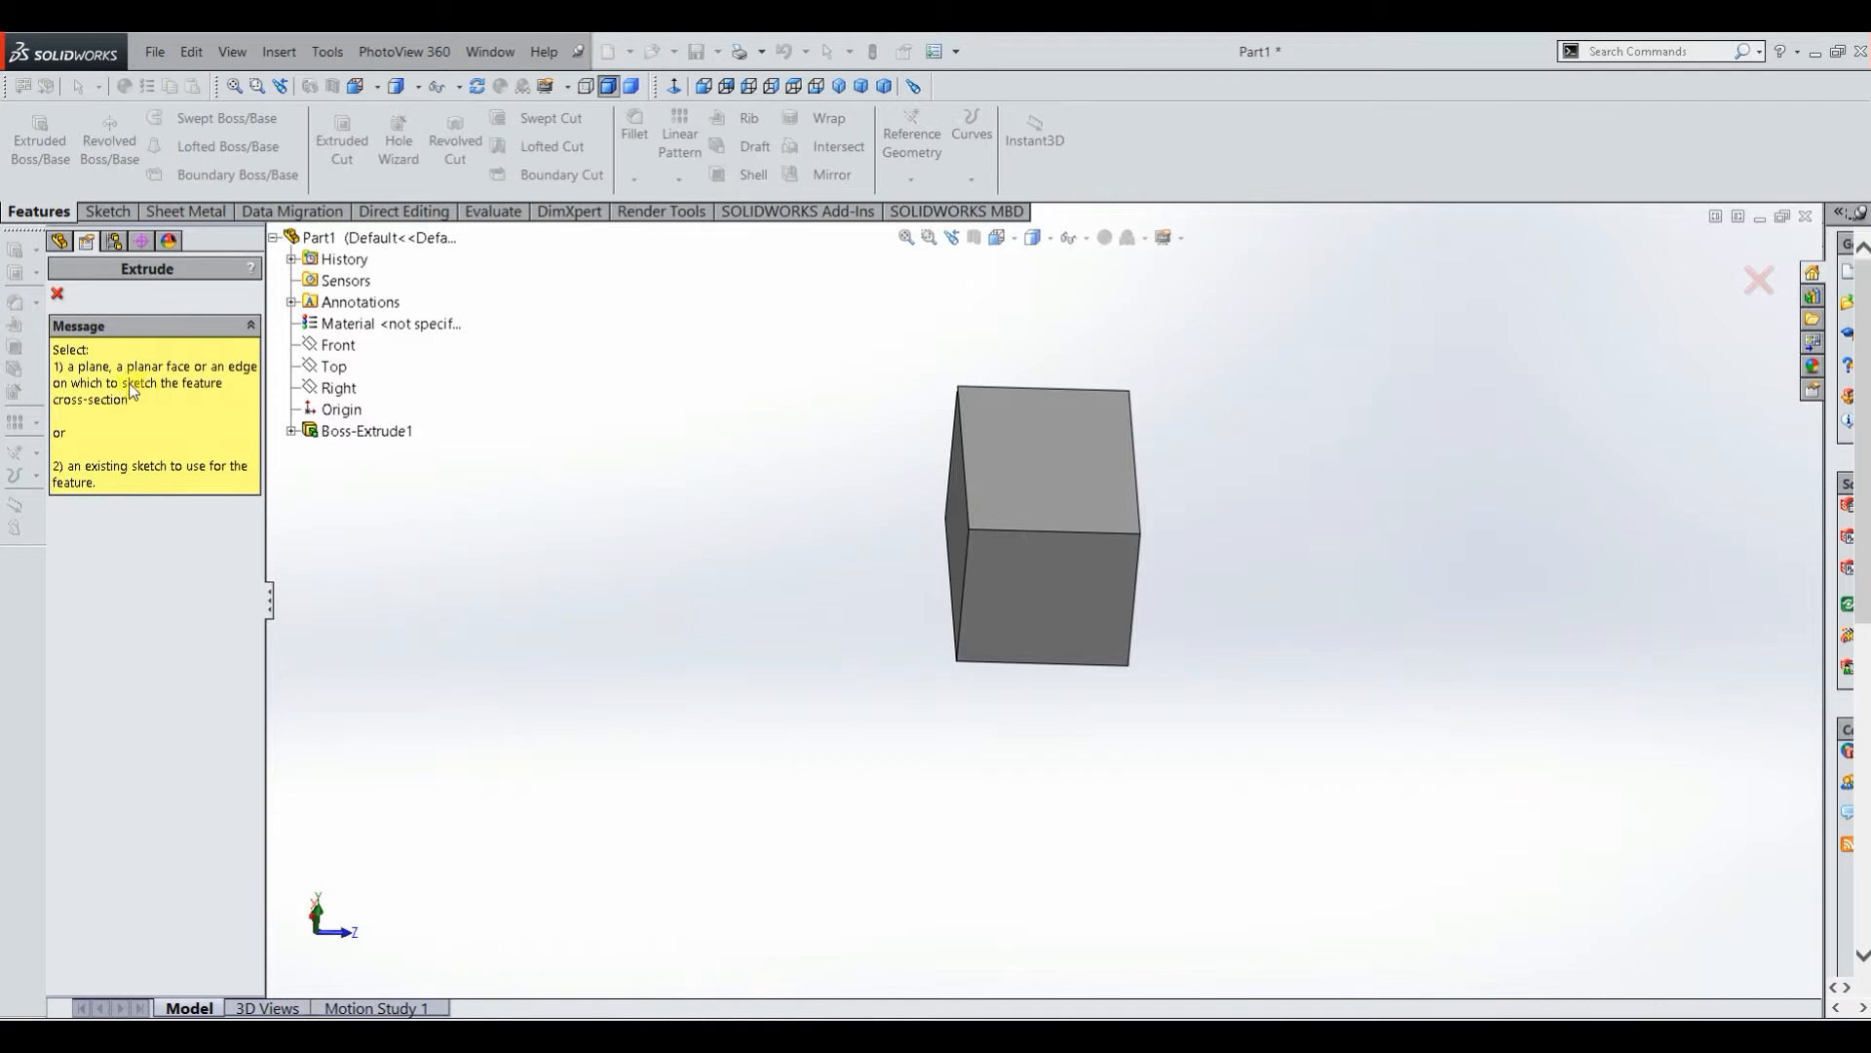
mouse_move(152, 396)
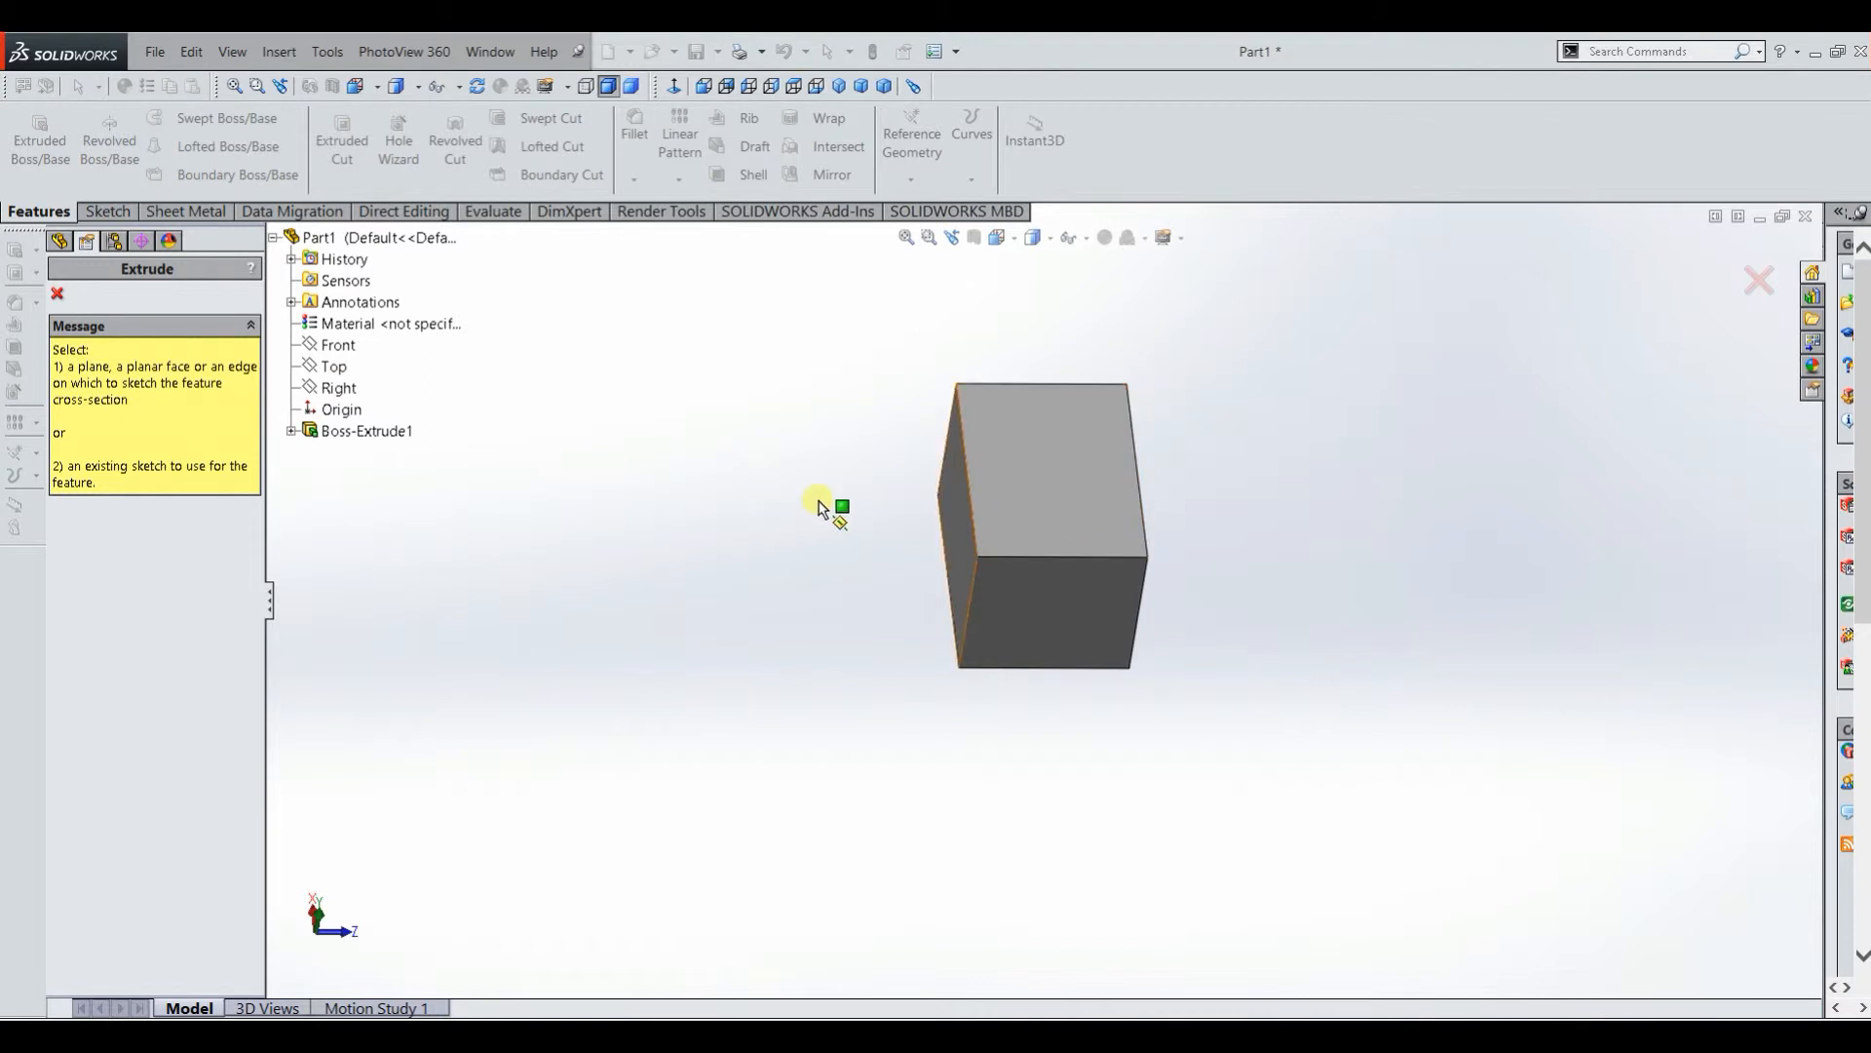
left_click_drag(816, 501, 805, 571)
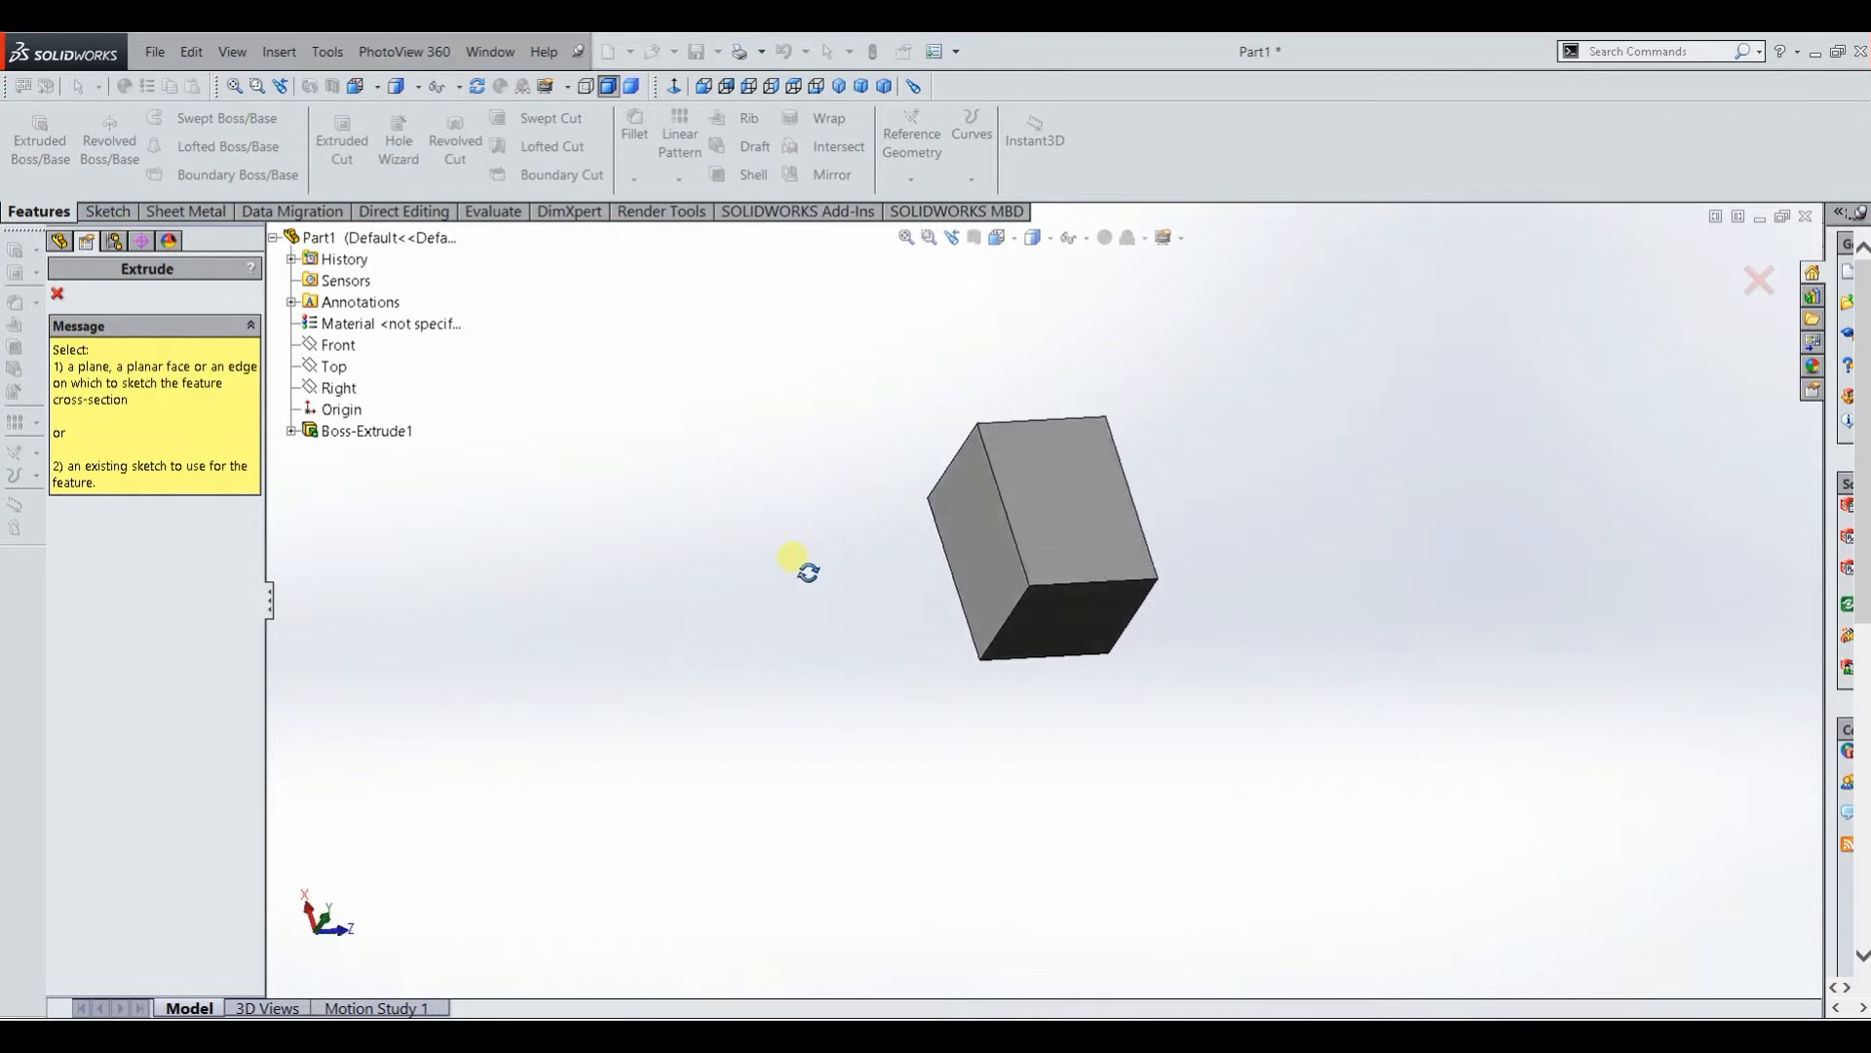
left_click(1045, 544)
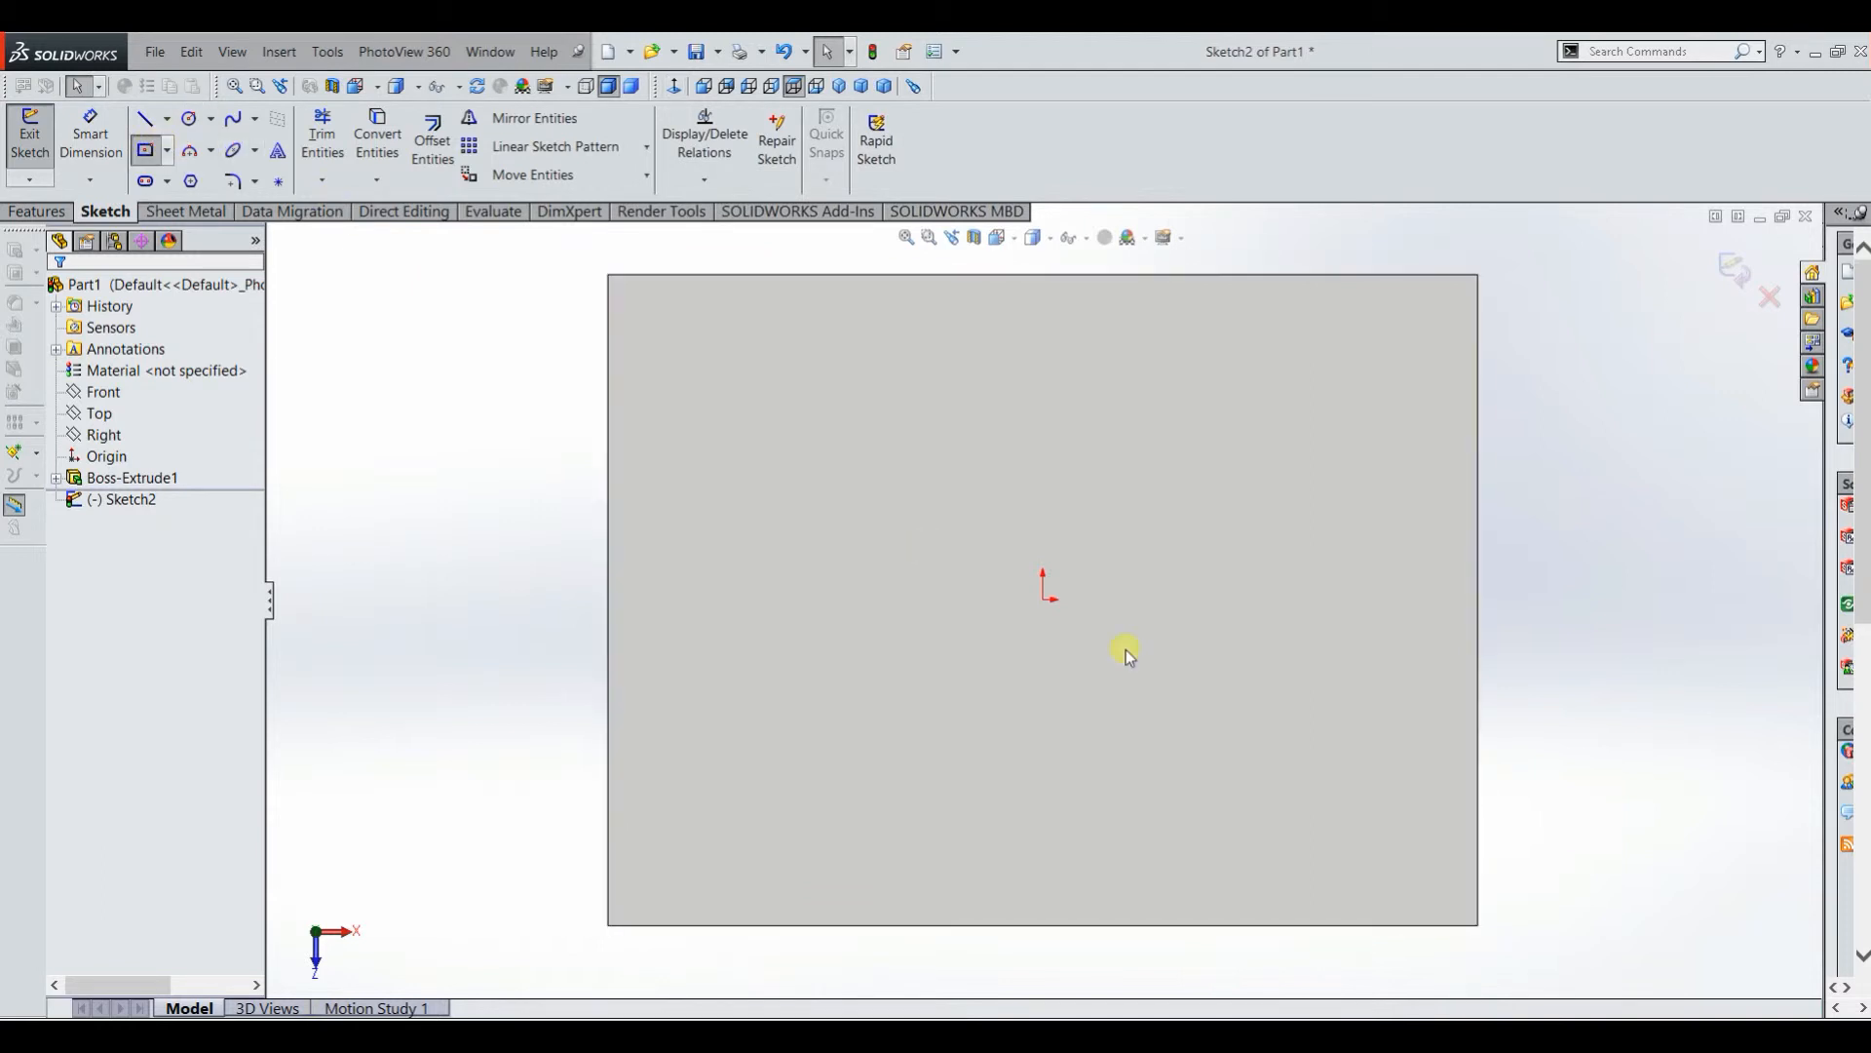
Step: Choose the rectangle tool to sketch the cut outline on the face
left_click(143, 148)
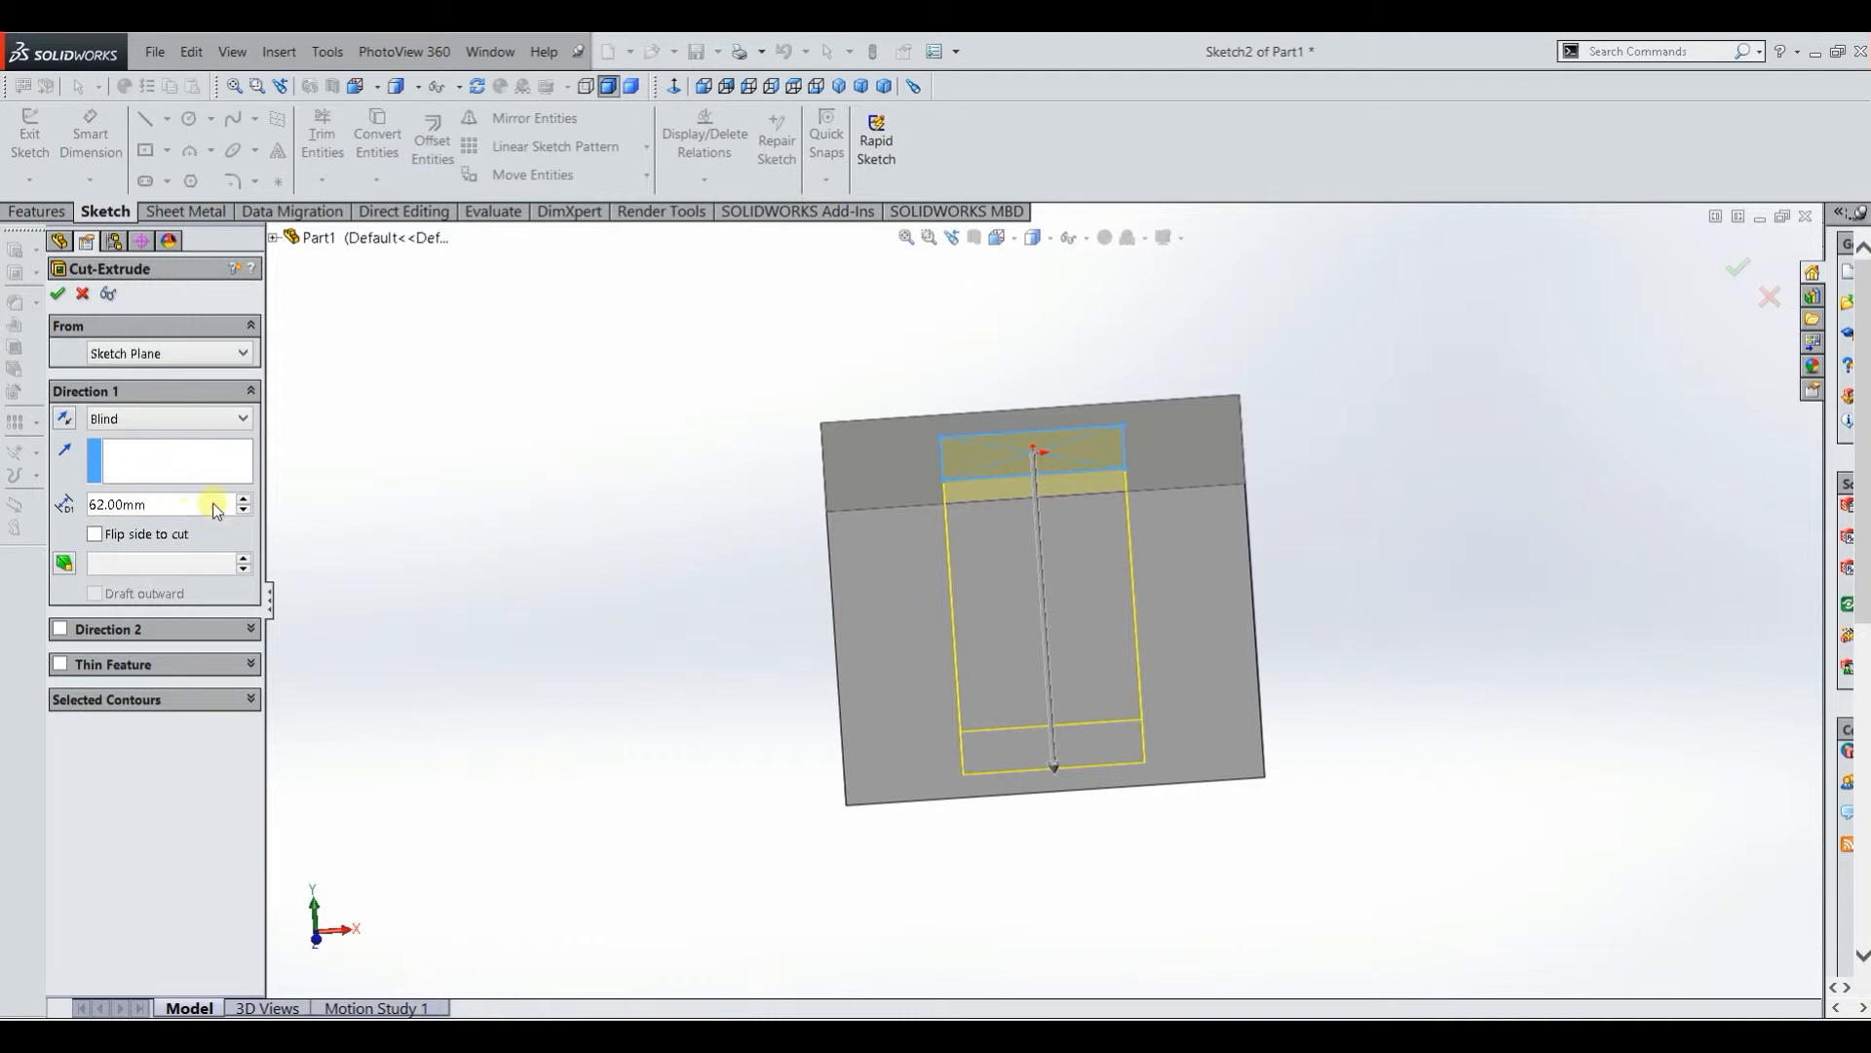
mouse_move(735, 770)
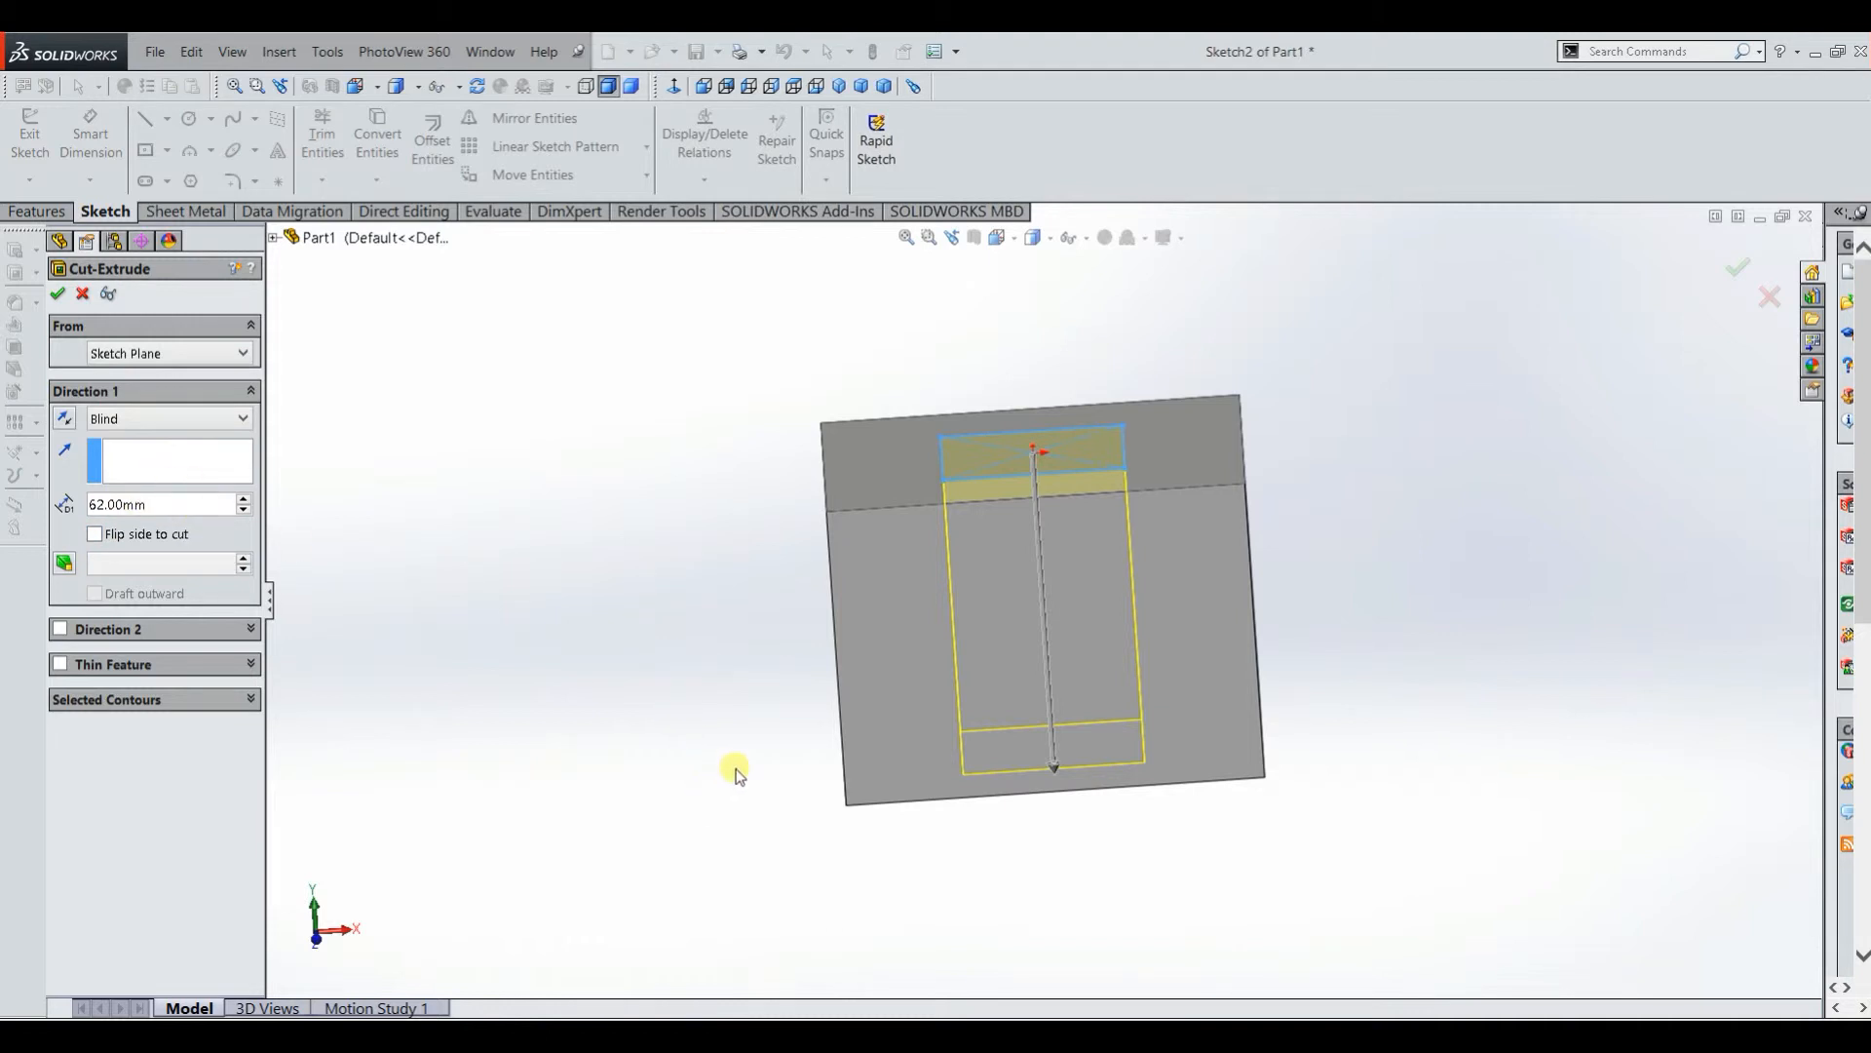
Step: Set the cut's Direction 1 end condition to Through All, after briefly trying Up To Next
left_click_drag(735, 770, 716, 620)
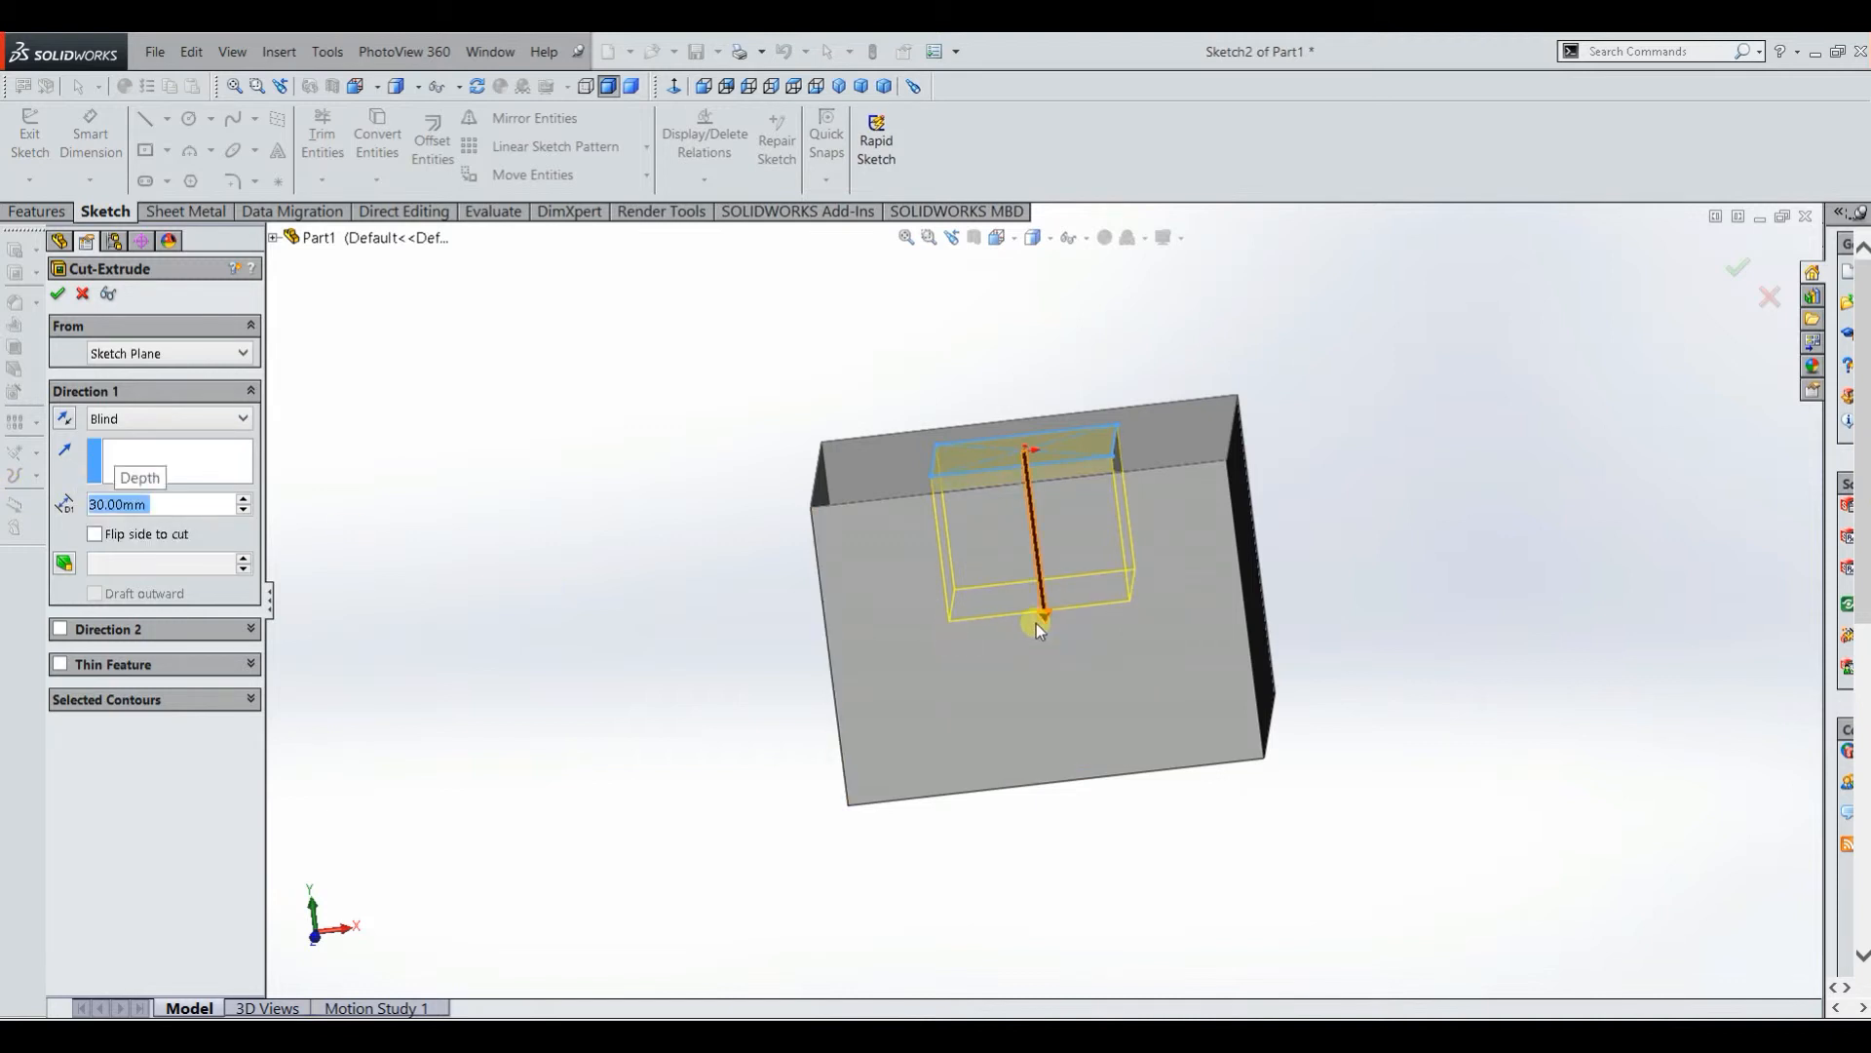
left_click(242, 419)
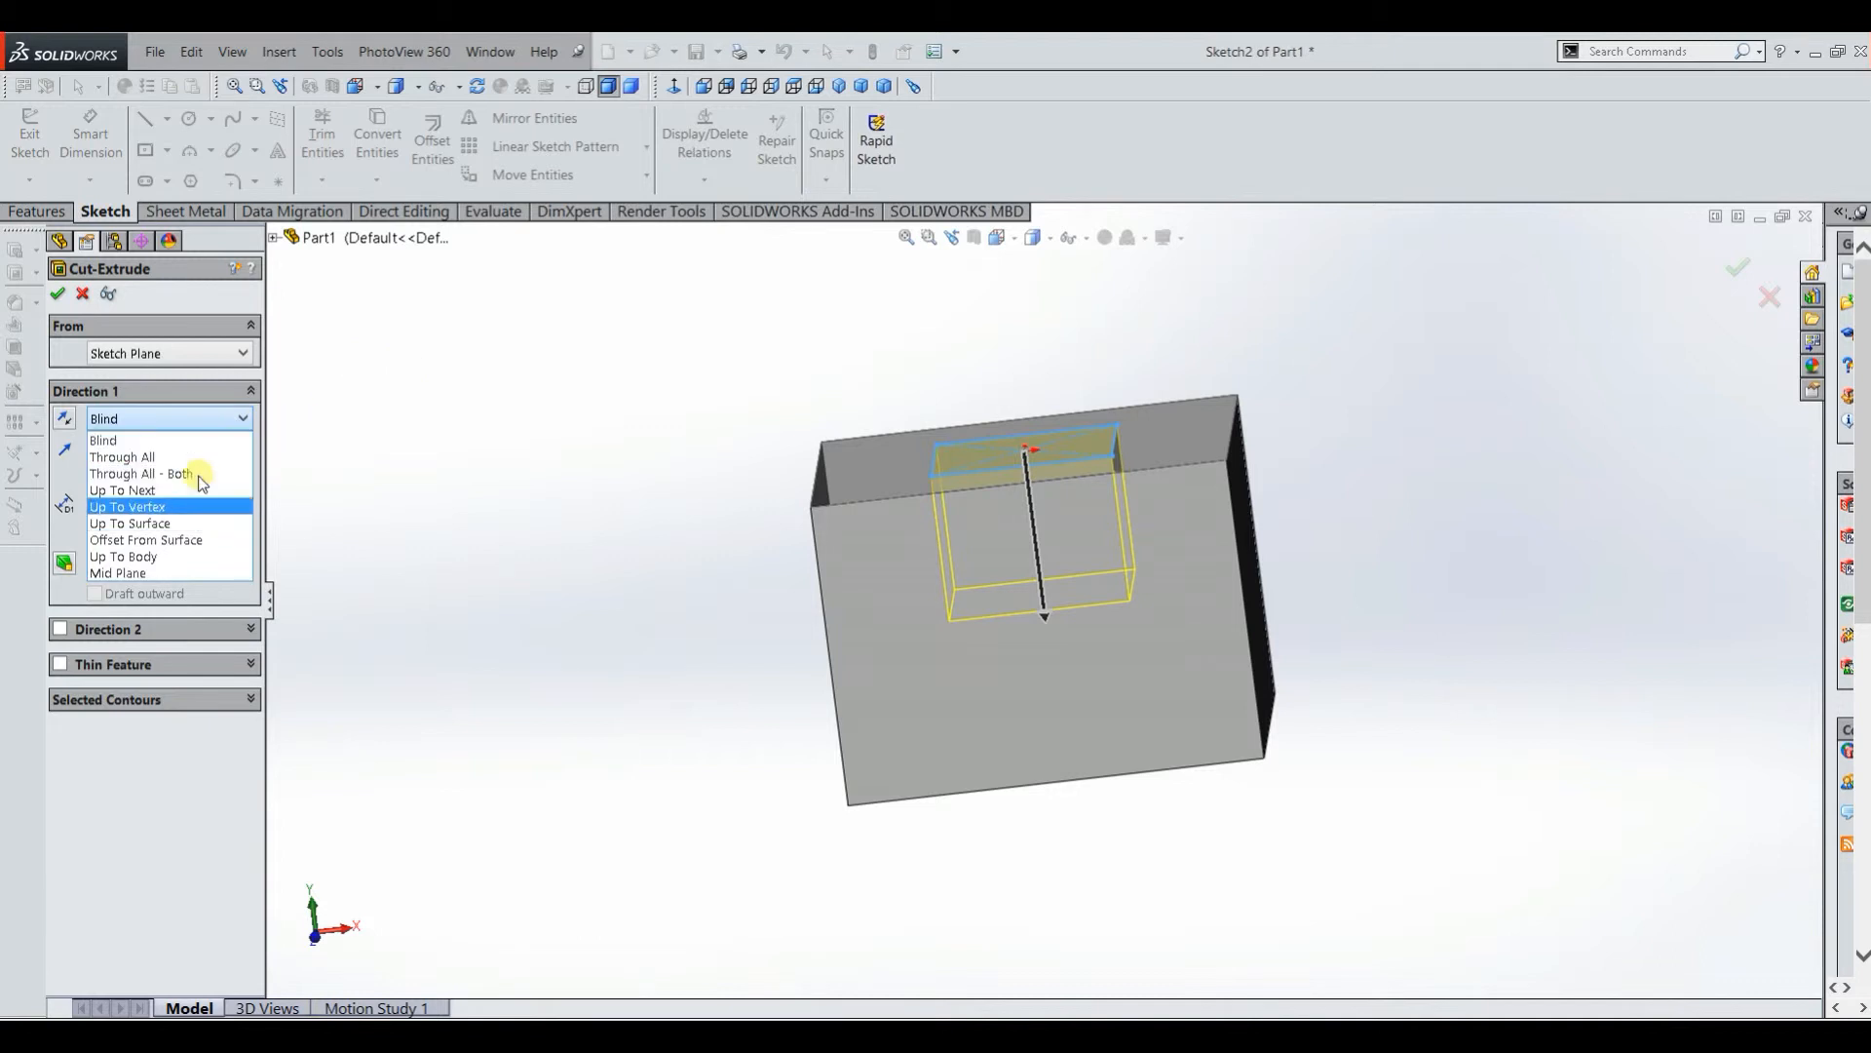
mouse_move(121, 456)
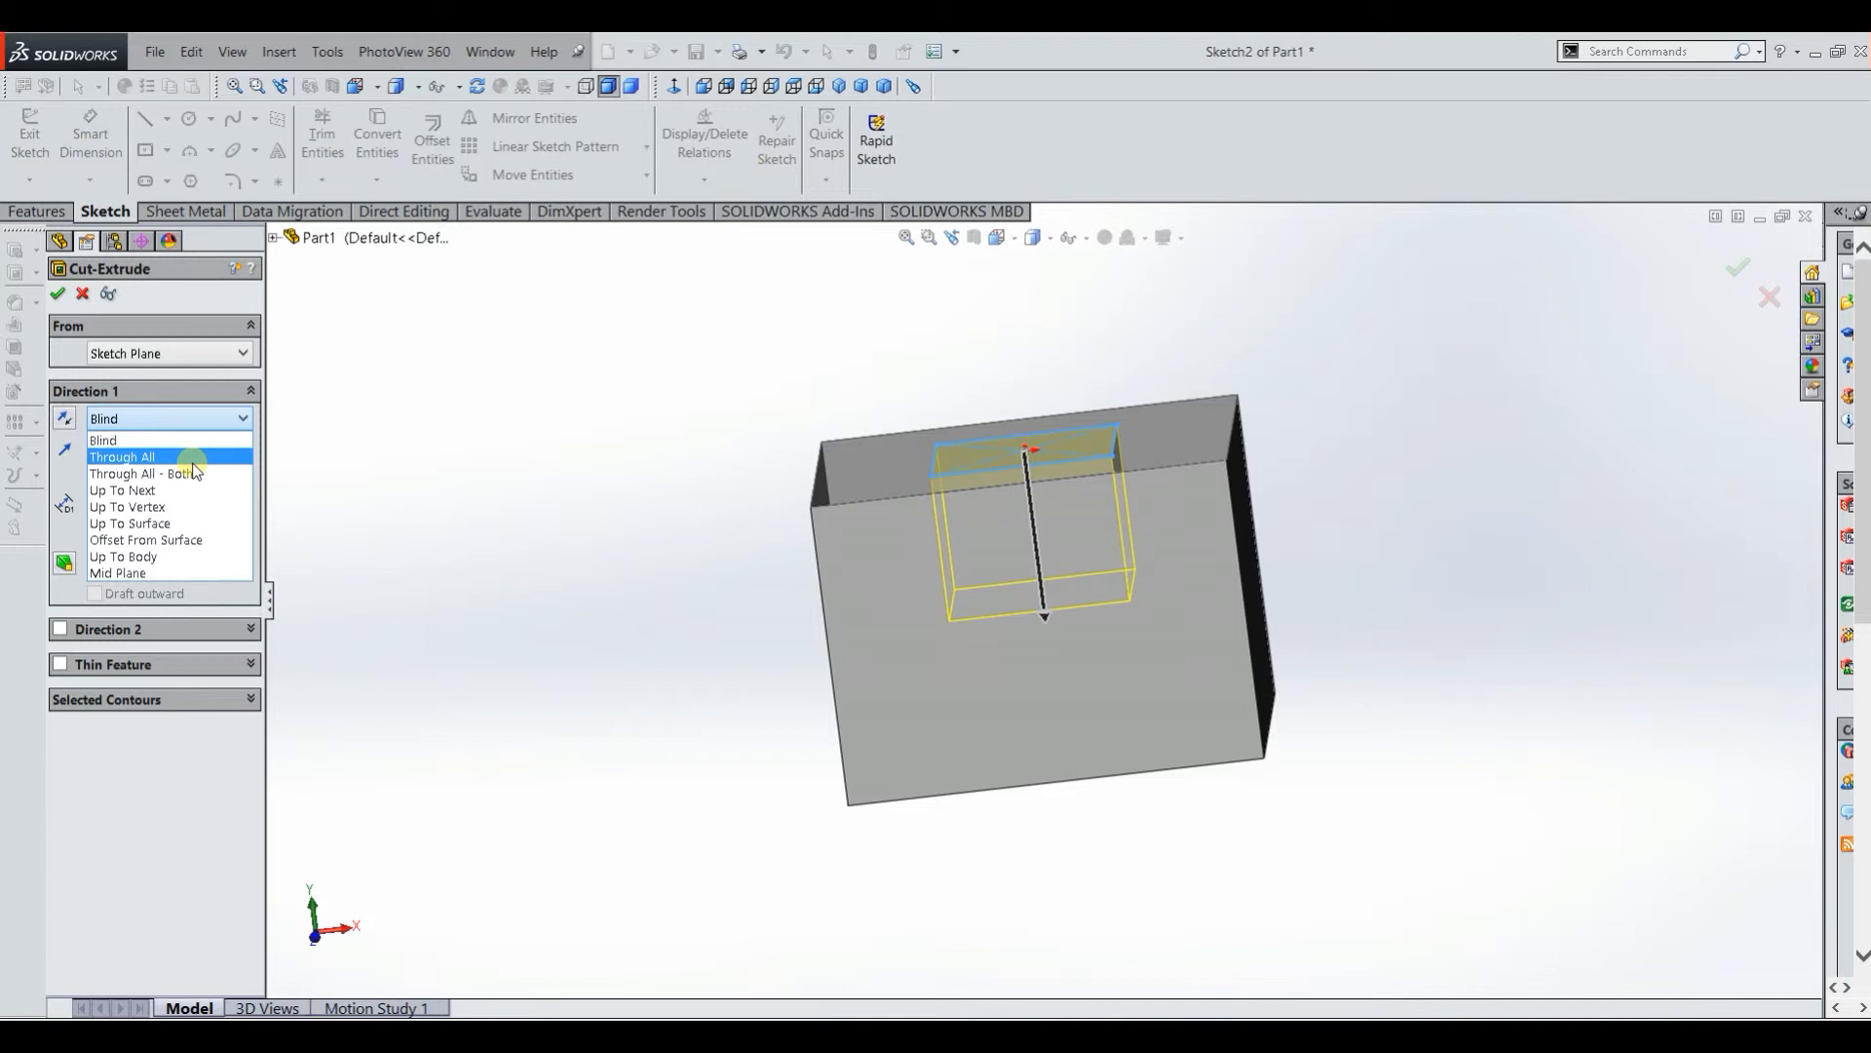
left_click(121, 457)
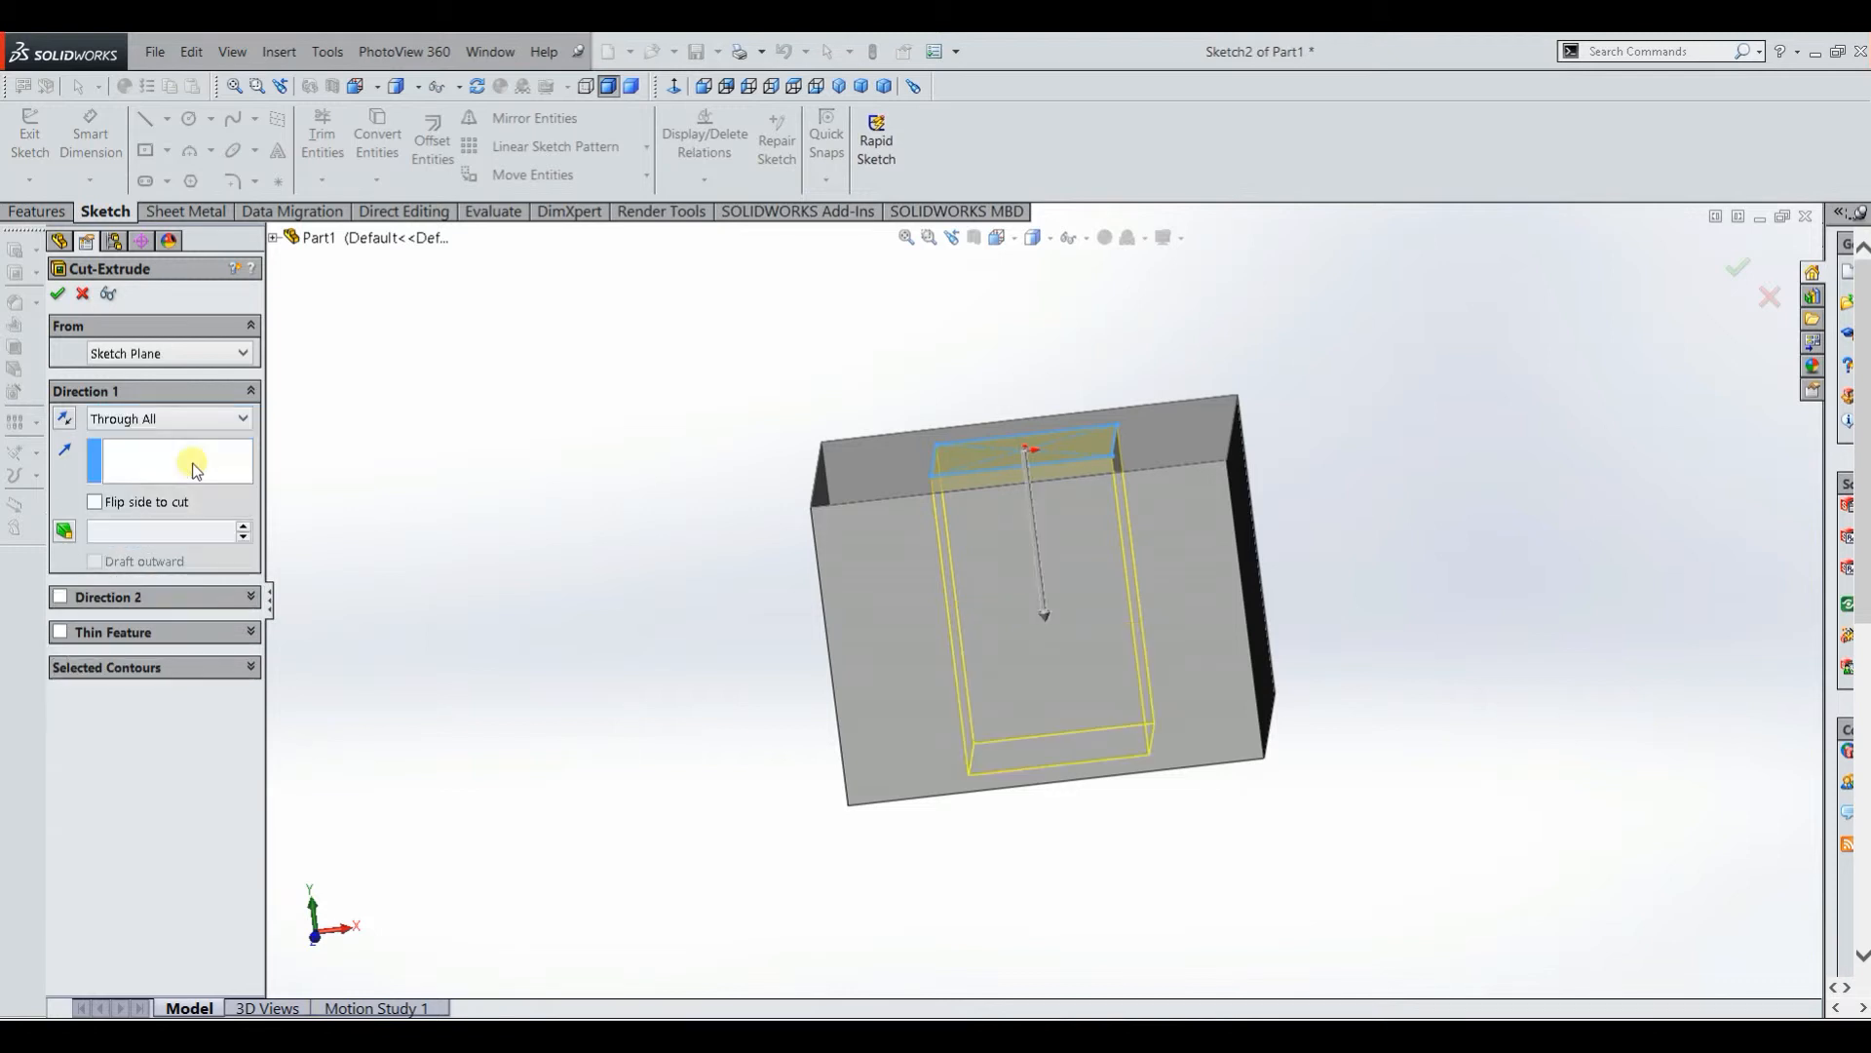
mouse_move(203, 451)
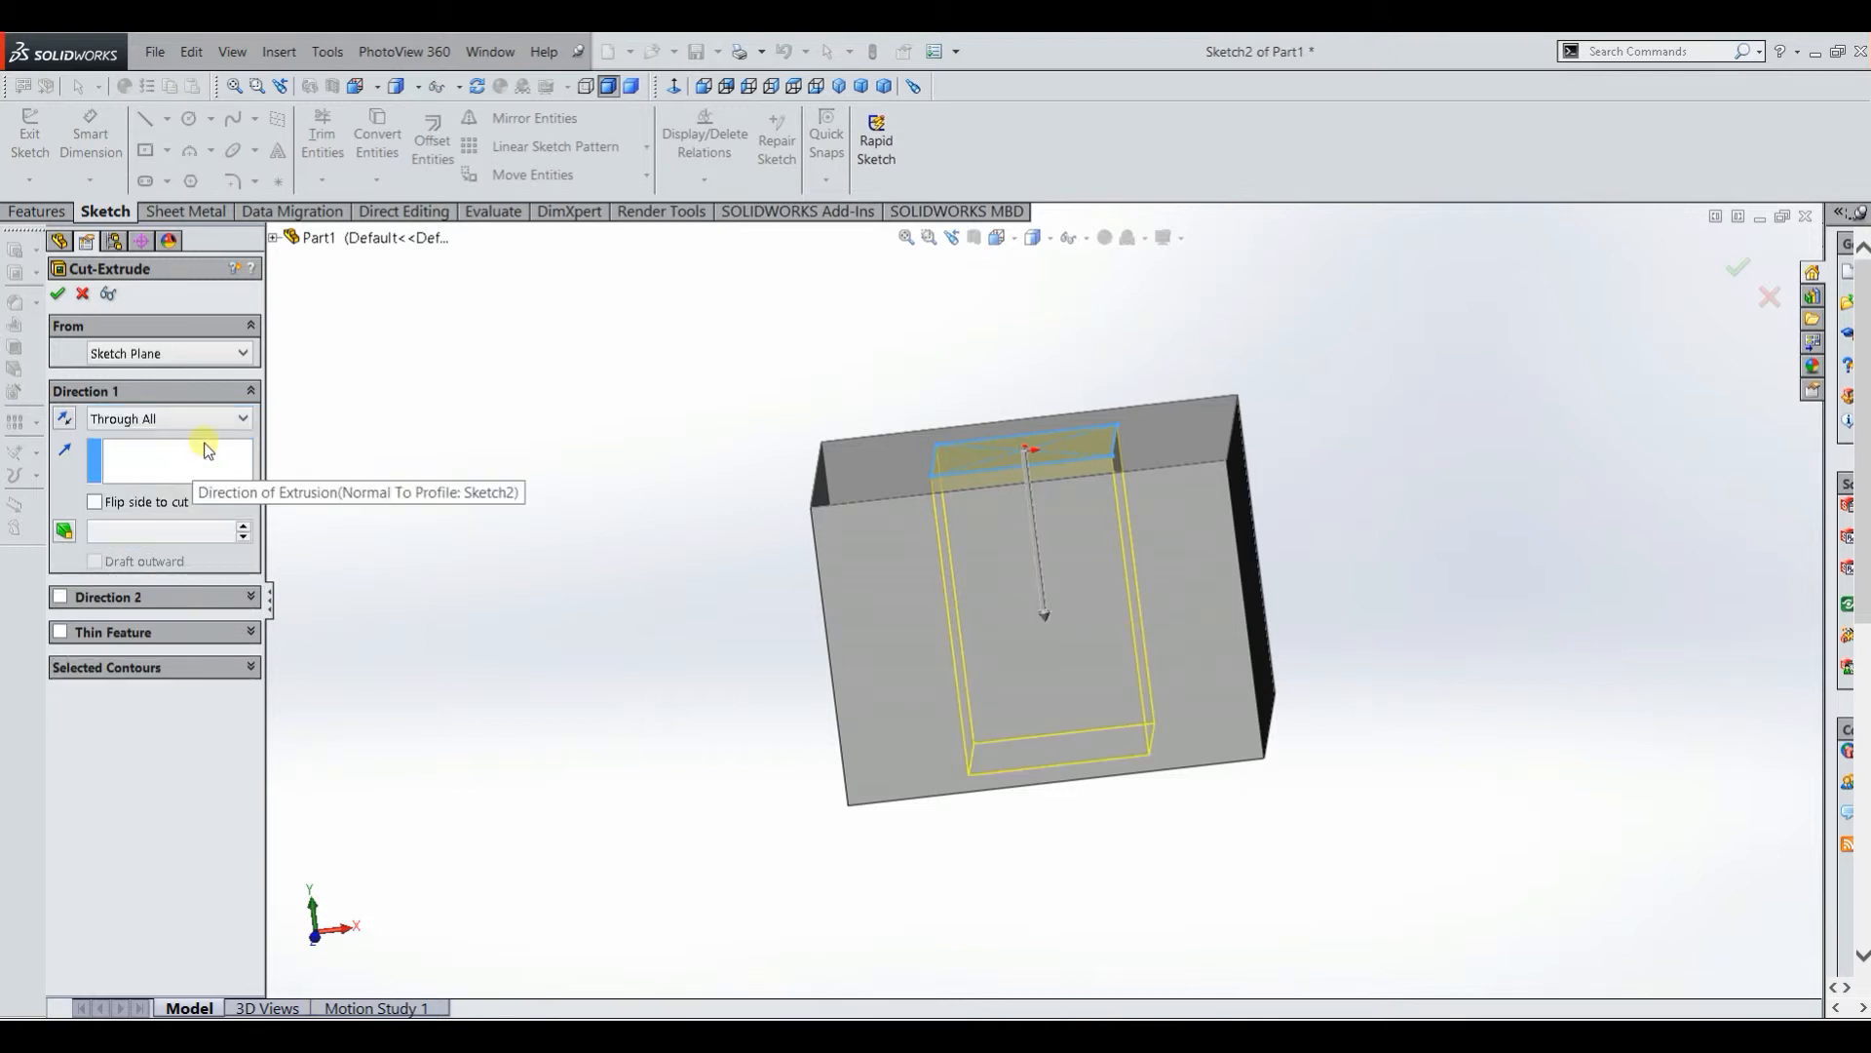
mouse_move(214, 429)
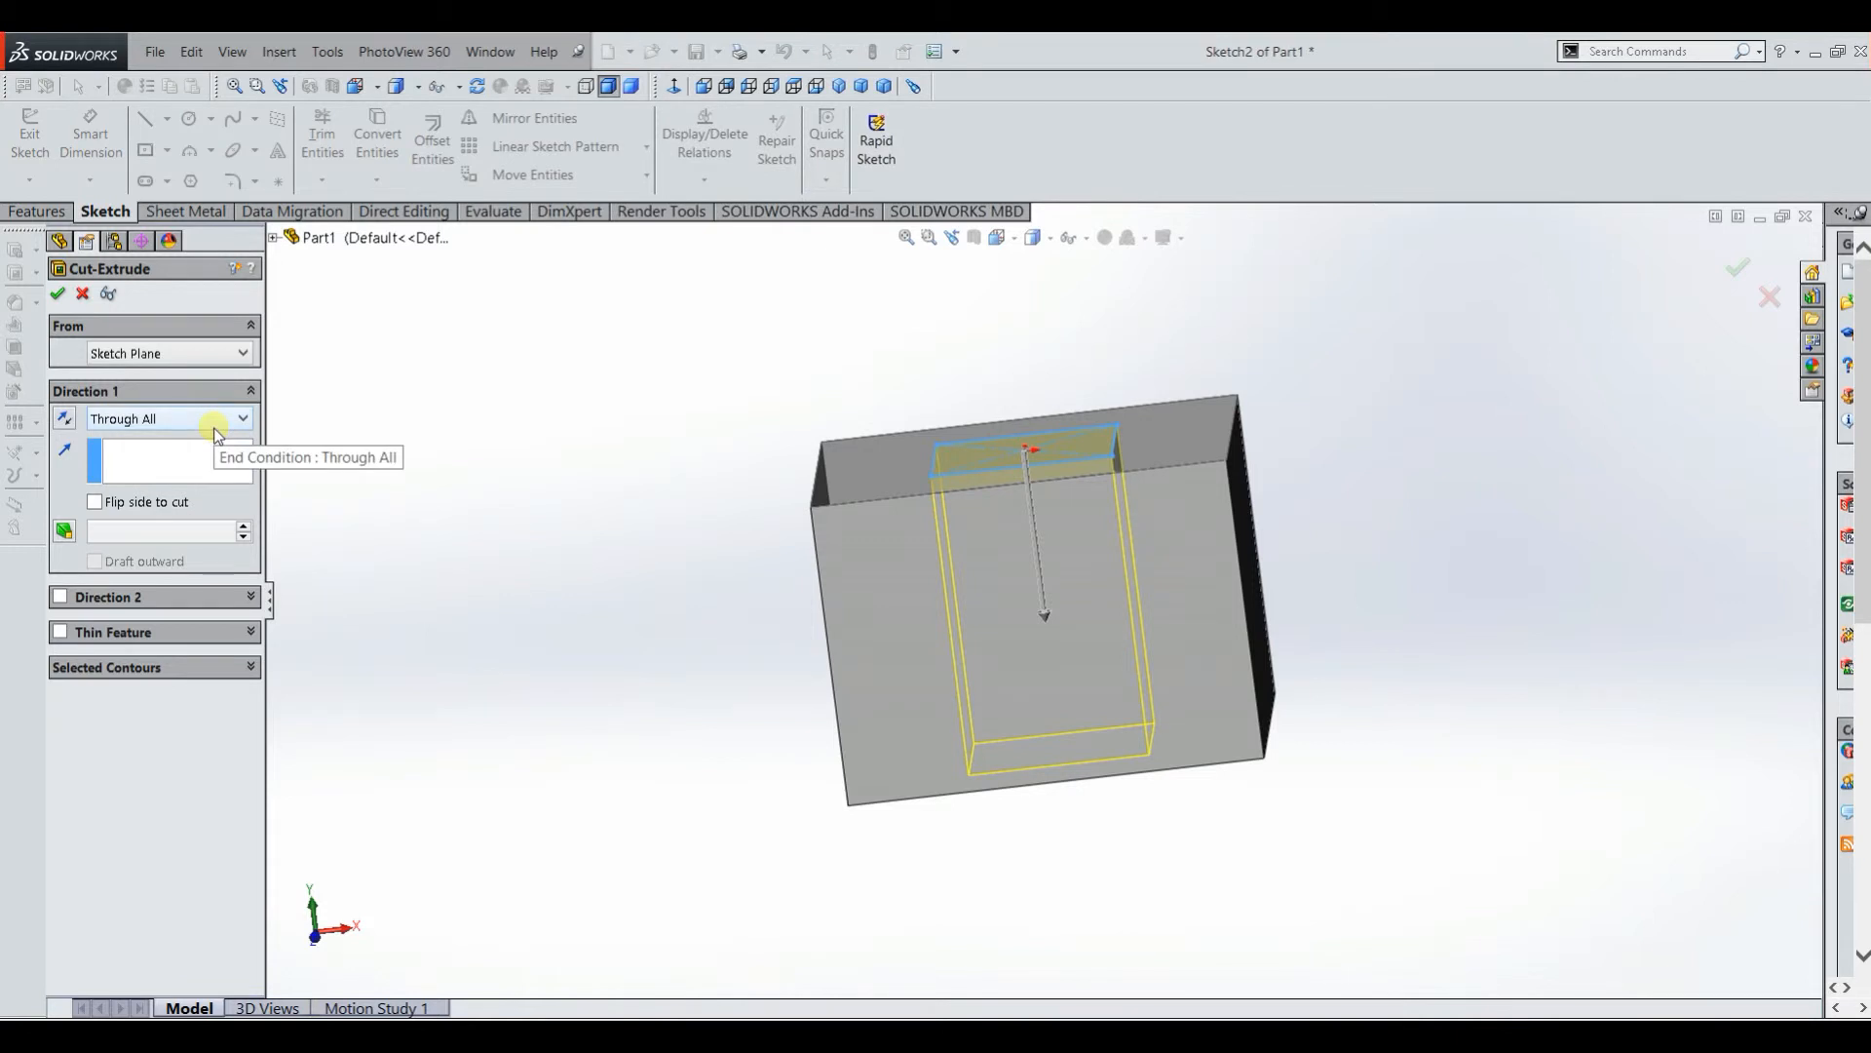
left_click(172, 418)
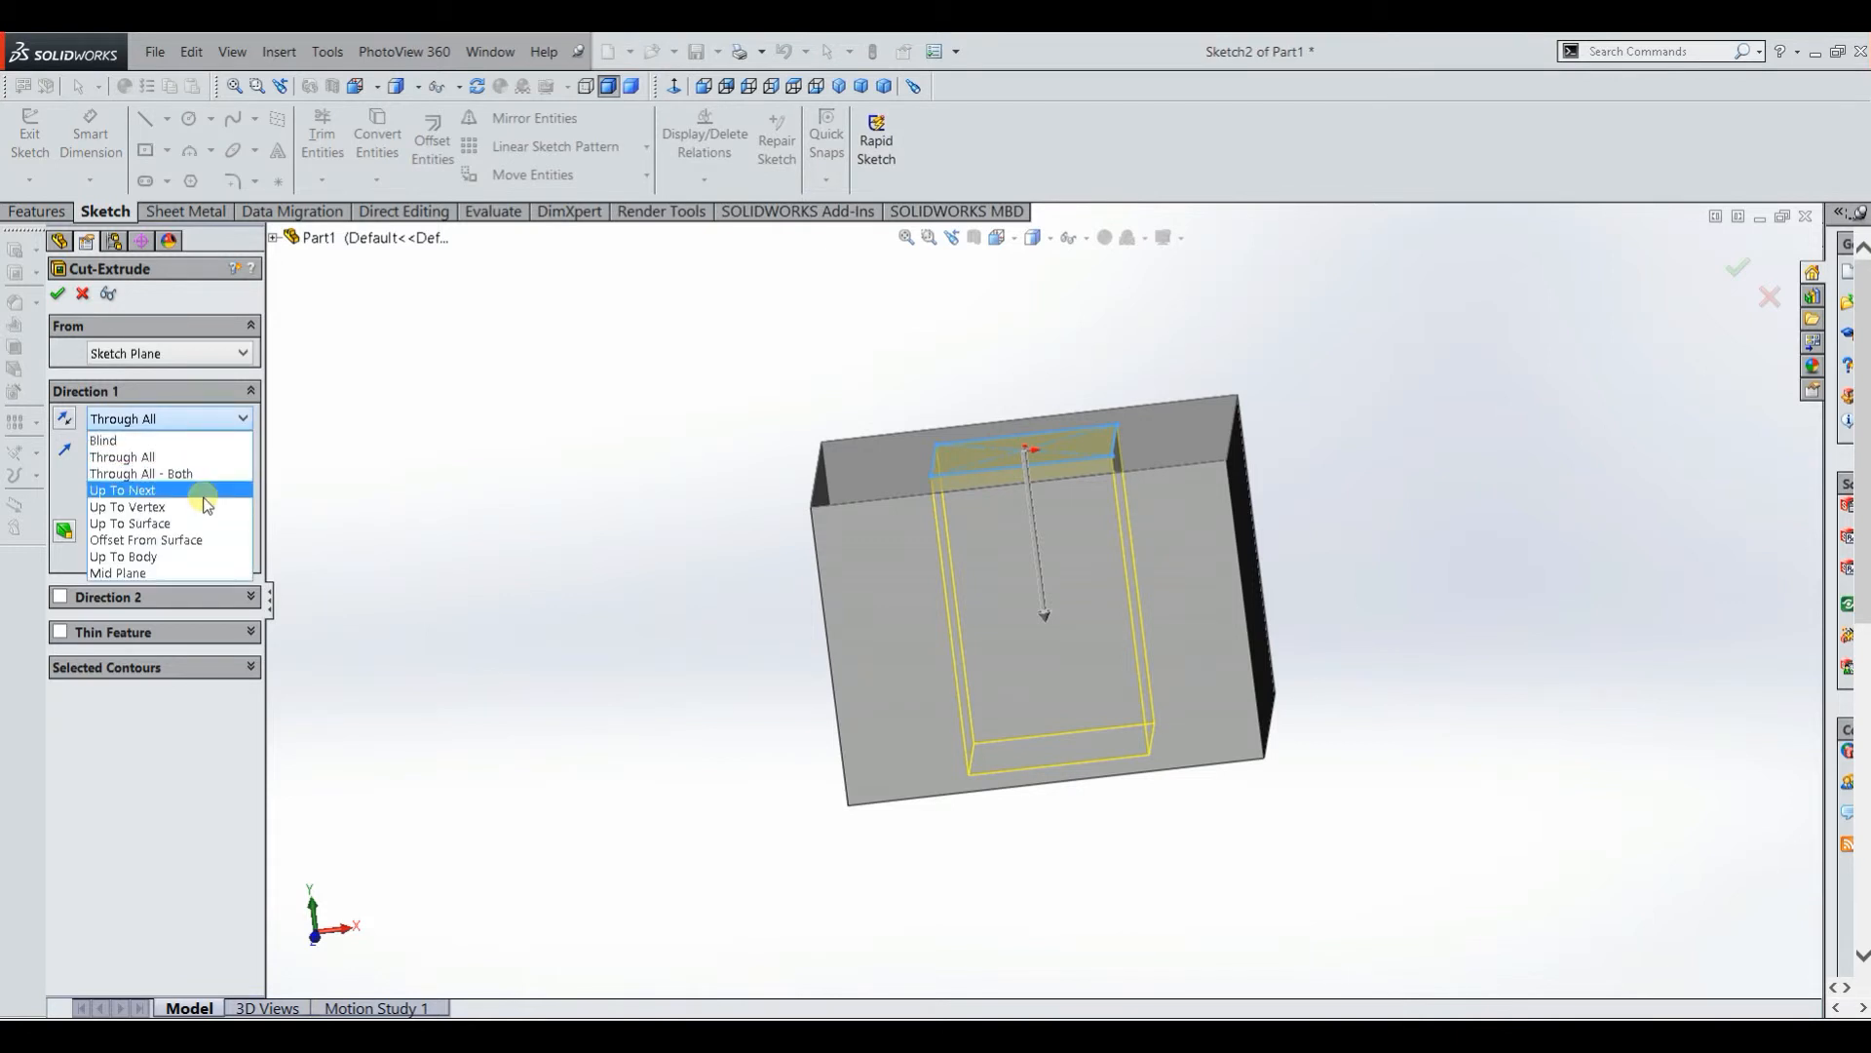
left_click(121, 490)
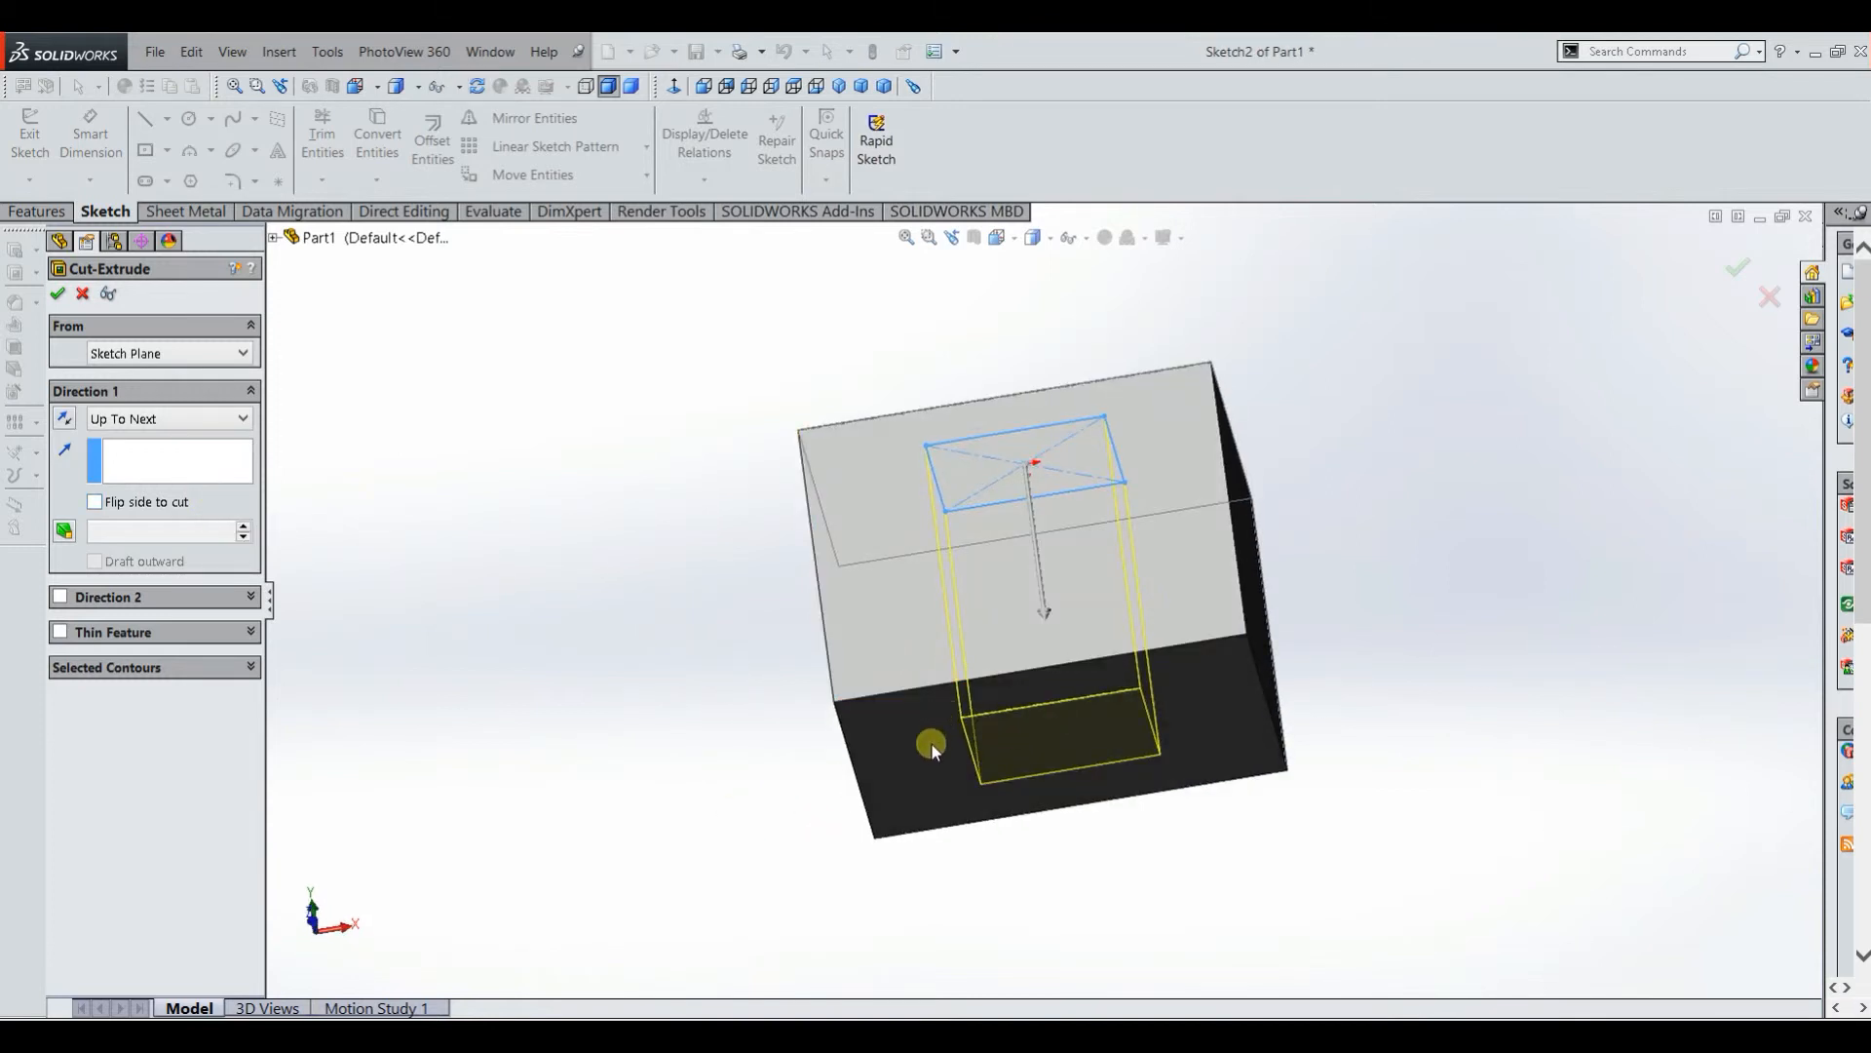
mouse_move(292, 413)
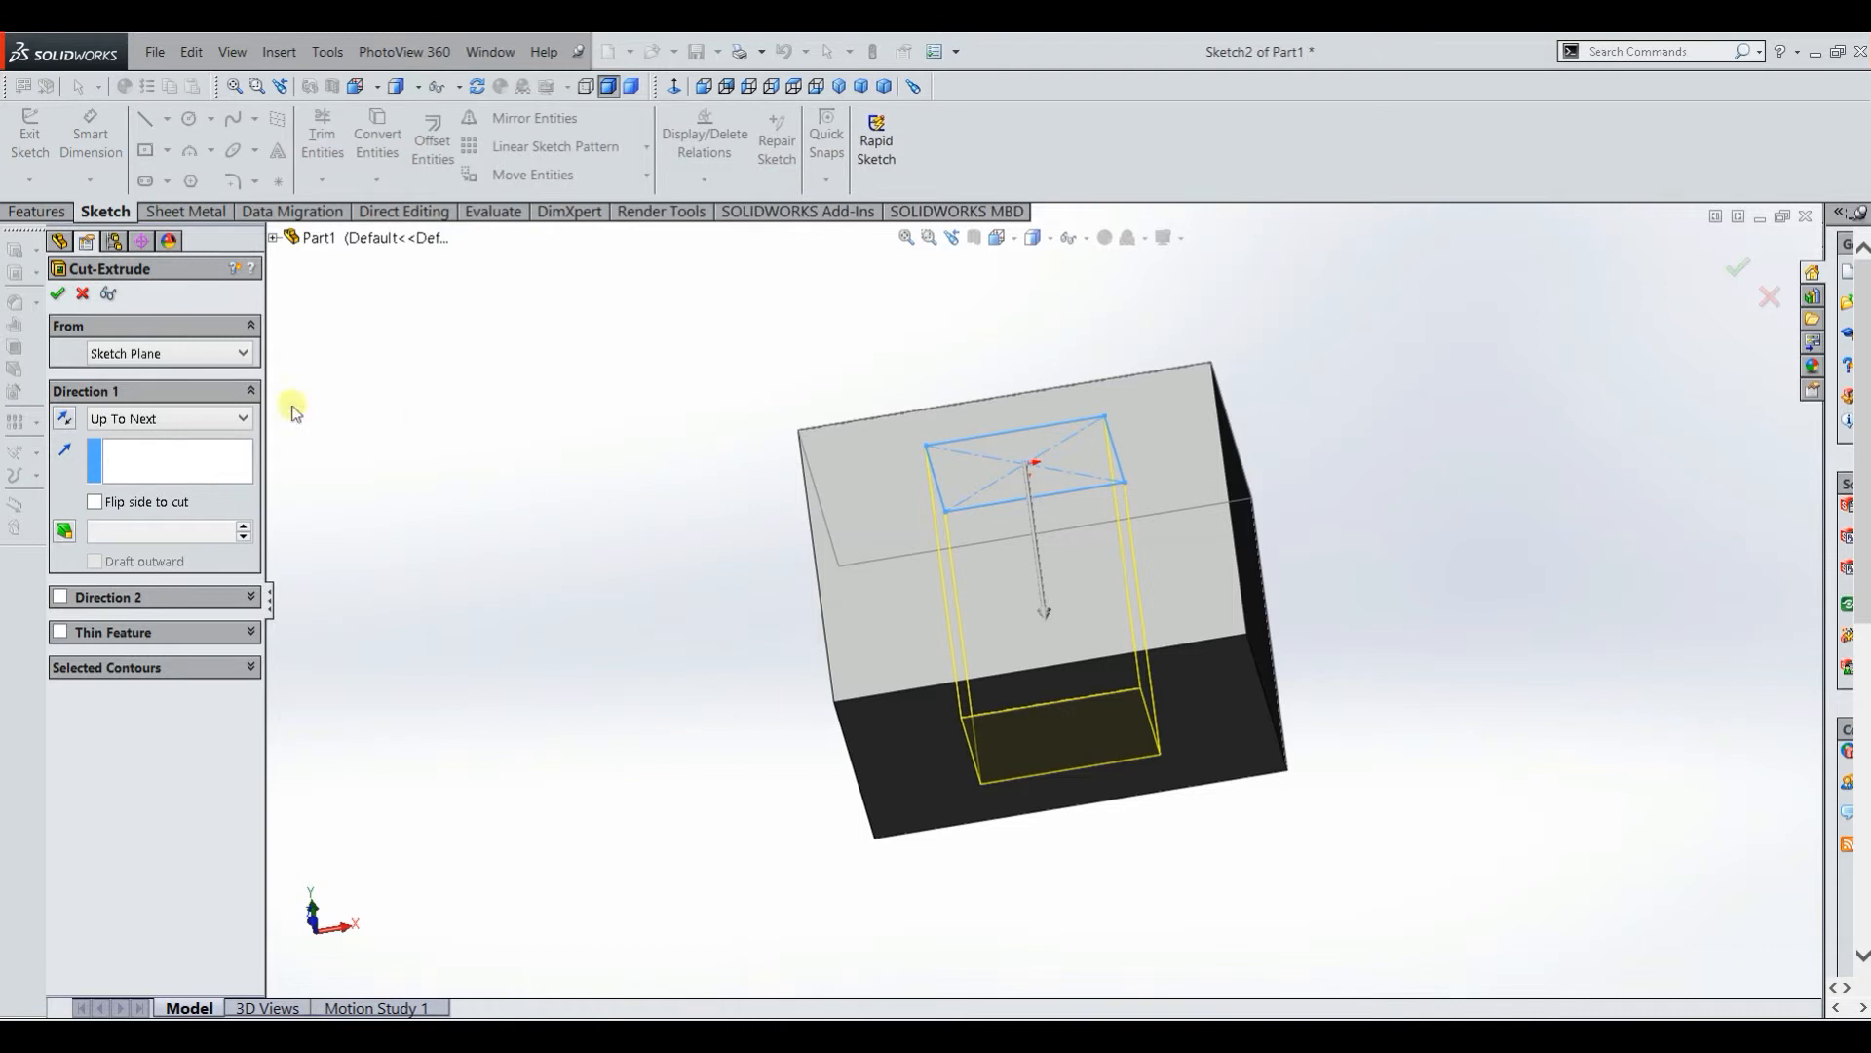
left_click(168, 417)
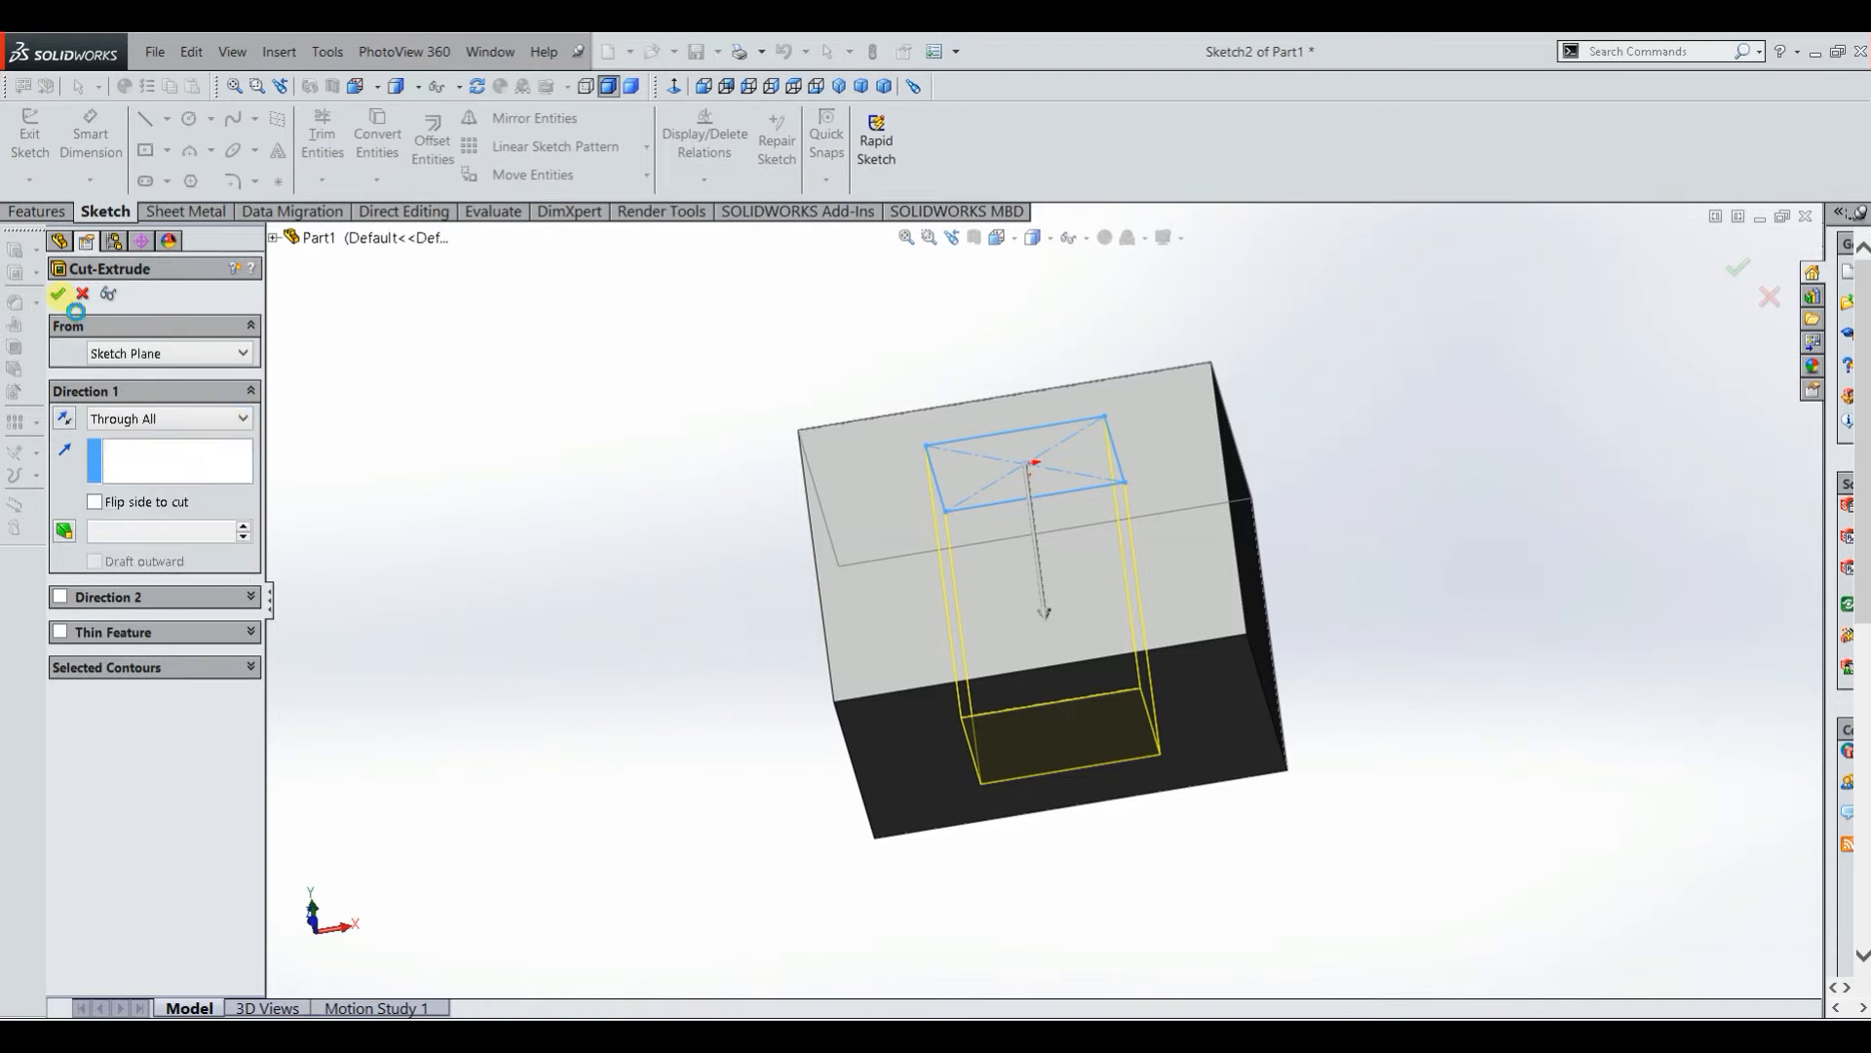
Step: Confirm Cut-Extrude1, then select Boss-Extrude1 in the feature tree for deletion
left_click(56, 294)
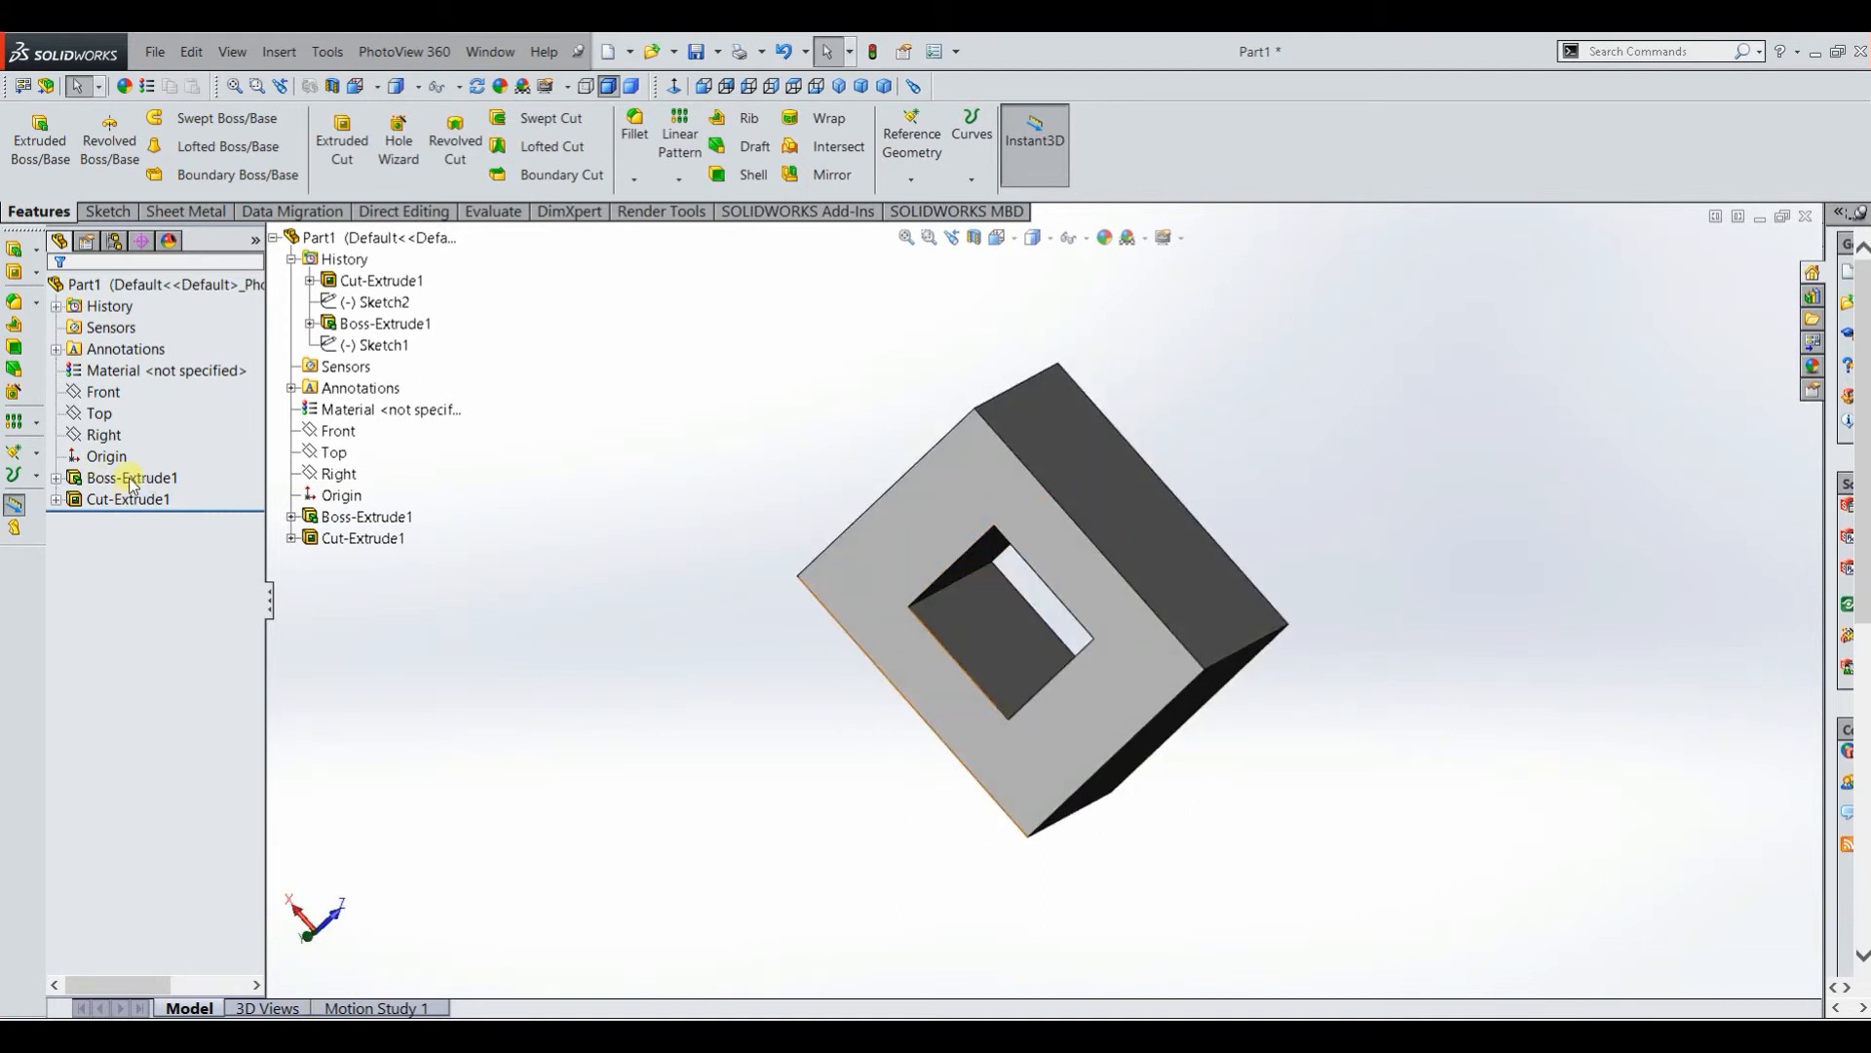
left_click(127, 499)
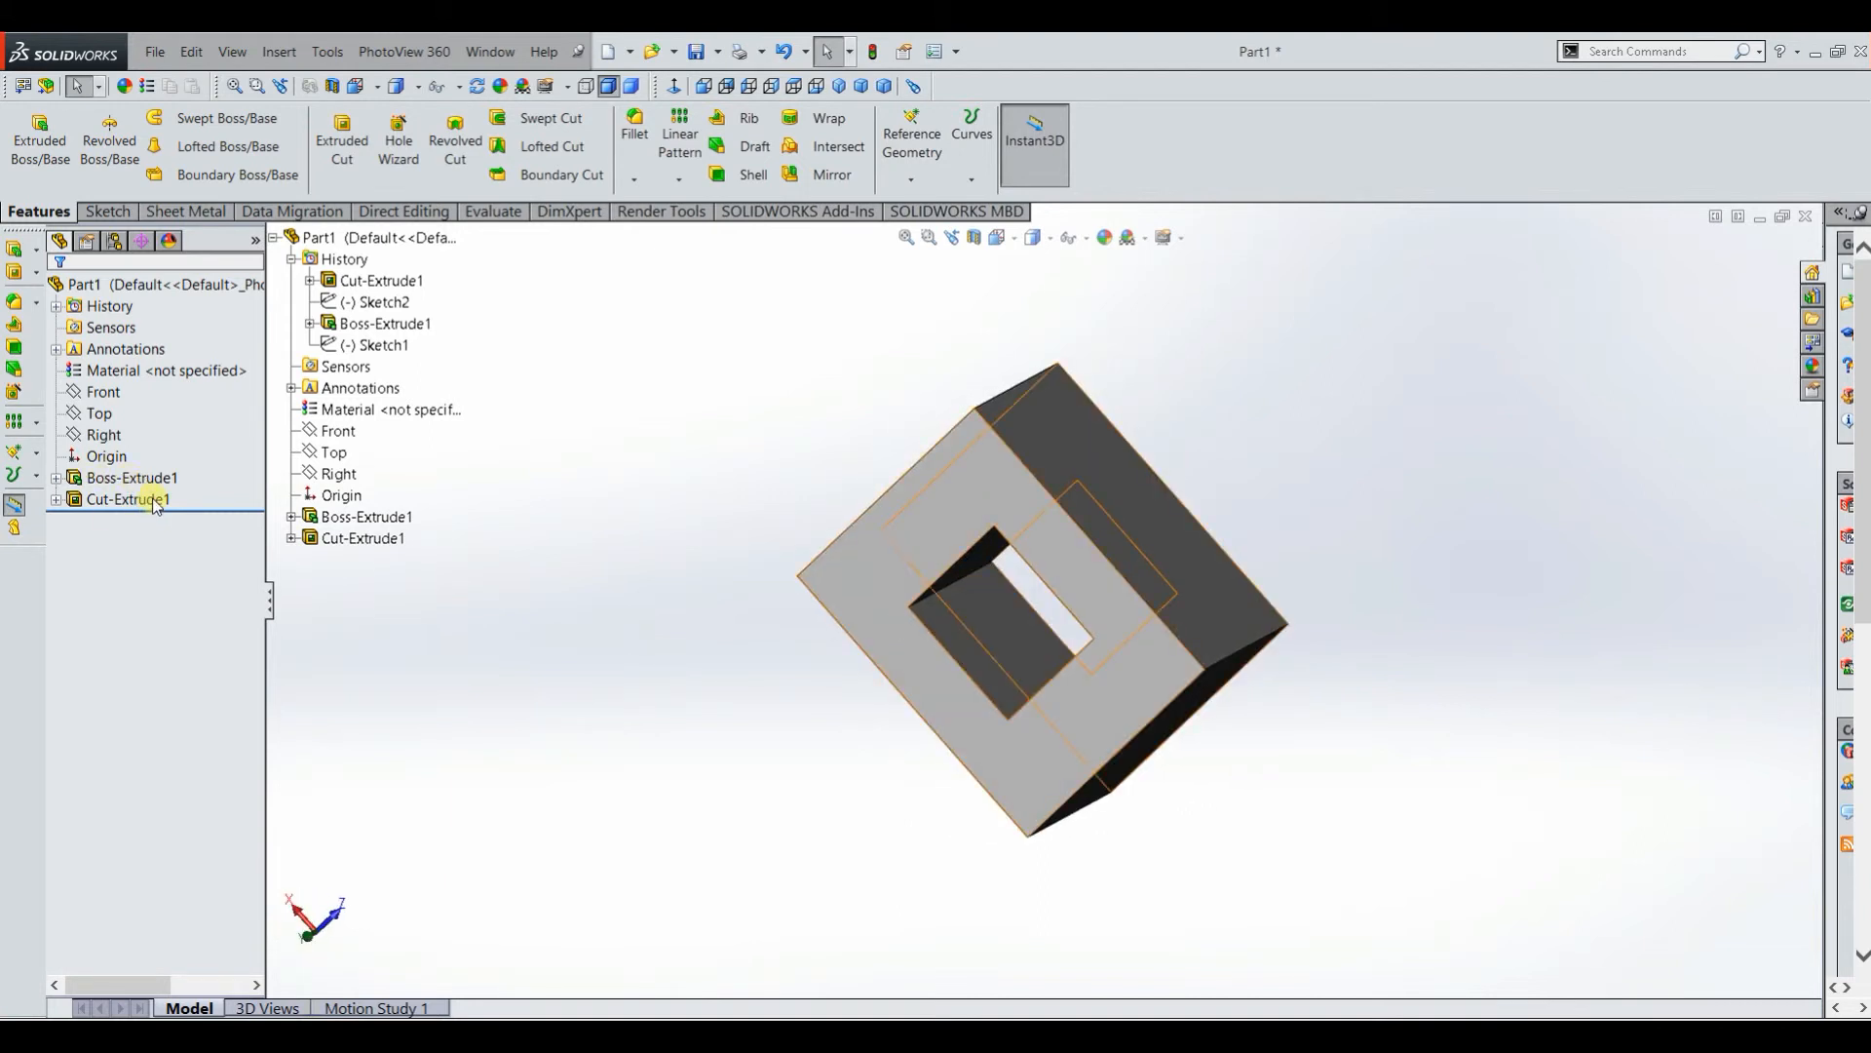
left_click(129, 499)
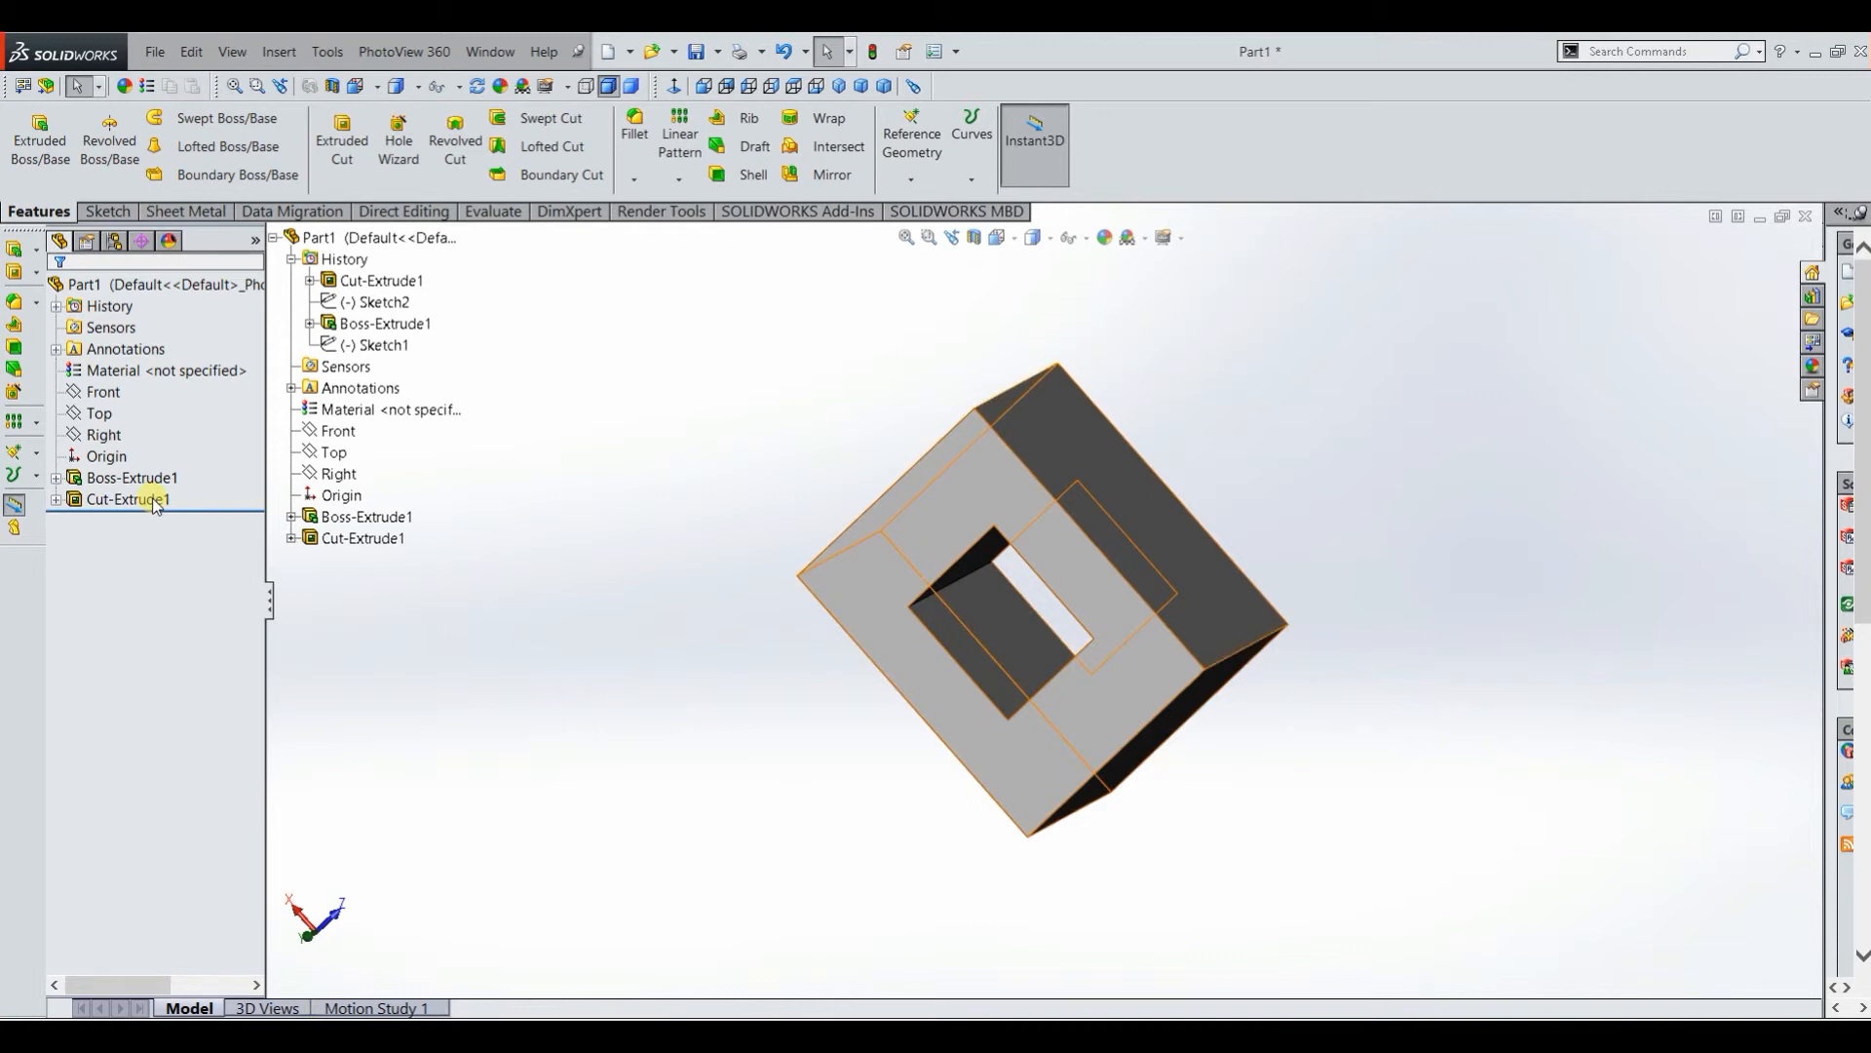
left_click(125, 499)
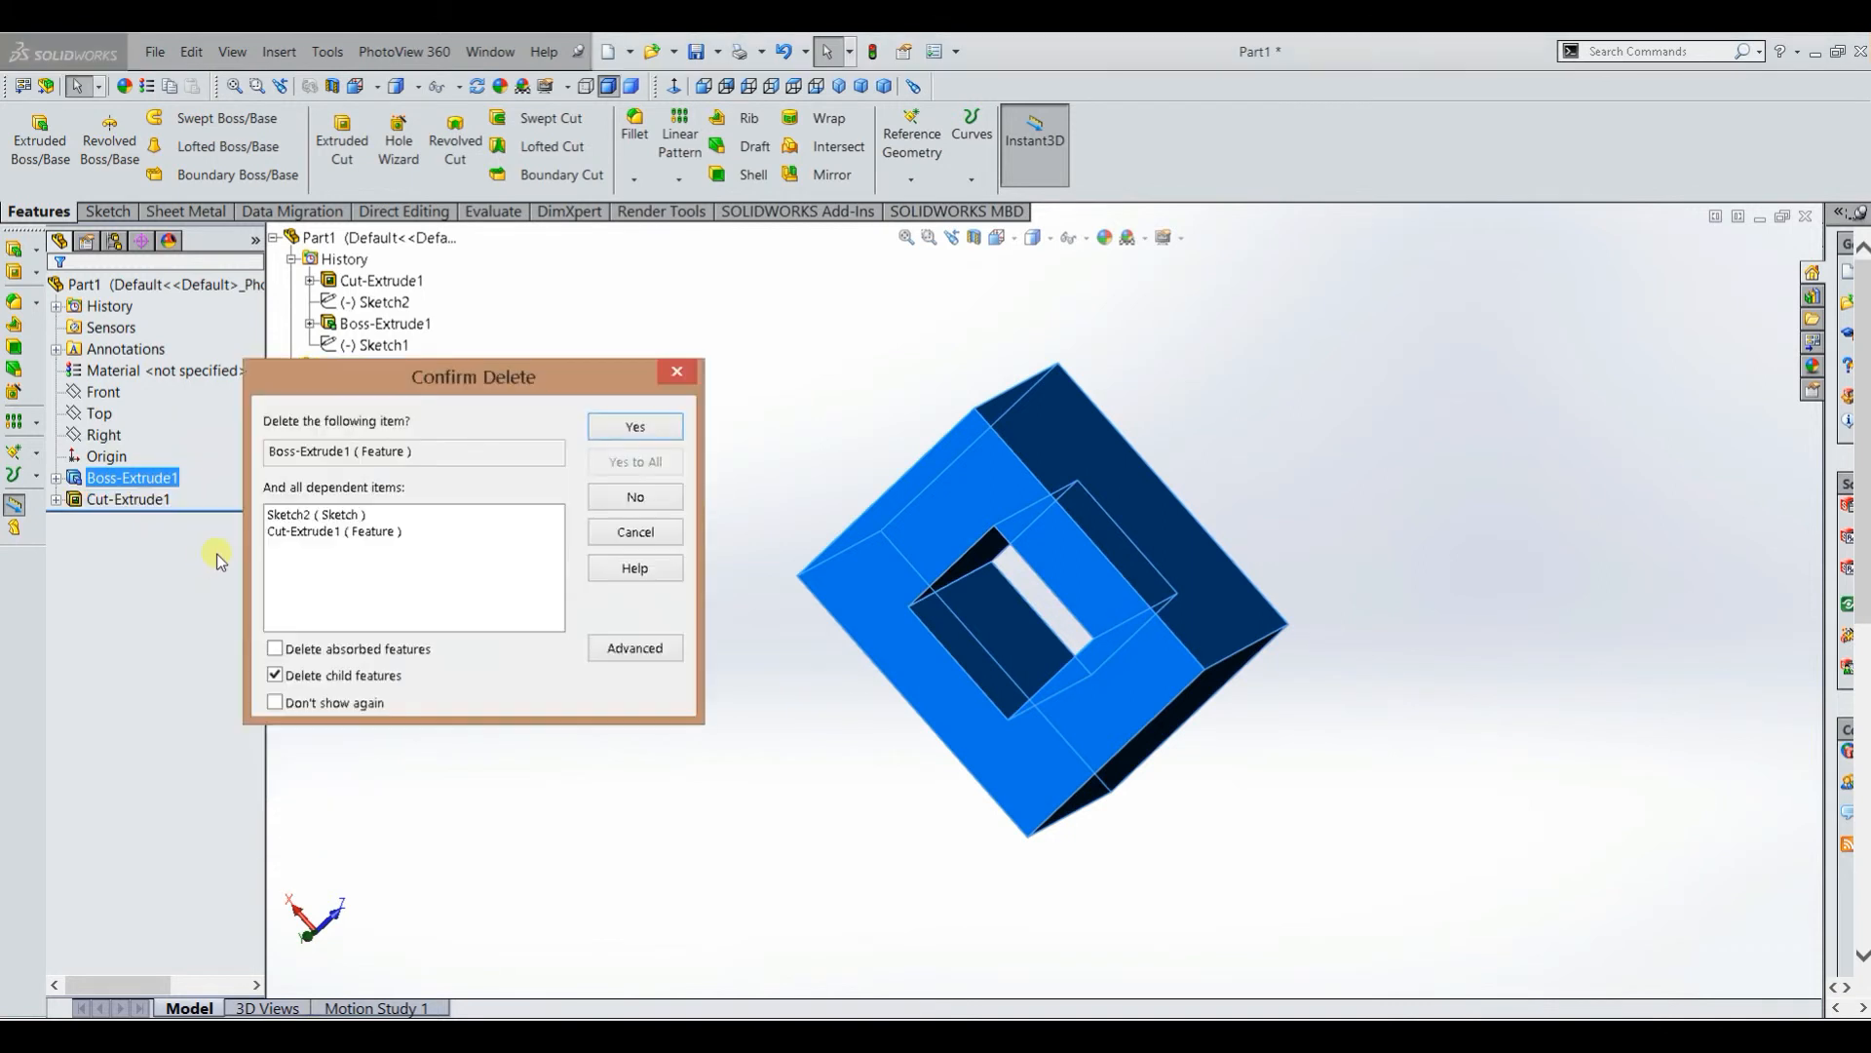
Step: Delete Boss-Extrude1 with its dependents and remove the leftover Sketch1
left_click(633, 427)
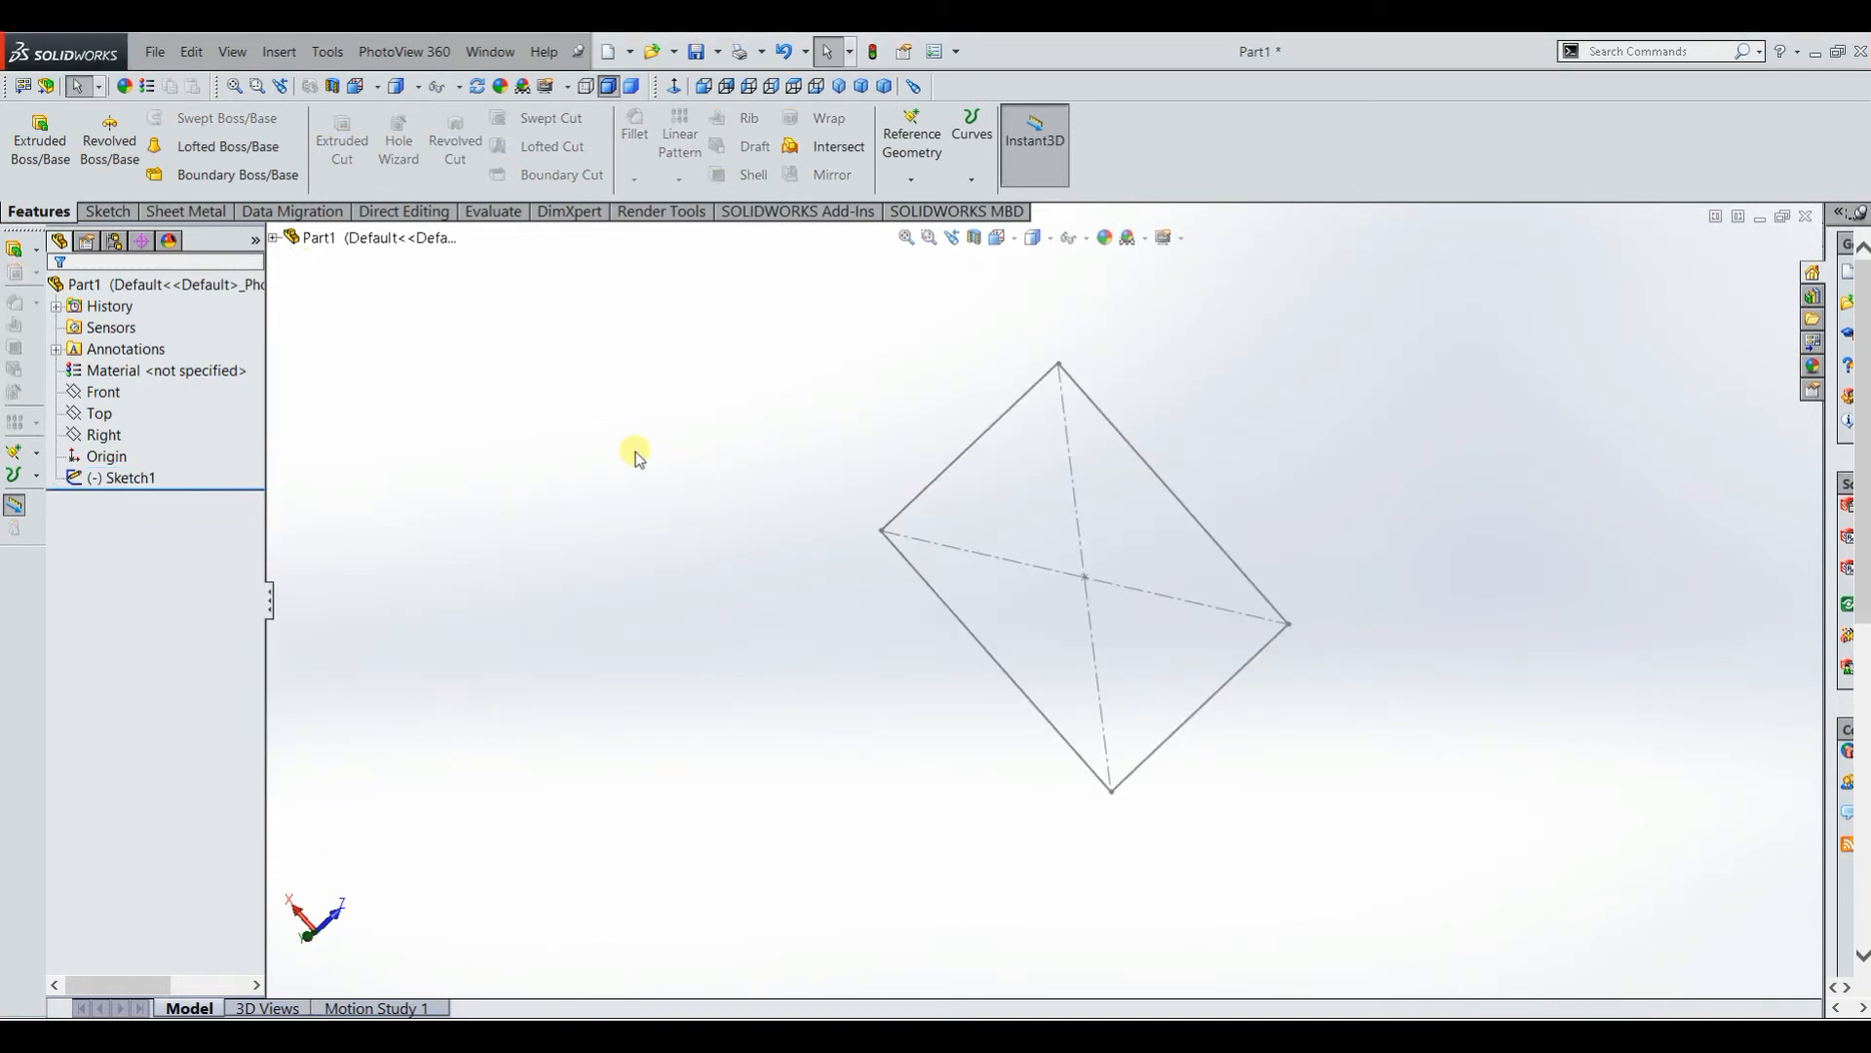
left_click(131, 478)
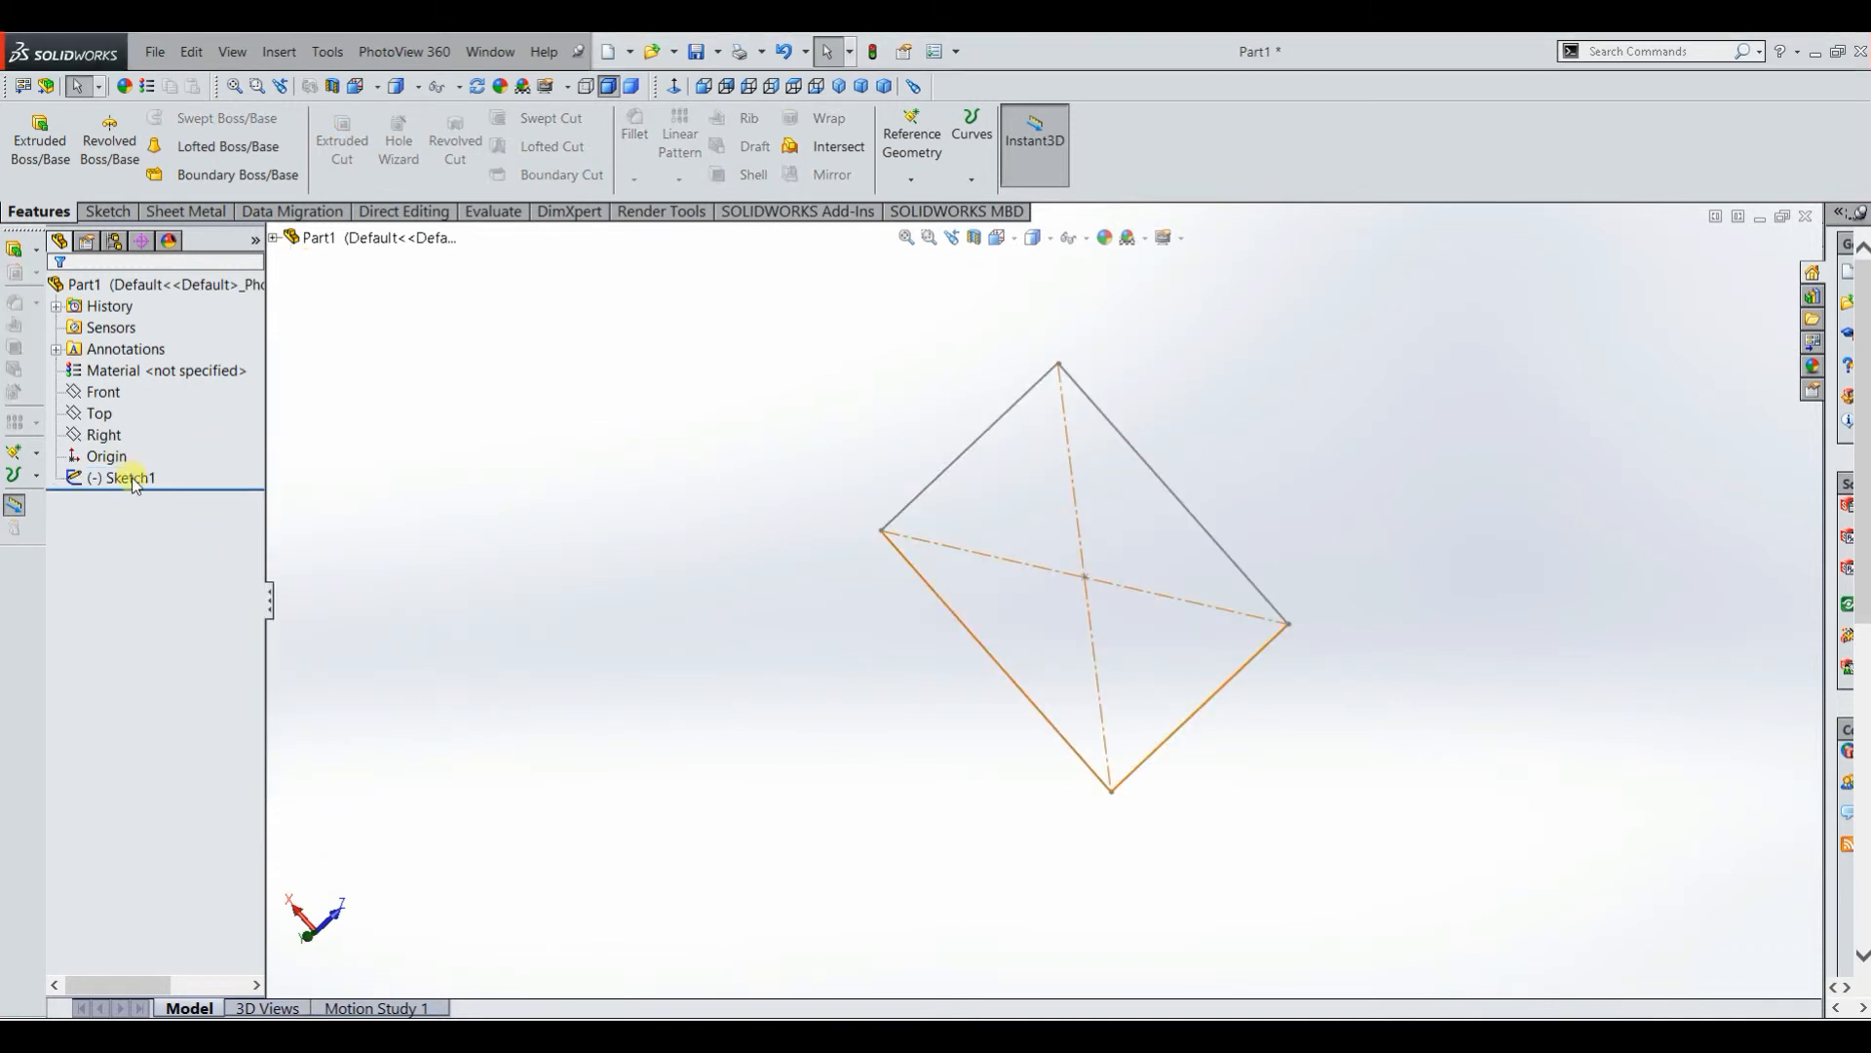
right_click(128, 478)
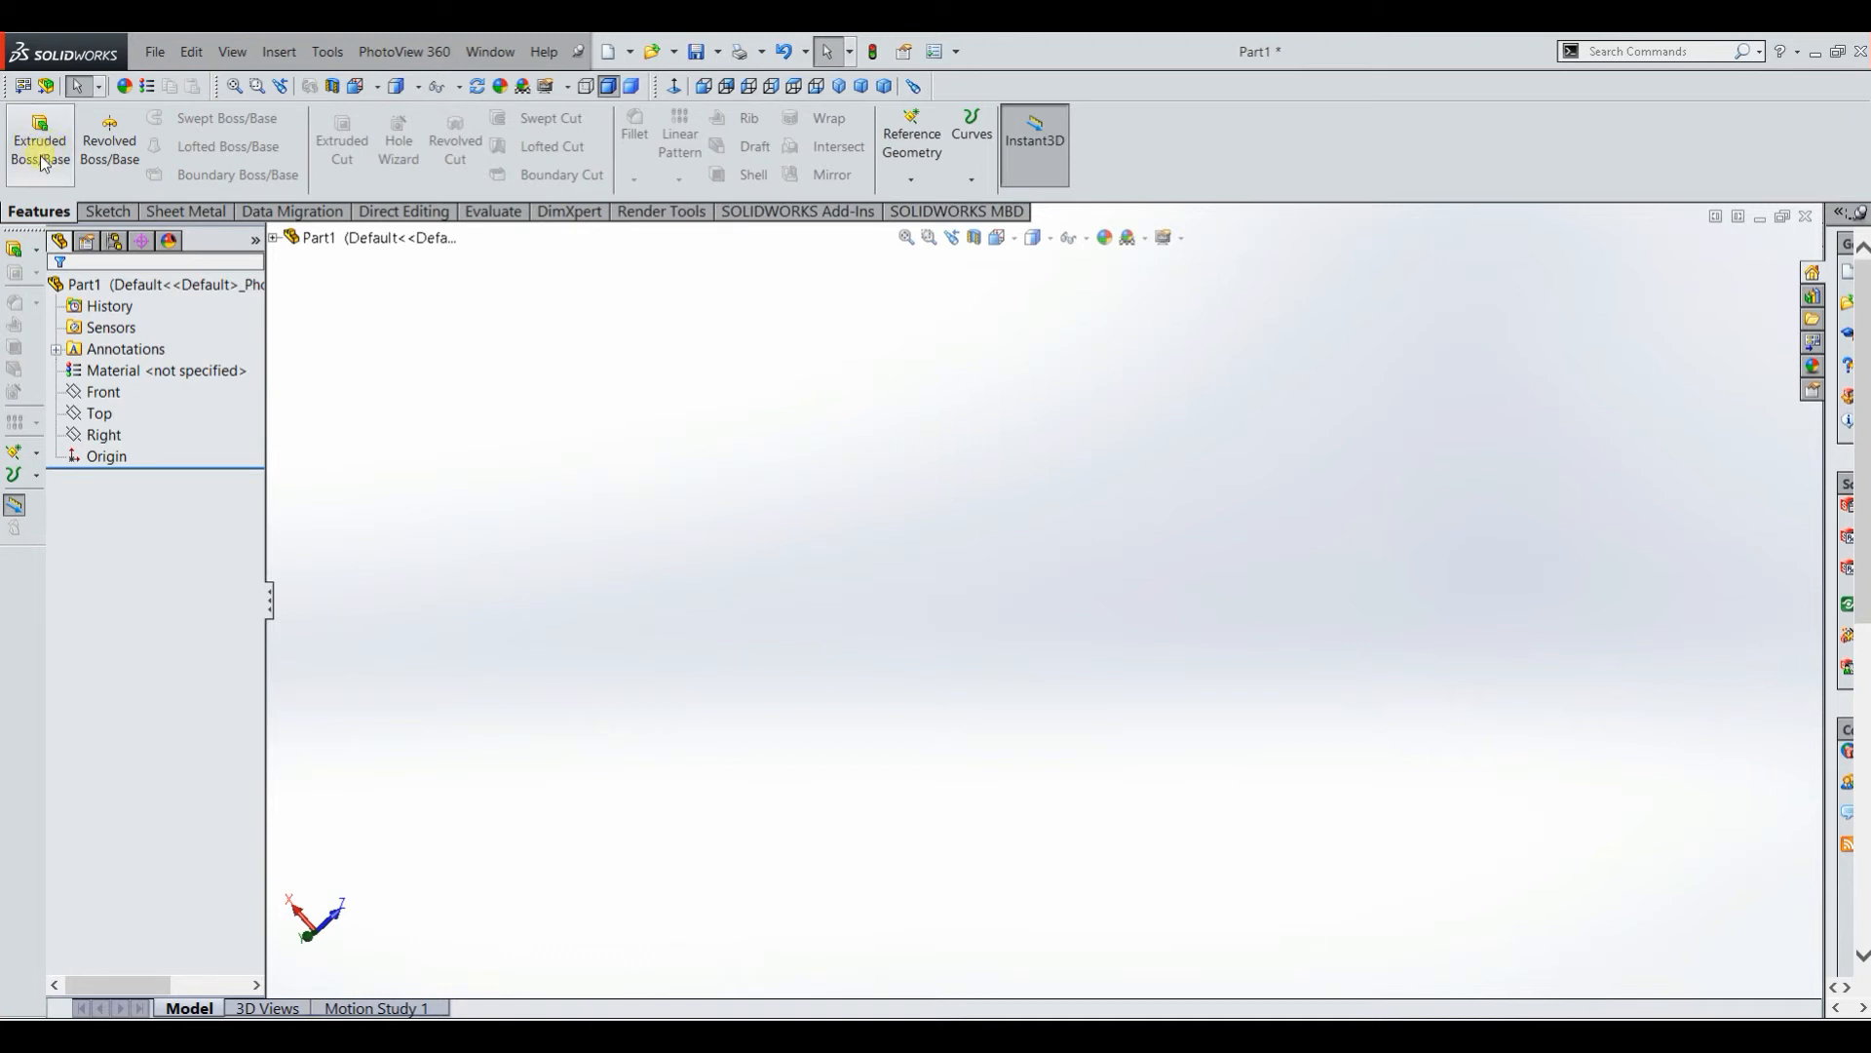
Step: Start a new sketch (Sketch3) on the Top plane
left_click(105, 211)
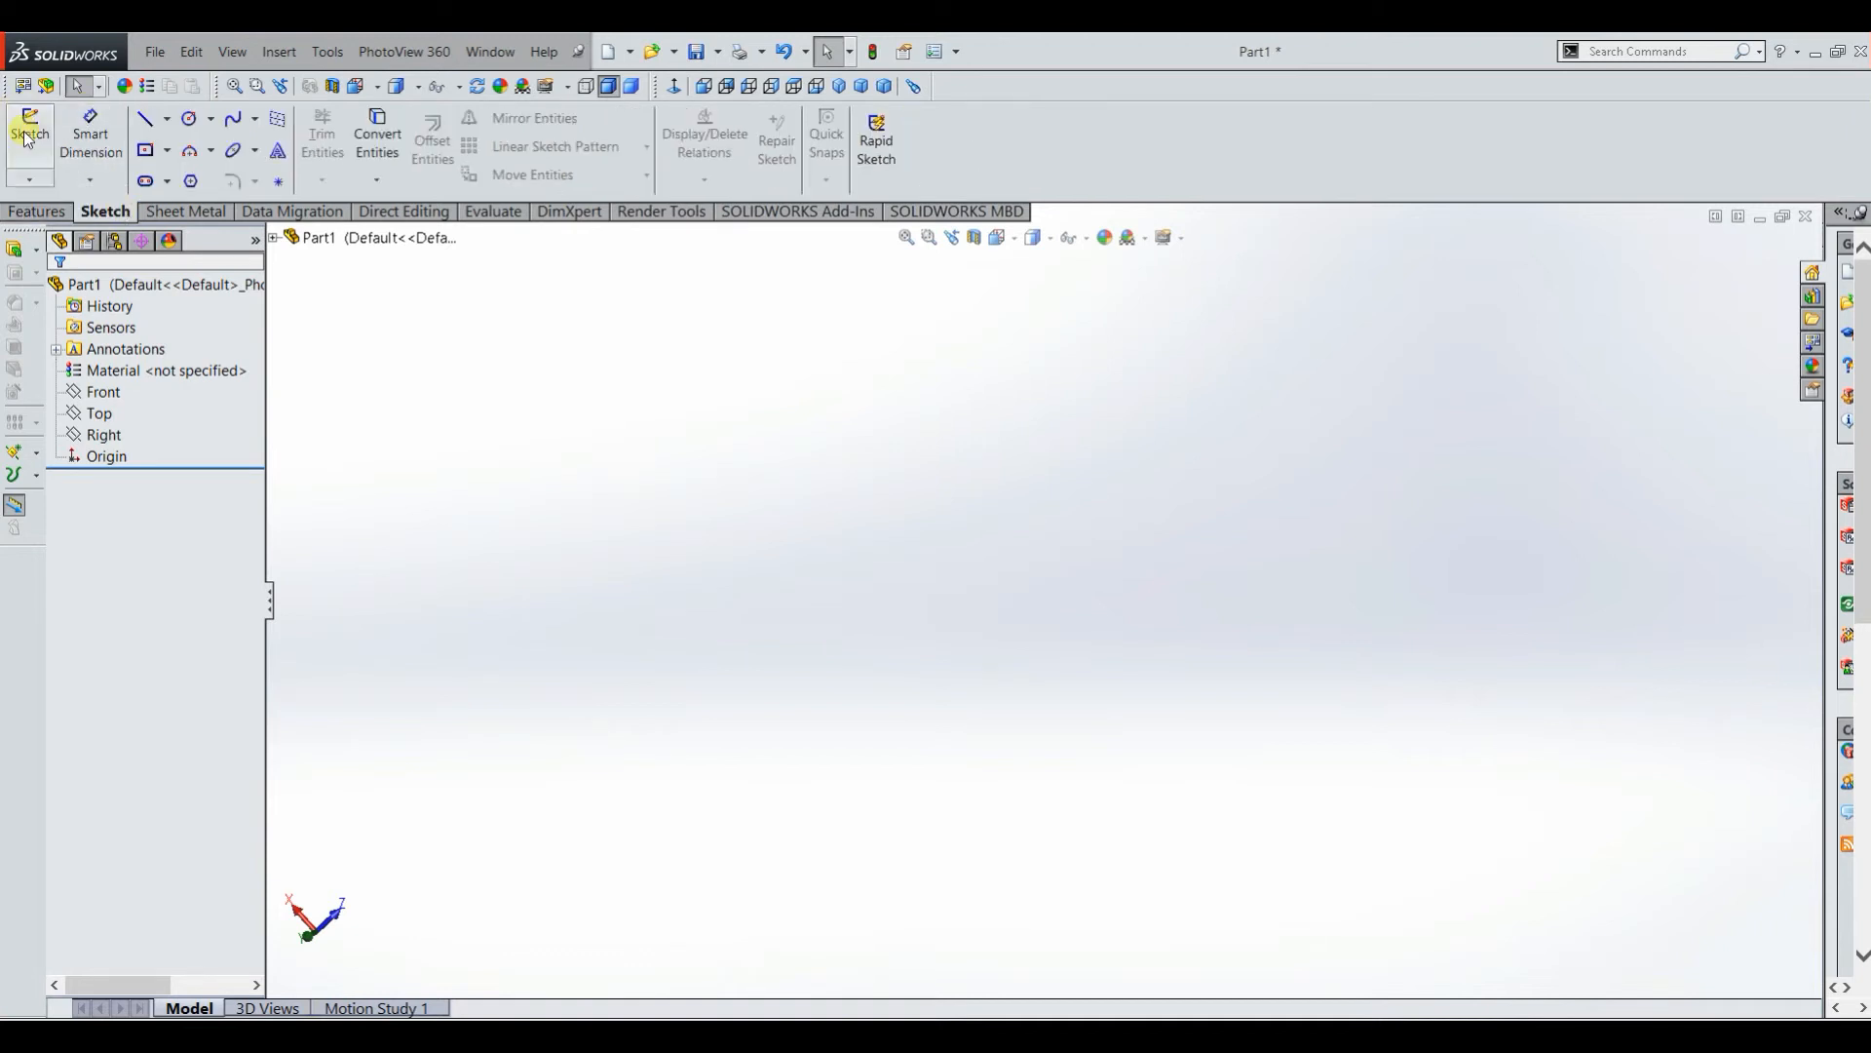
left_click(29, 124)
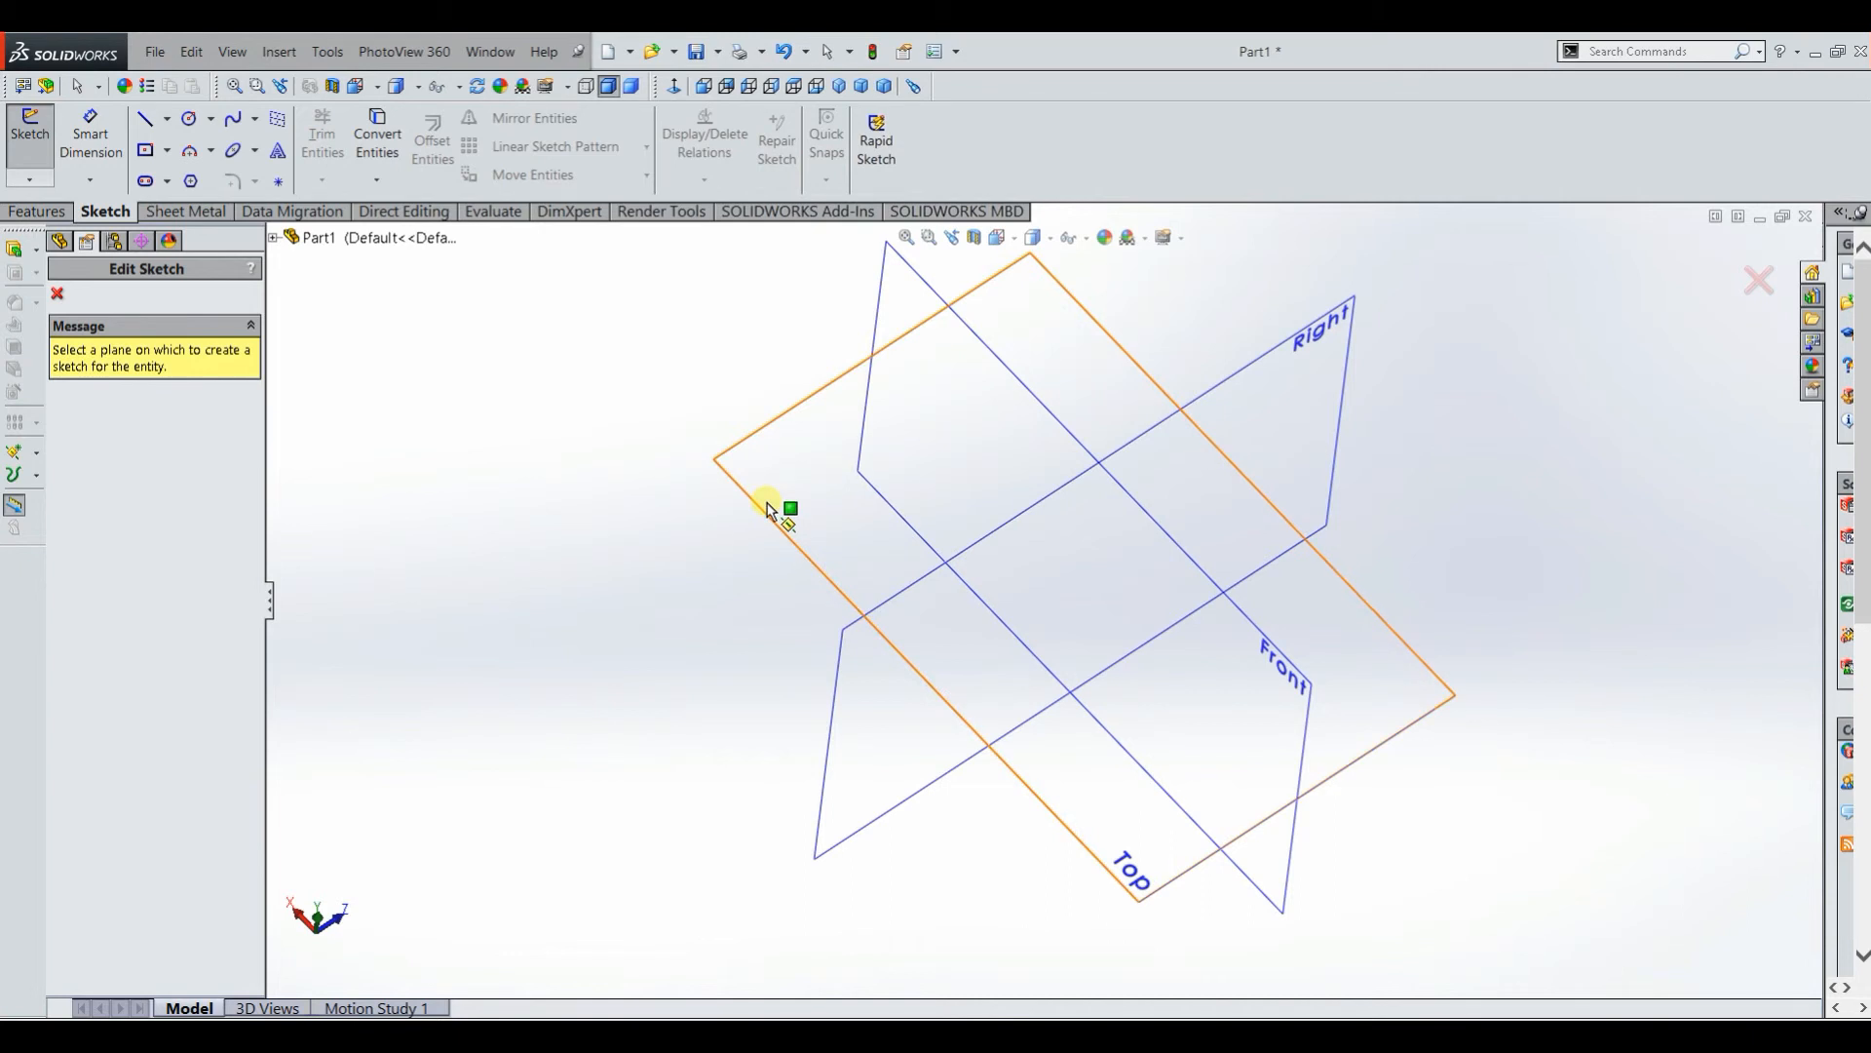
left_click(764, 507)
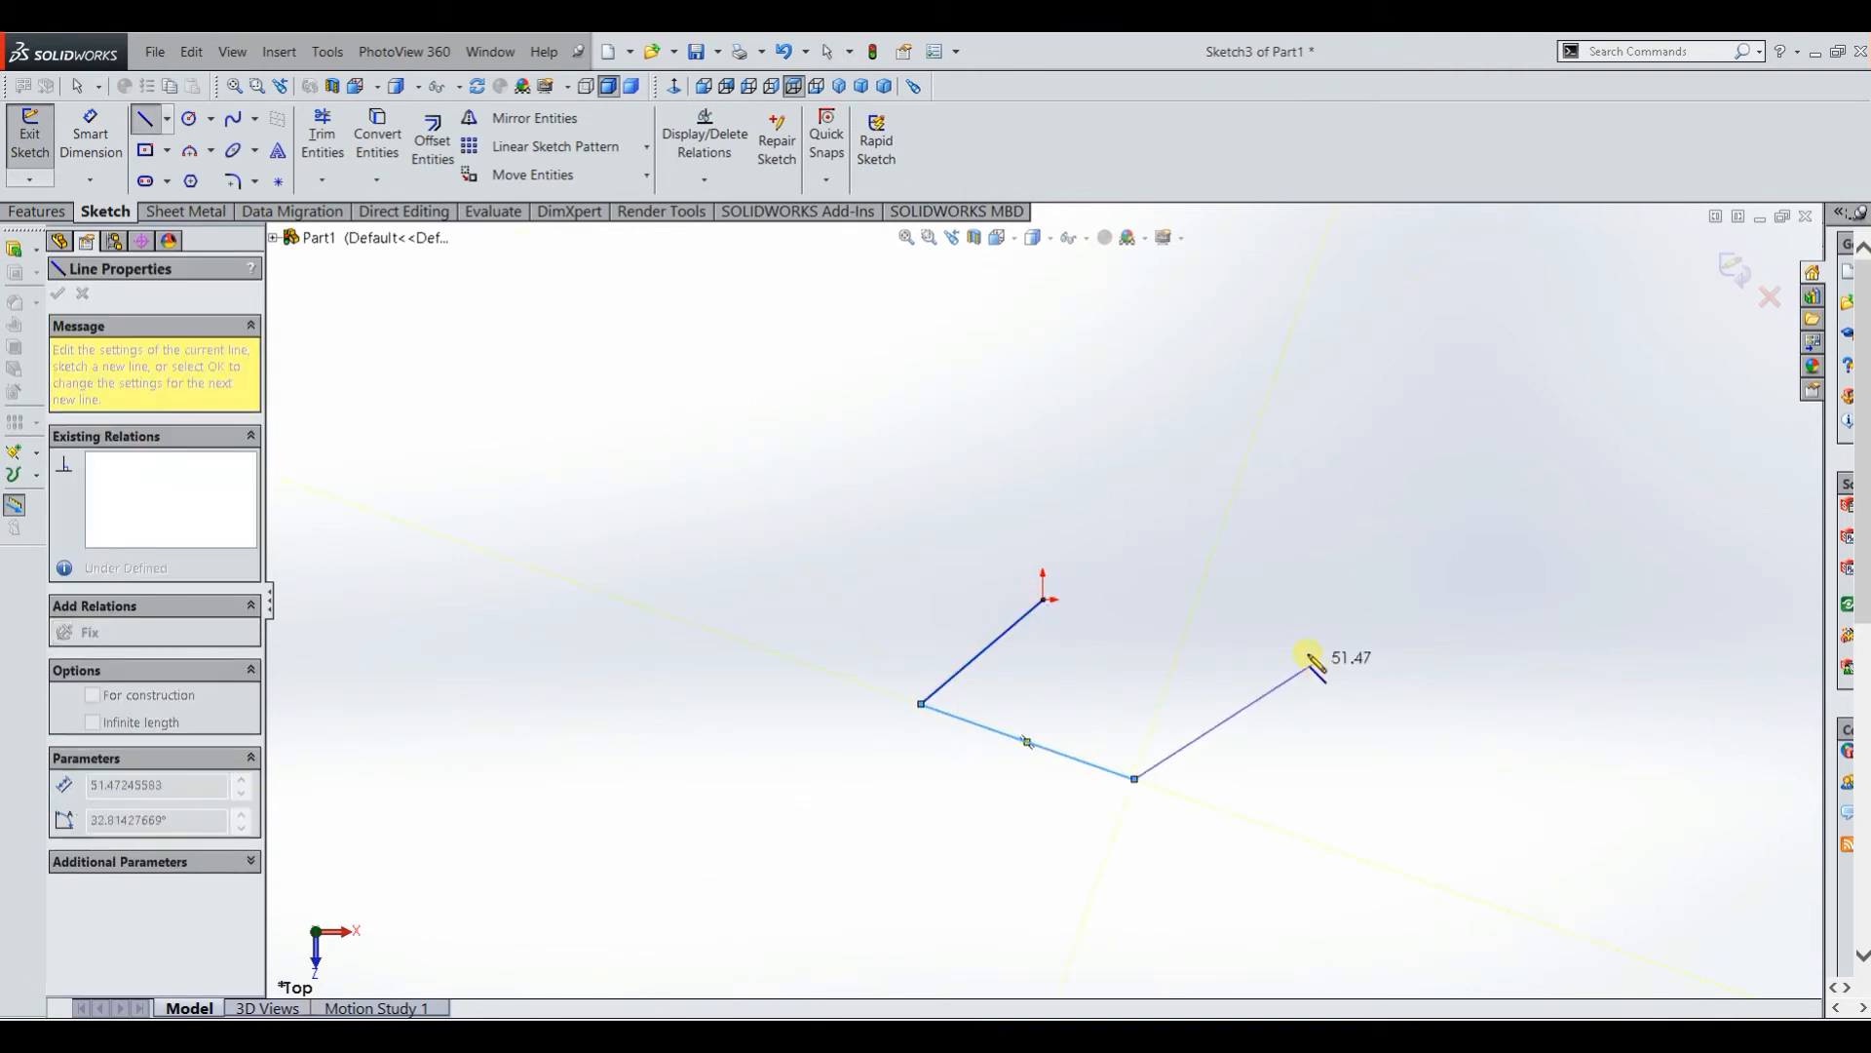
Step: Draw connected straight edges ending in a tangent arc, then exit the sketch
left_click_drag(1312, 668, 1205, 429)
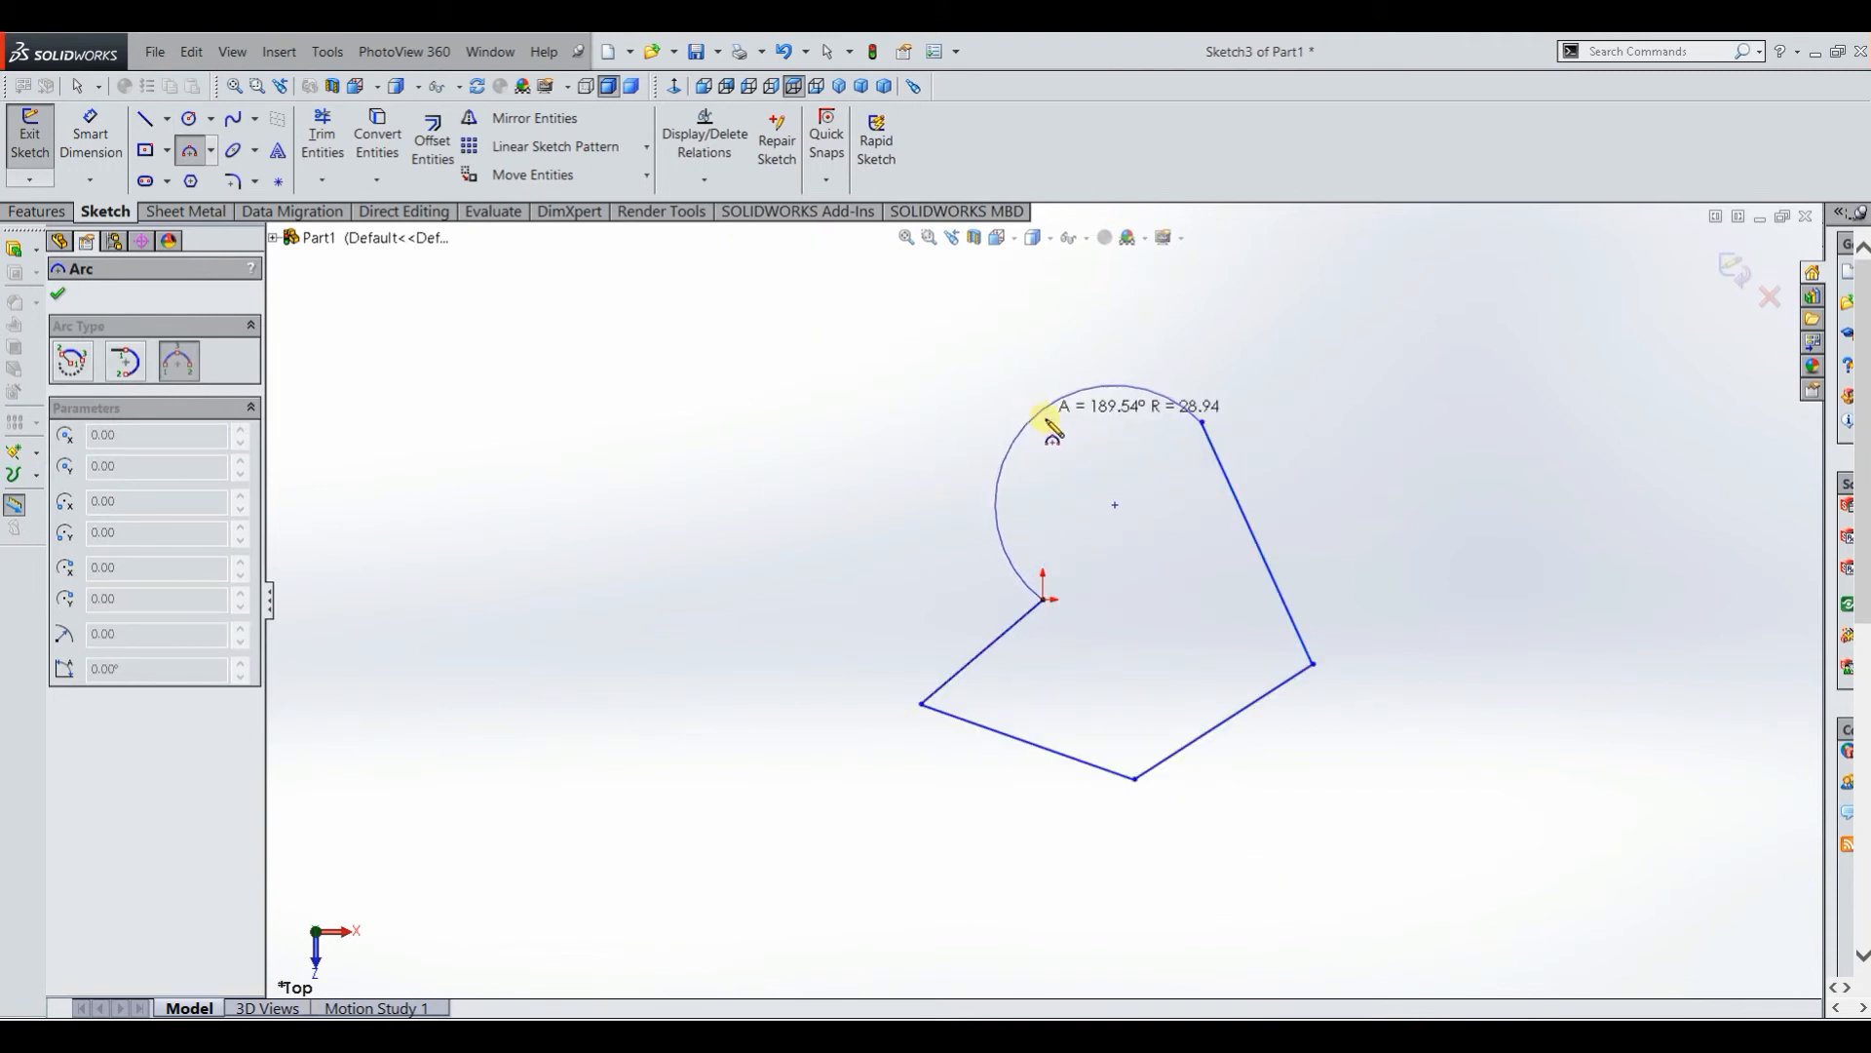
left_click_drag(1051, 427, 1063, 435)
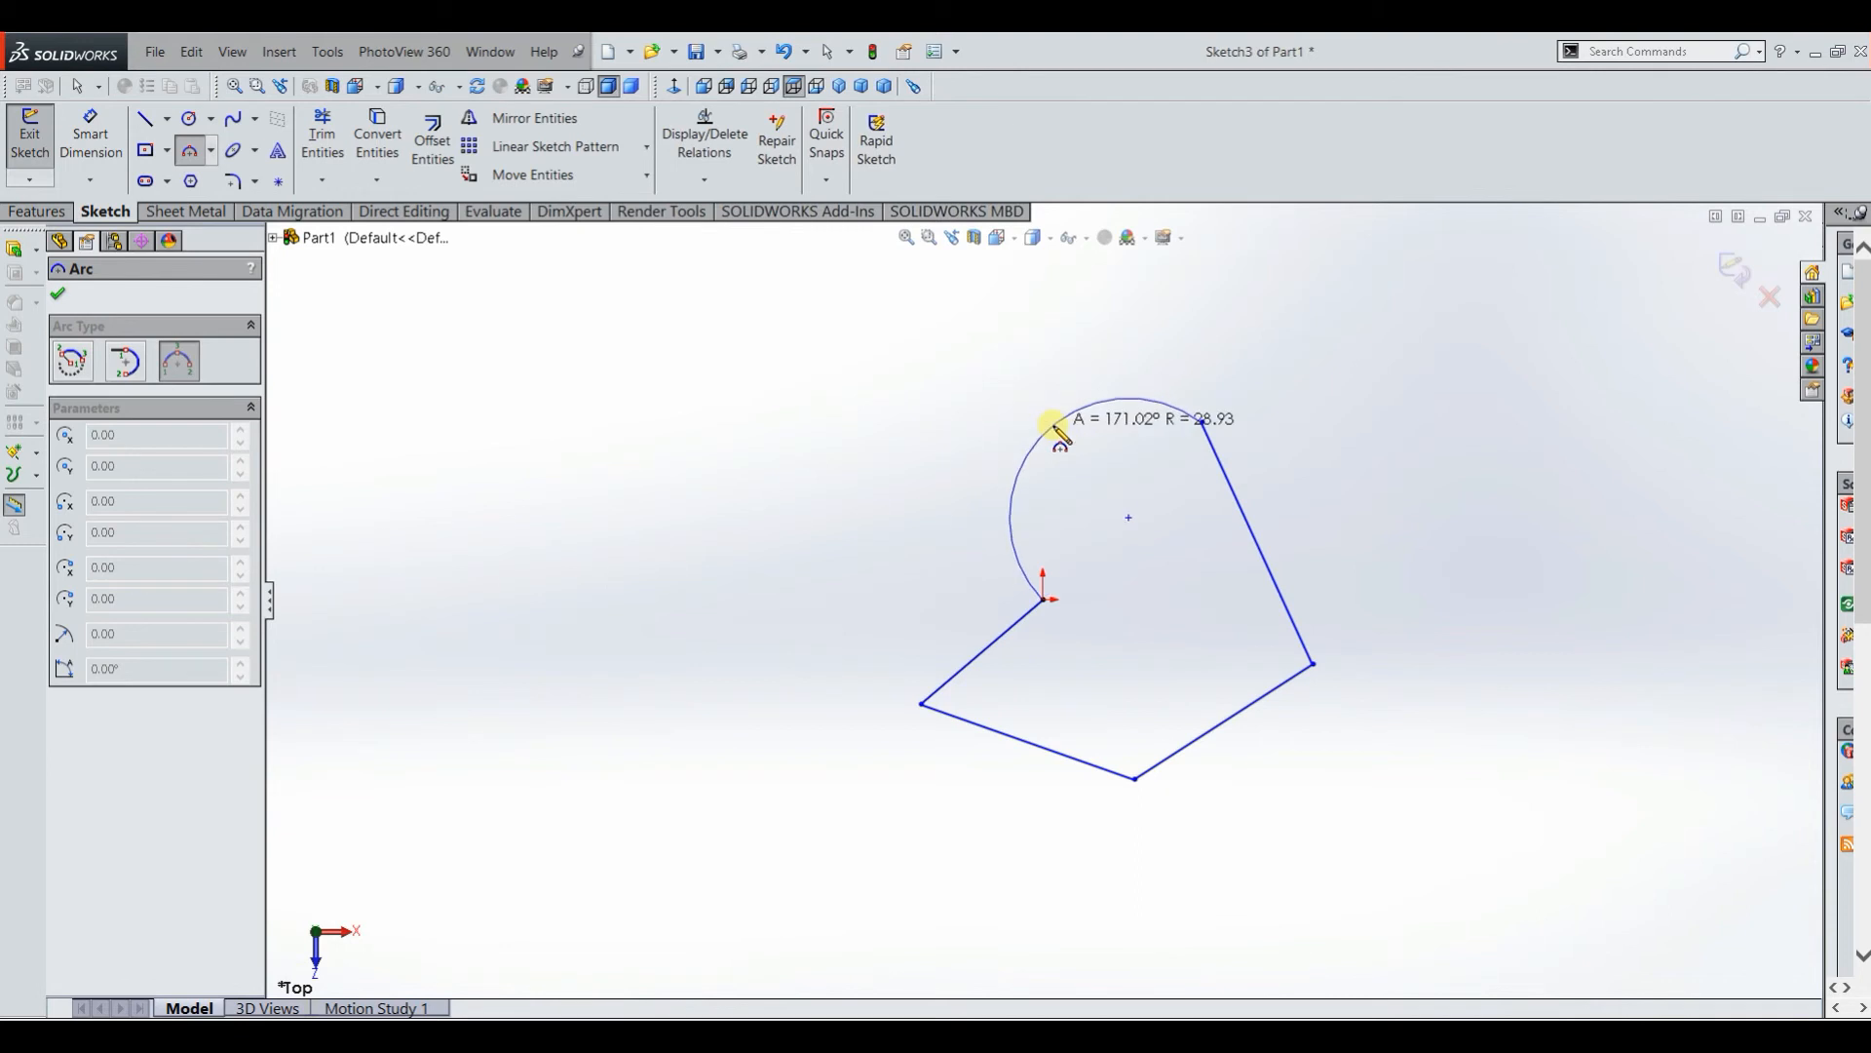
left_click(1039, 433)
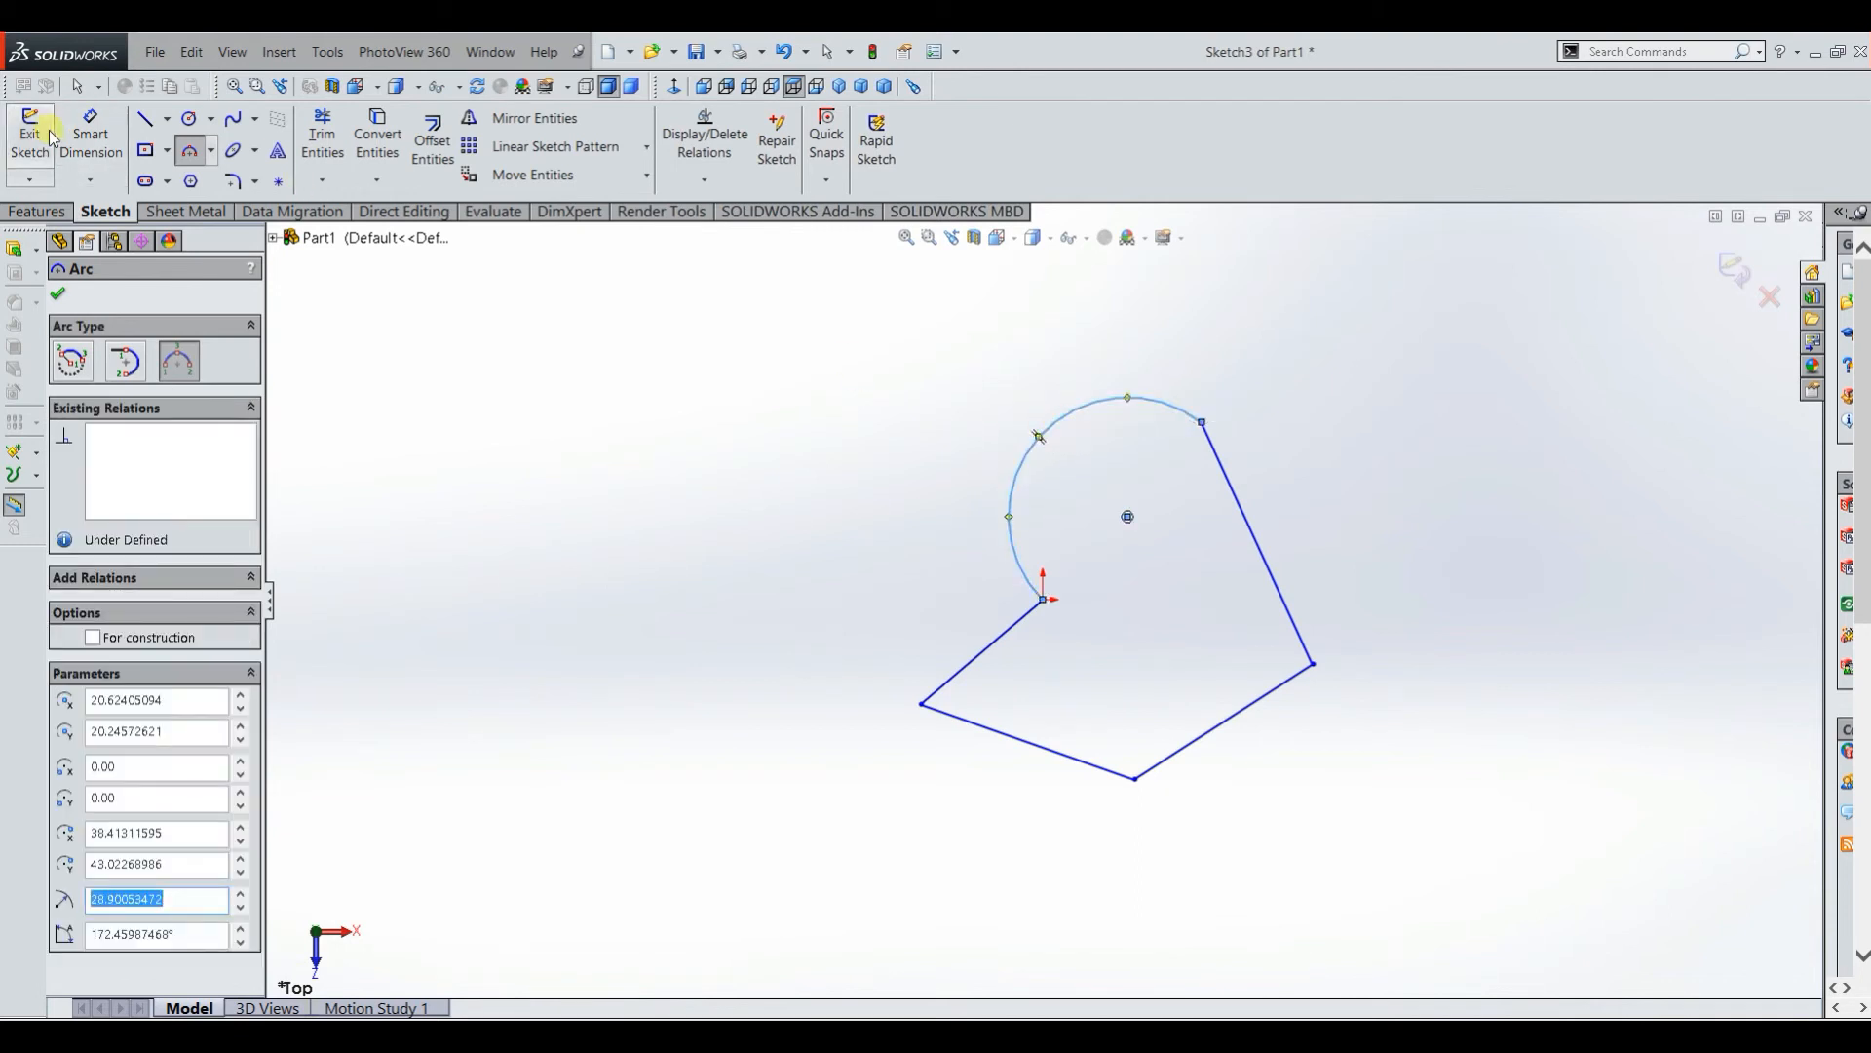
left_click(30, 134)
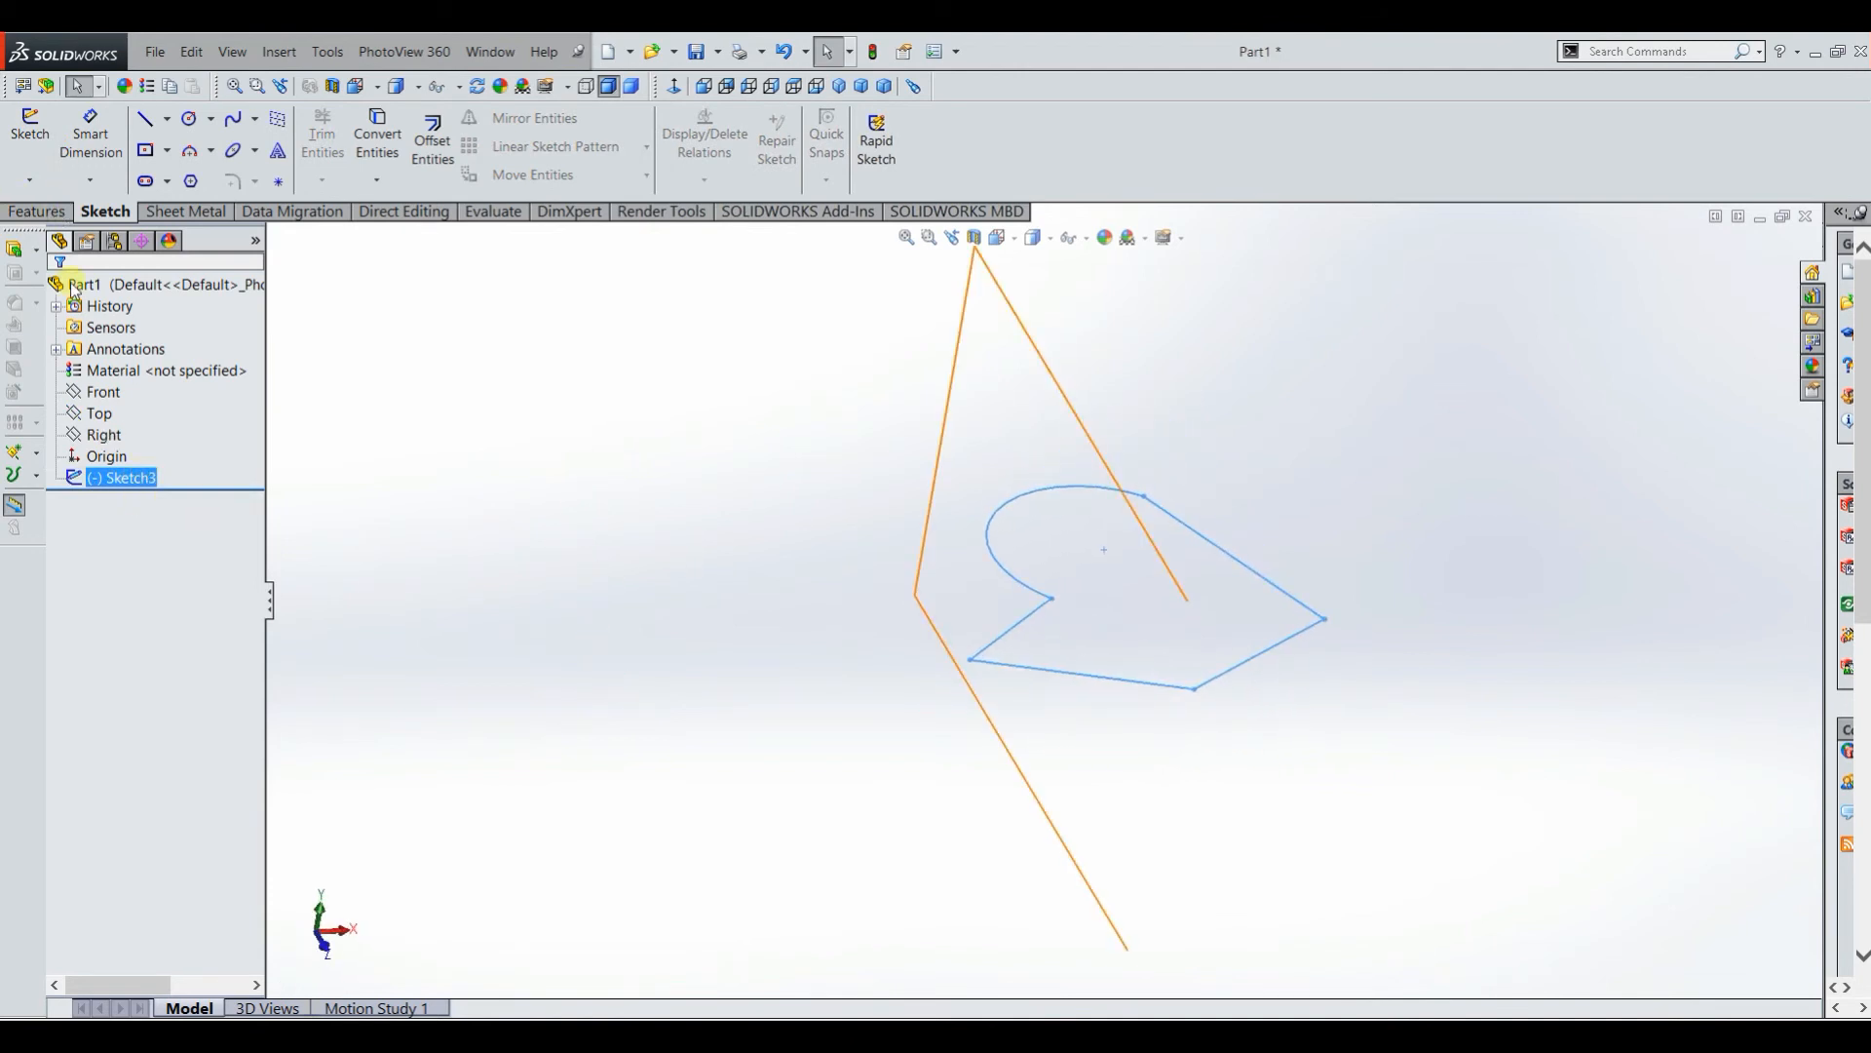
Step: Extrude Sketch3's outline 53 mm into solid Boss-Extrude2
left_click(39, 210)
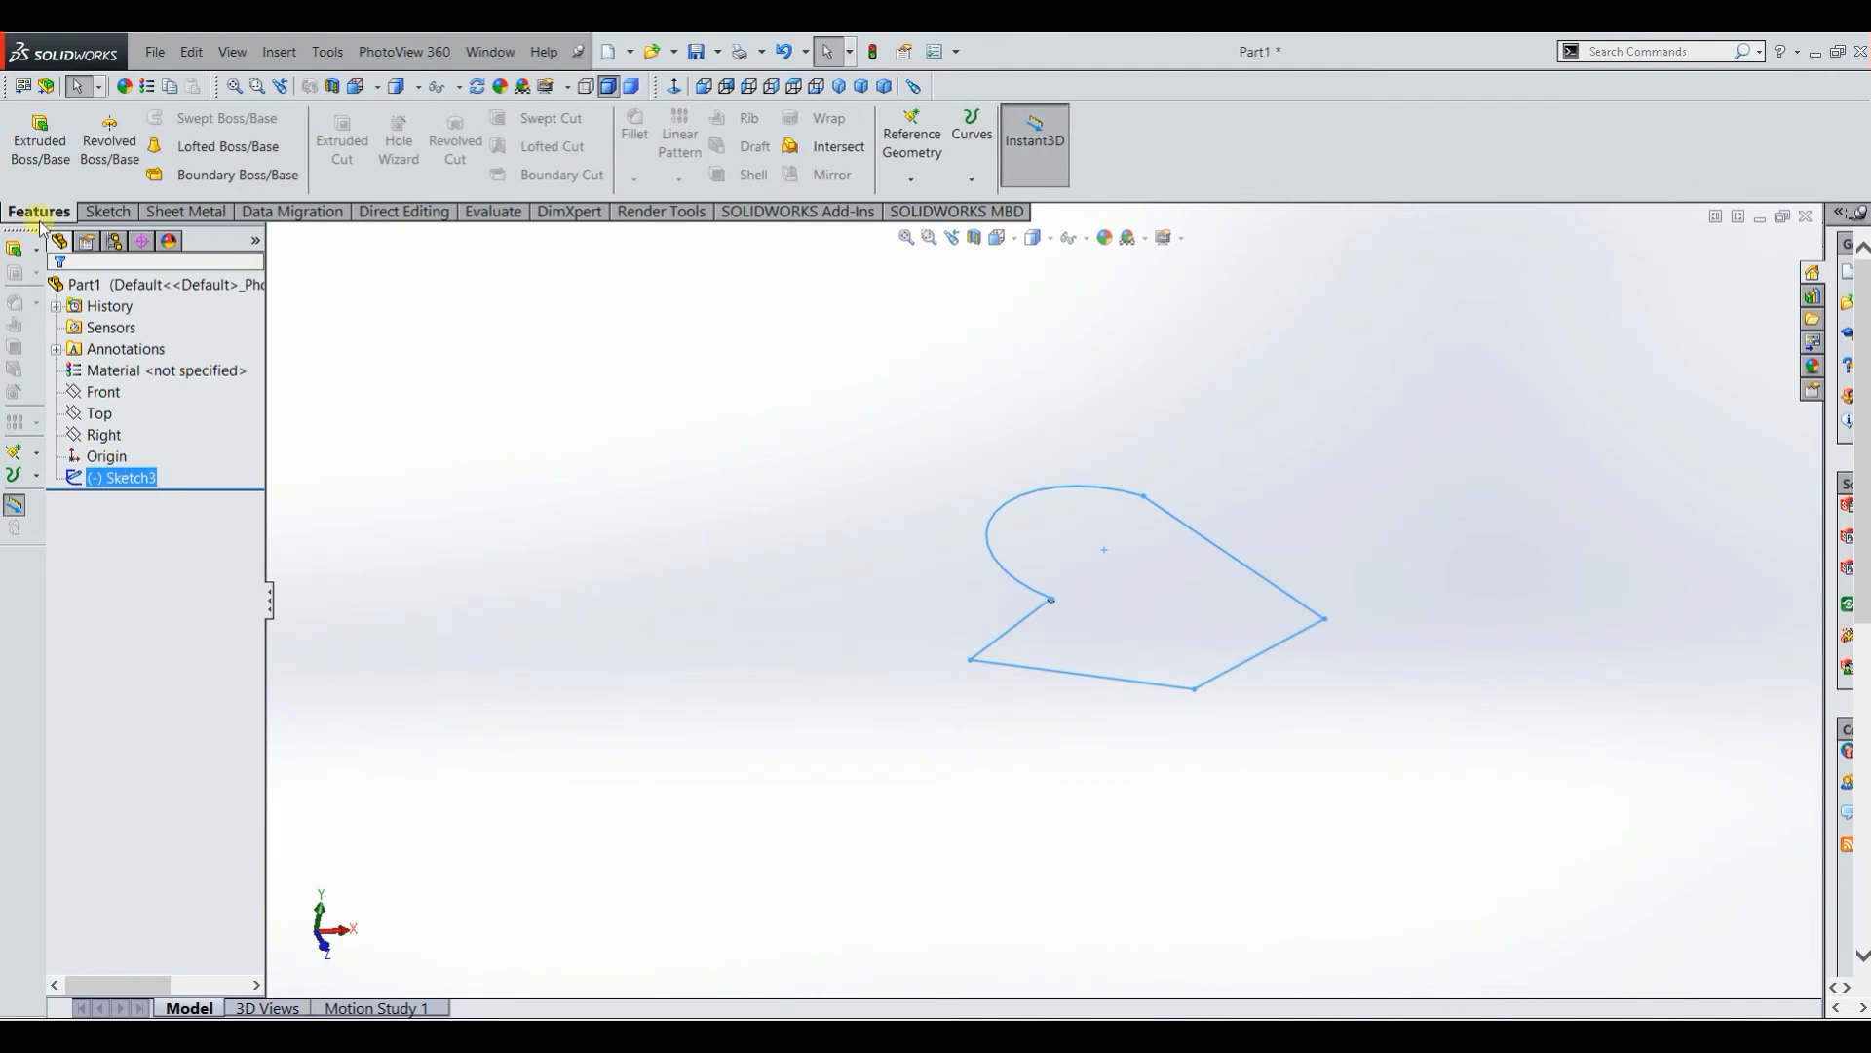
left_click(39, 141)
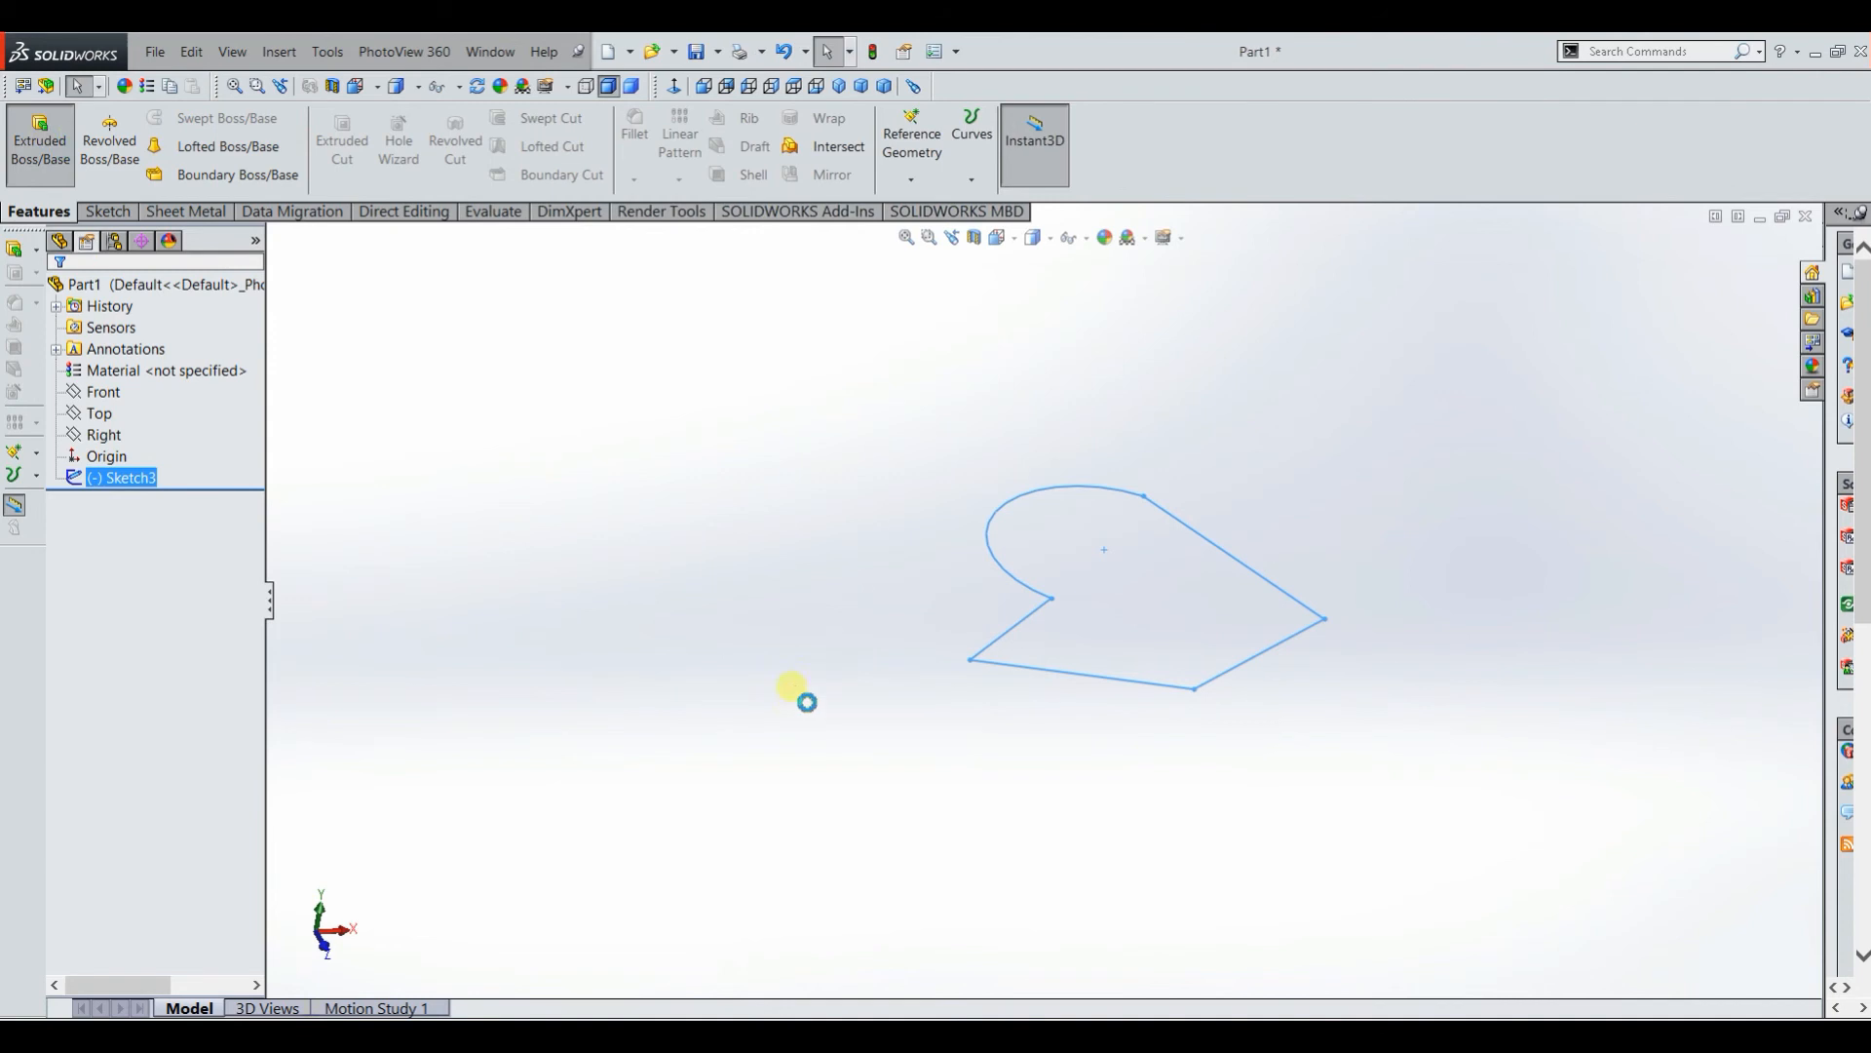
left_click(39, 141)
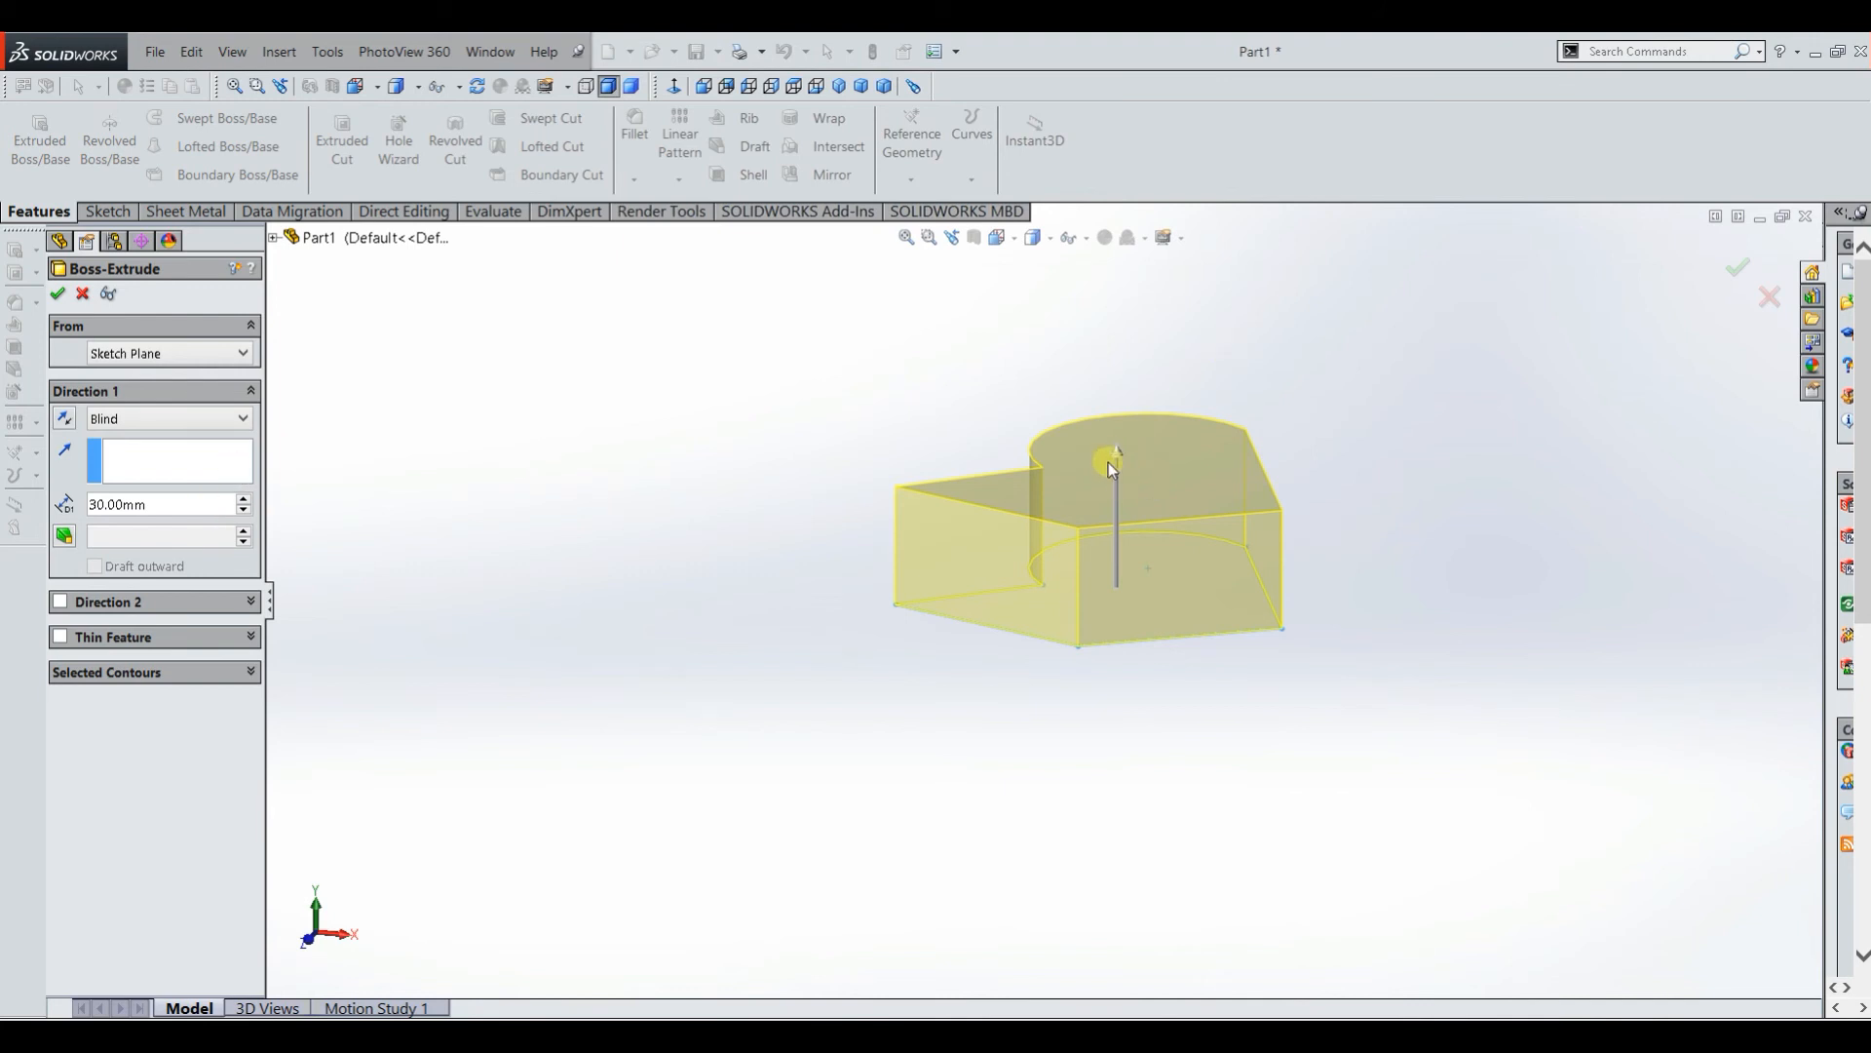
left_click_drag(1111, 466, 1115, 361)
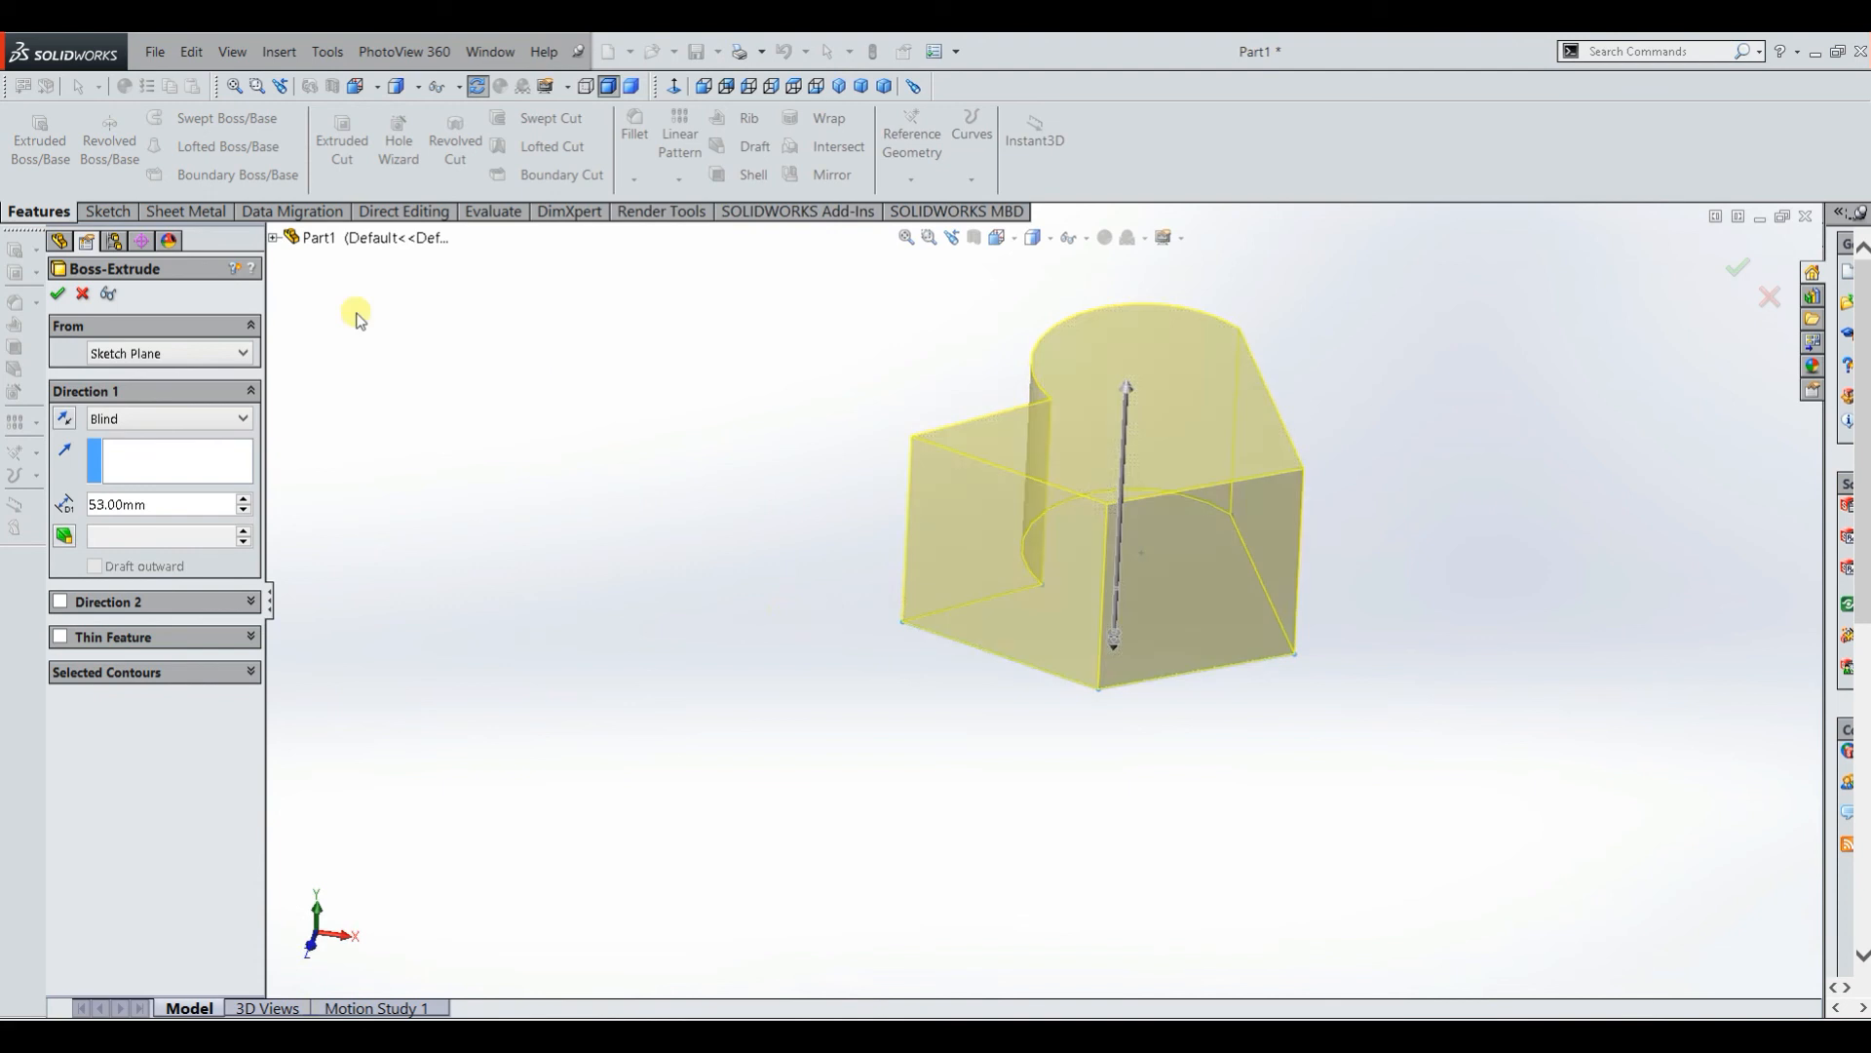
mouse_move(833, 408)
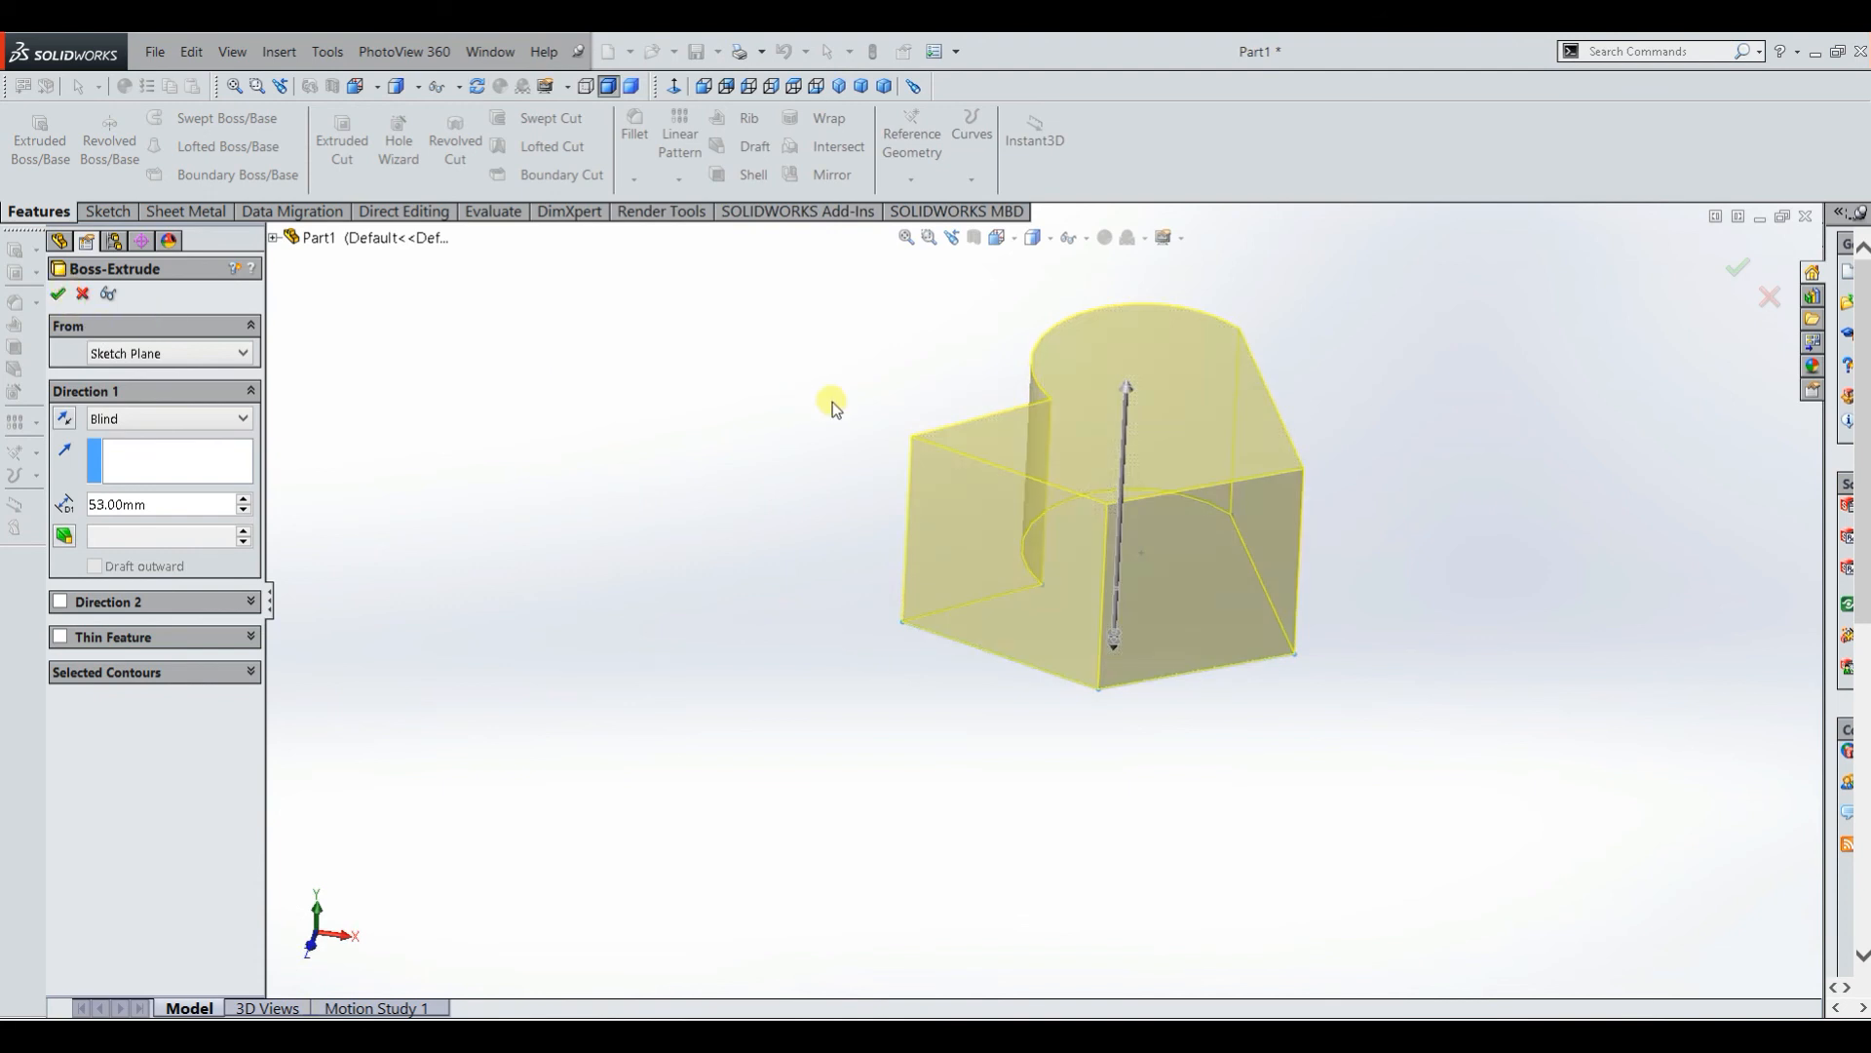
left_click(57, 294)
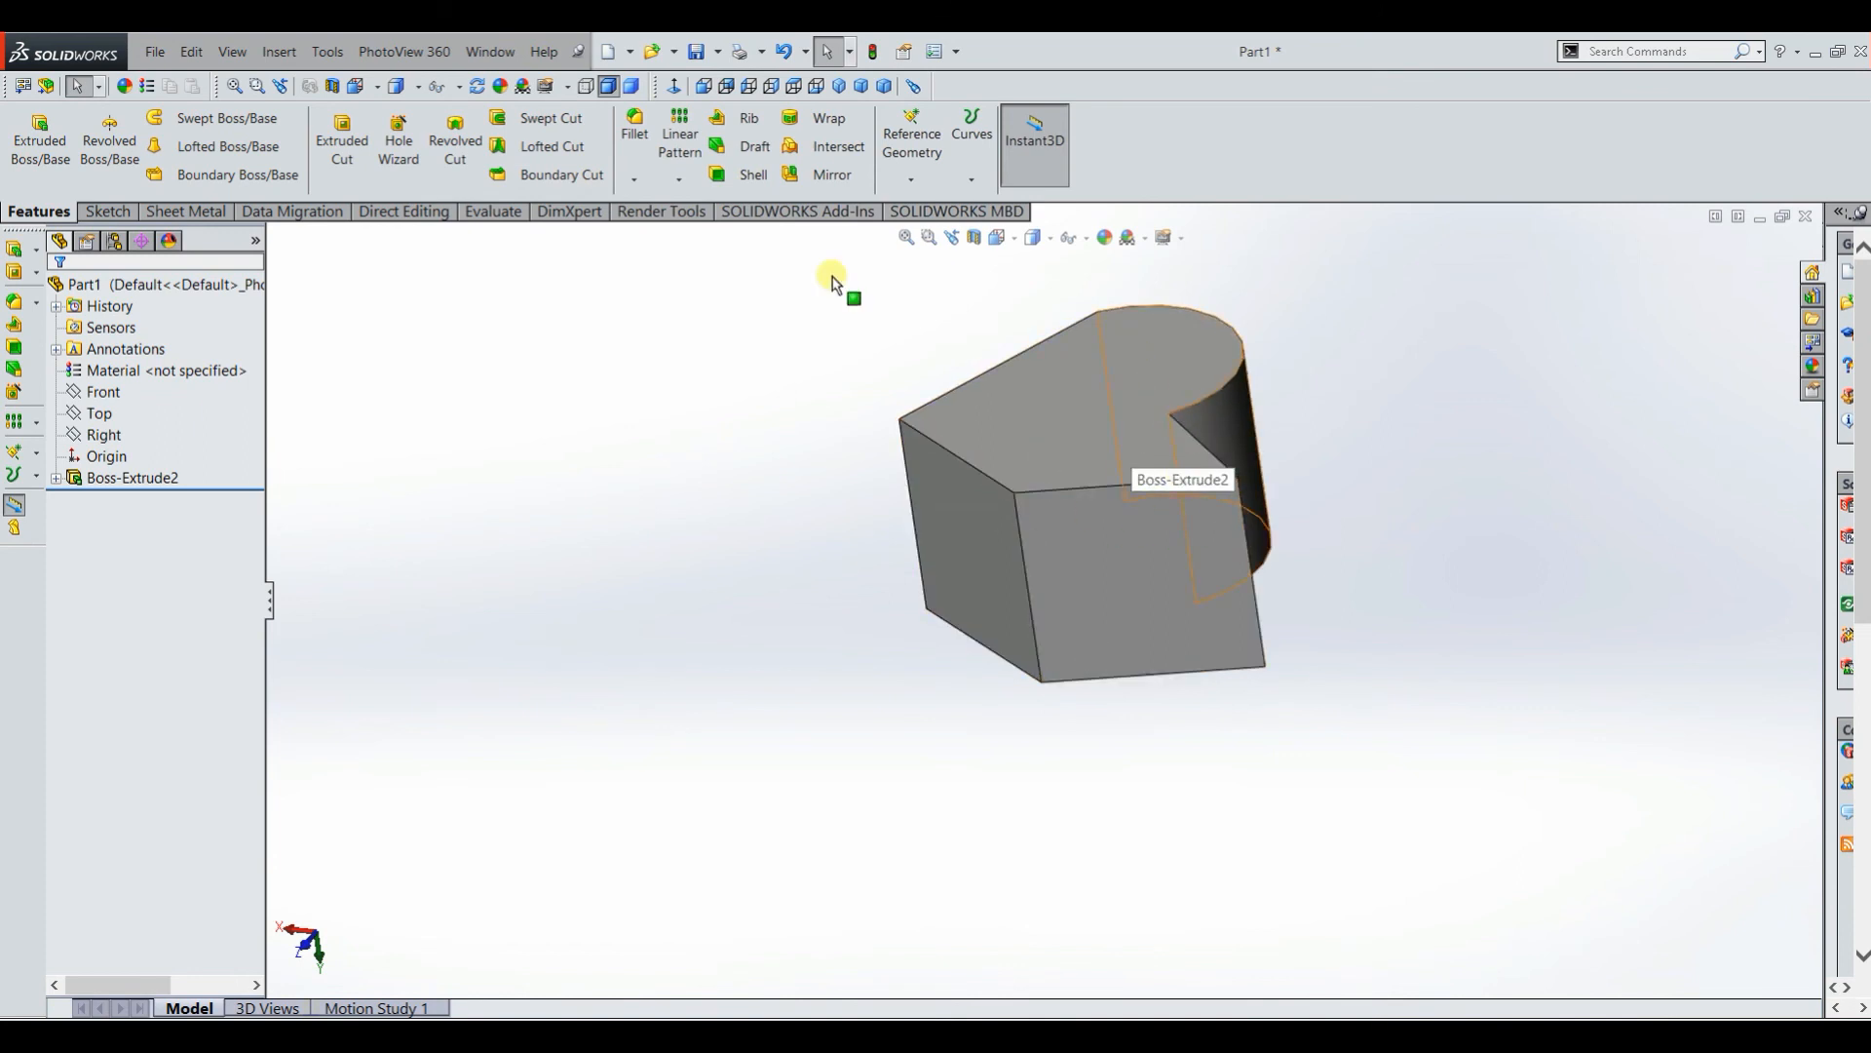
mouse_move(579, 368)
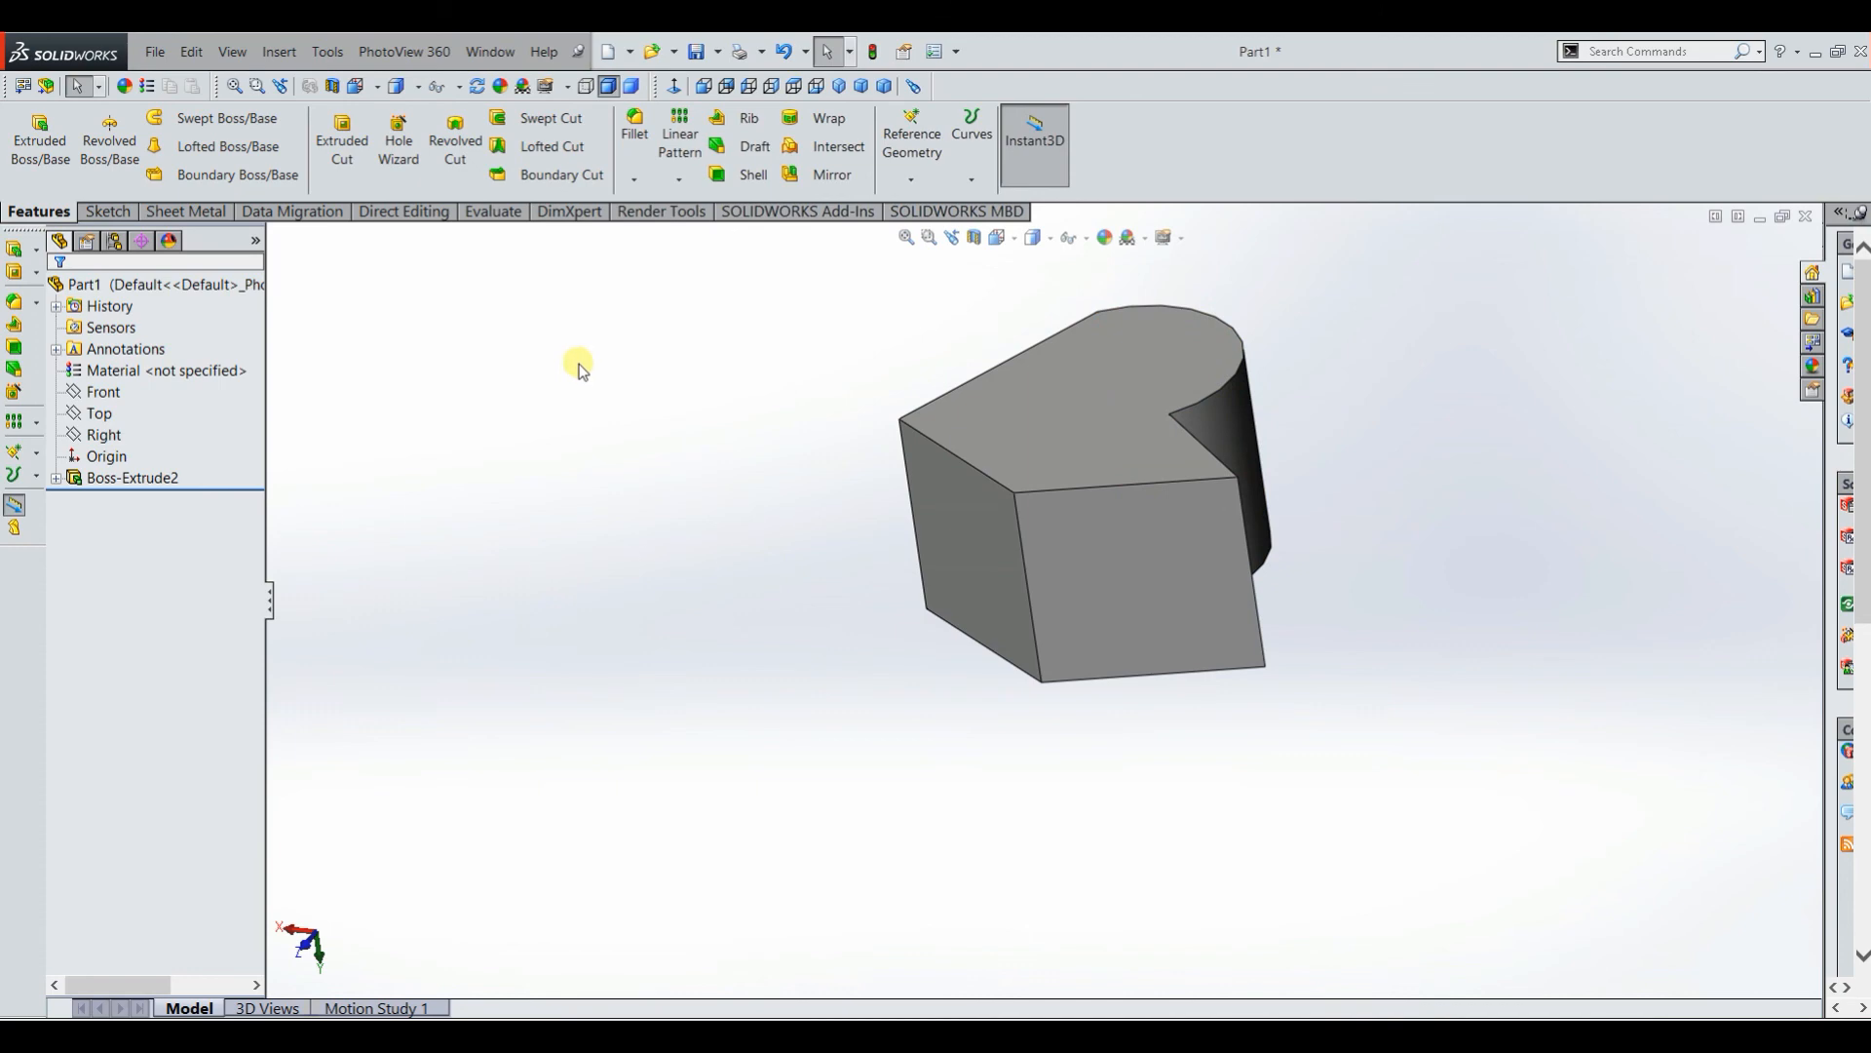